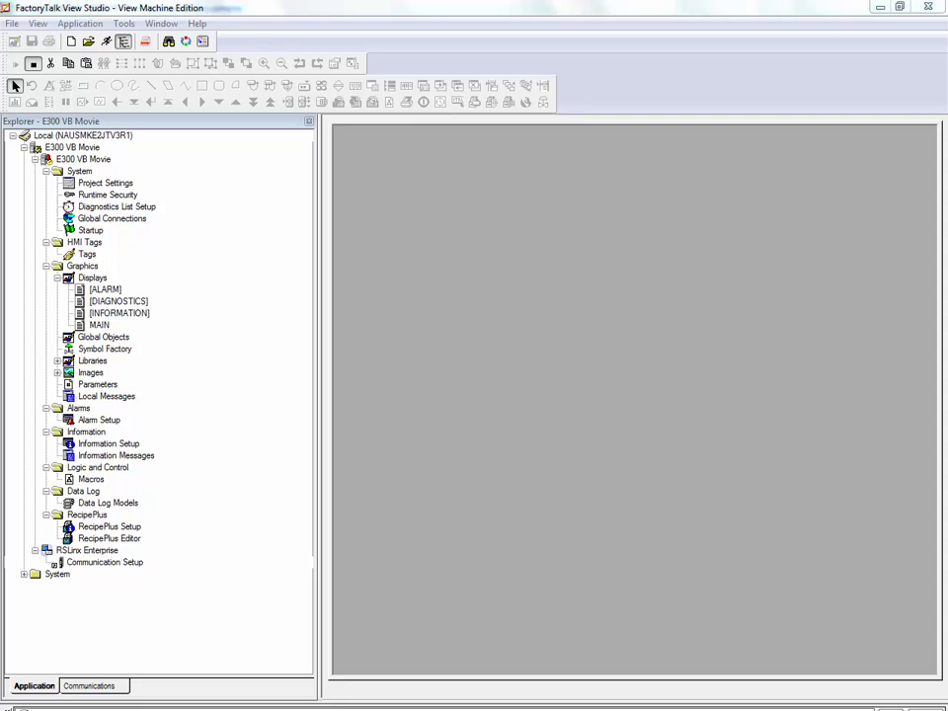
mouse_move(534, 569)
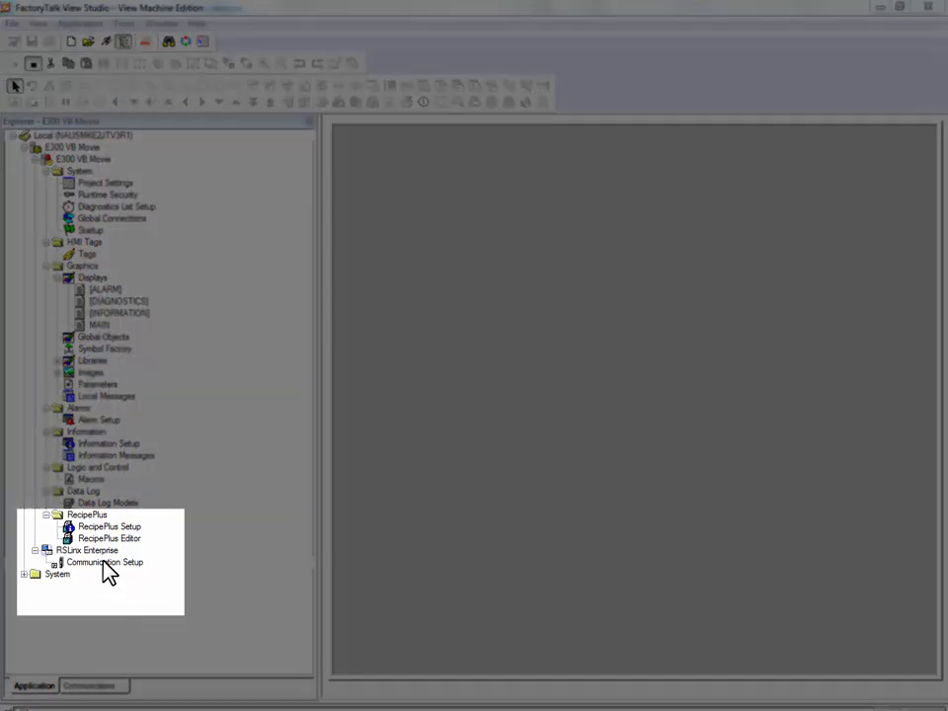
- Start adding a device to the EthernetNet Ethernet network in Communication Setup
double_click(104, 561)
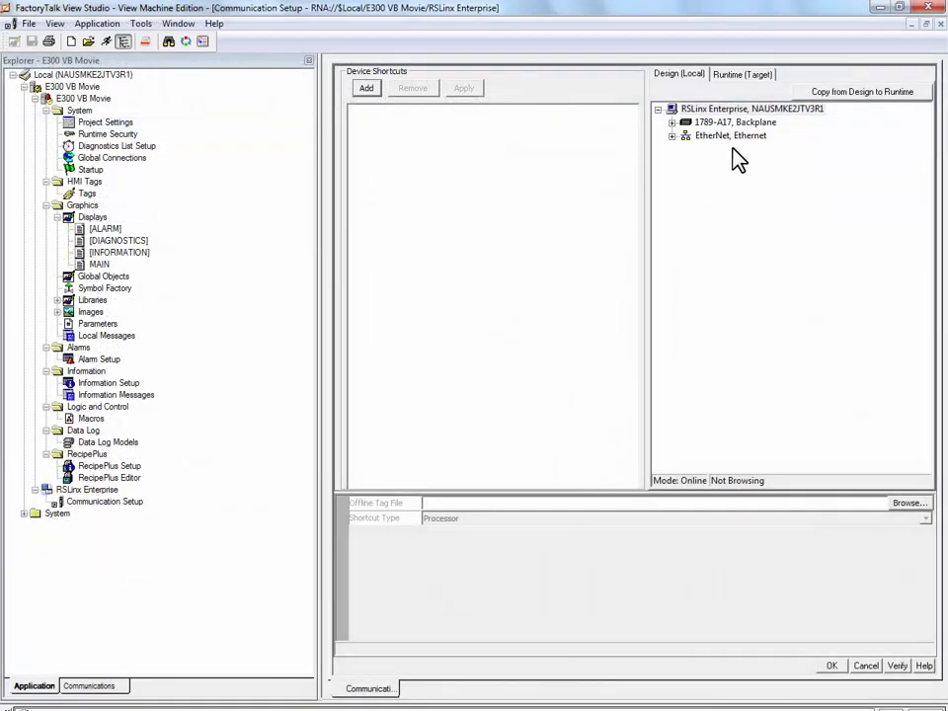
mouse_move(741, 146)
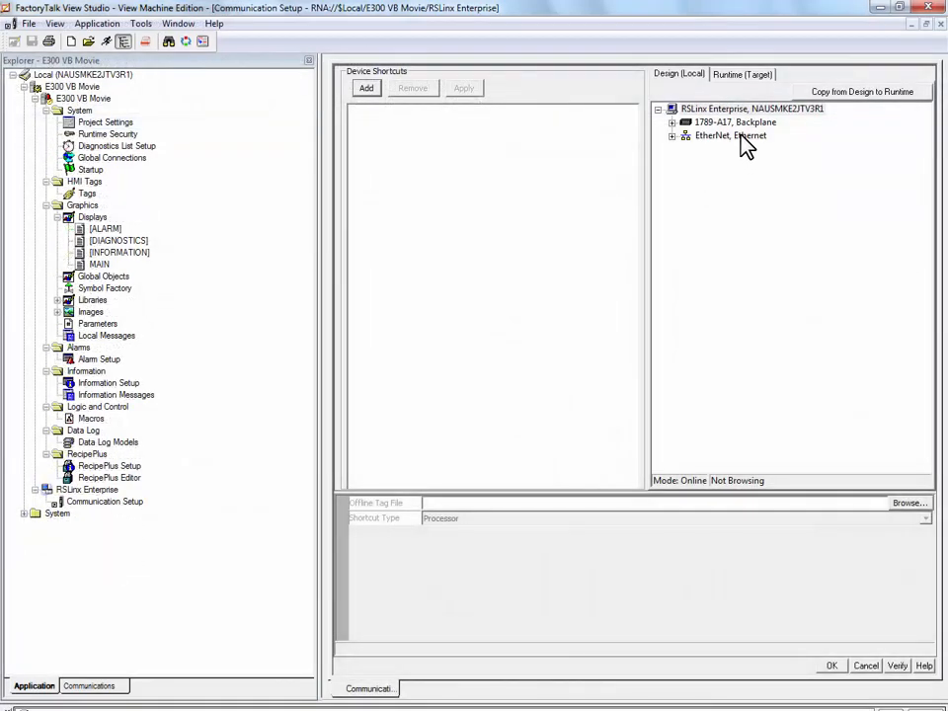
right_click(713, 135)
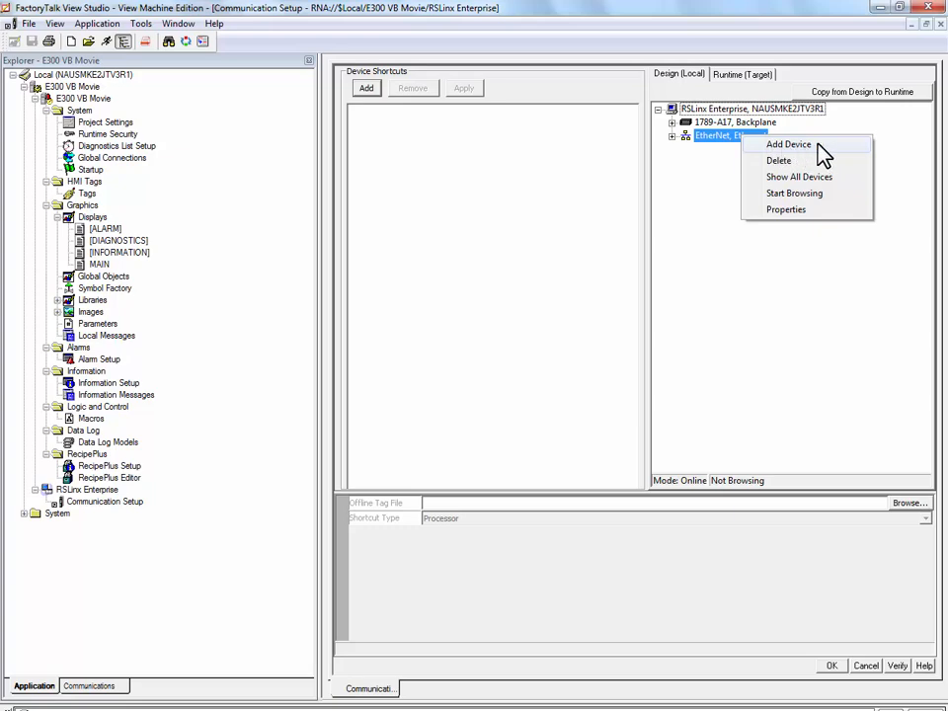
left_click(790, 144)
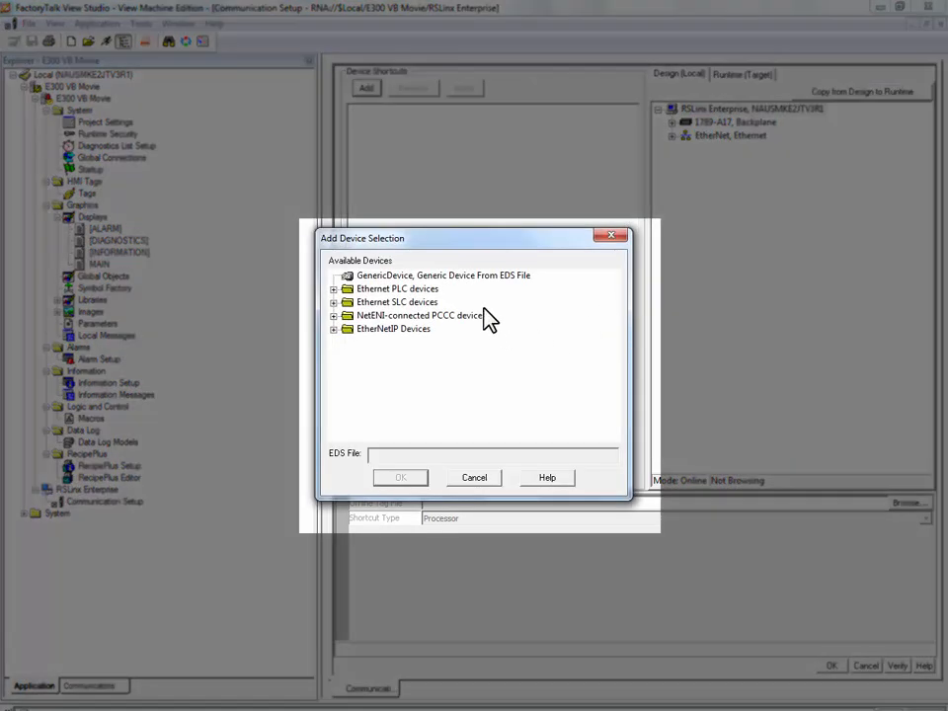
mouse_move(494, 284)
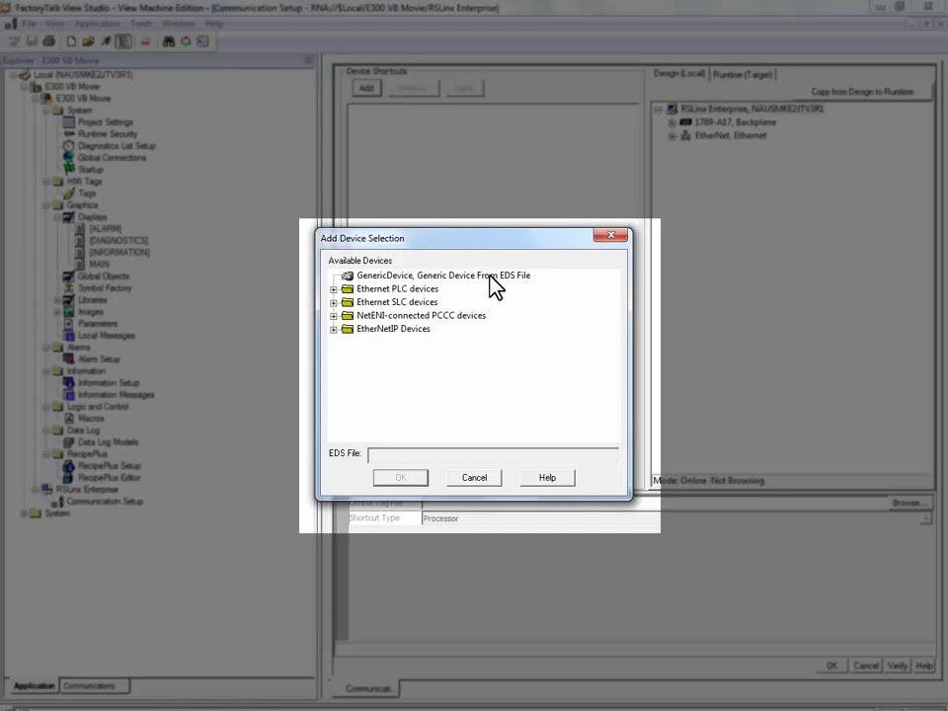
left_click(442, 275)
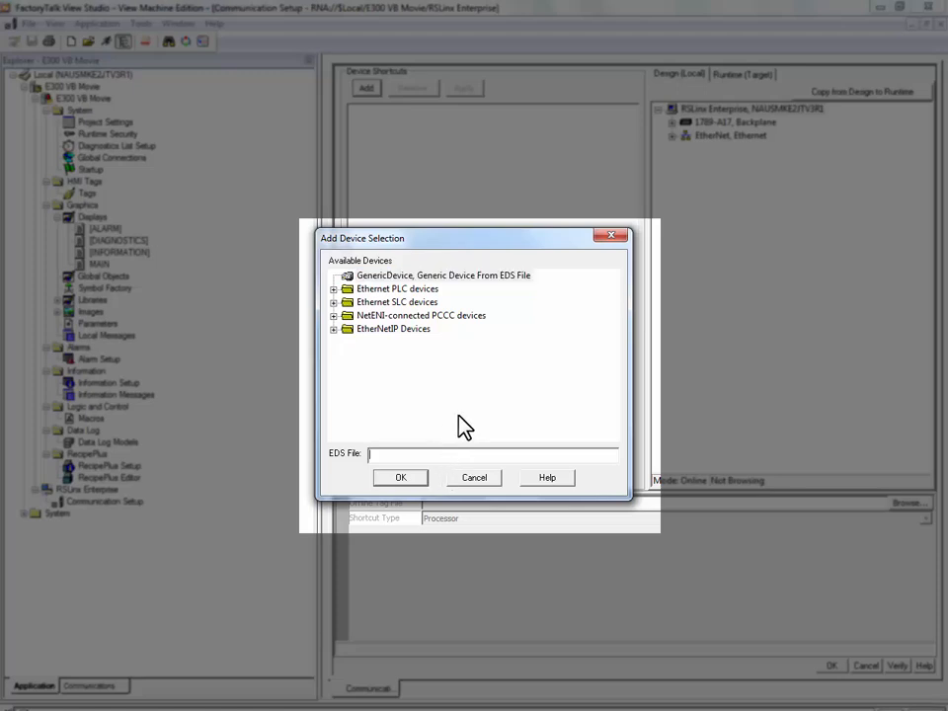
mouse_move(466, 422)
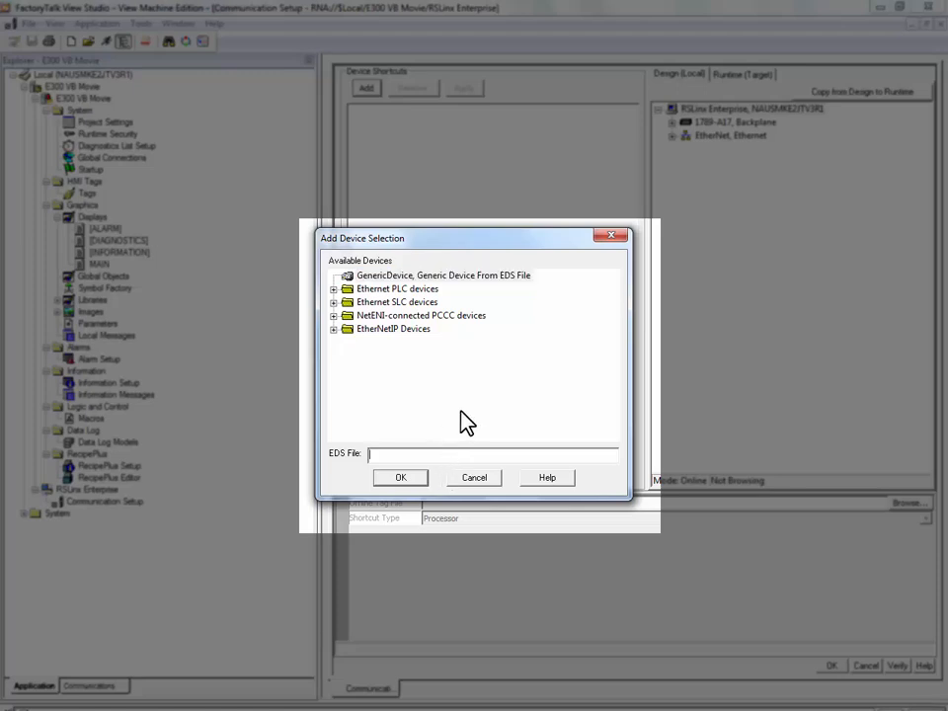
type("00010003028B0300.eds")
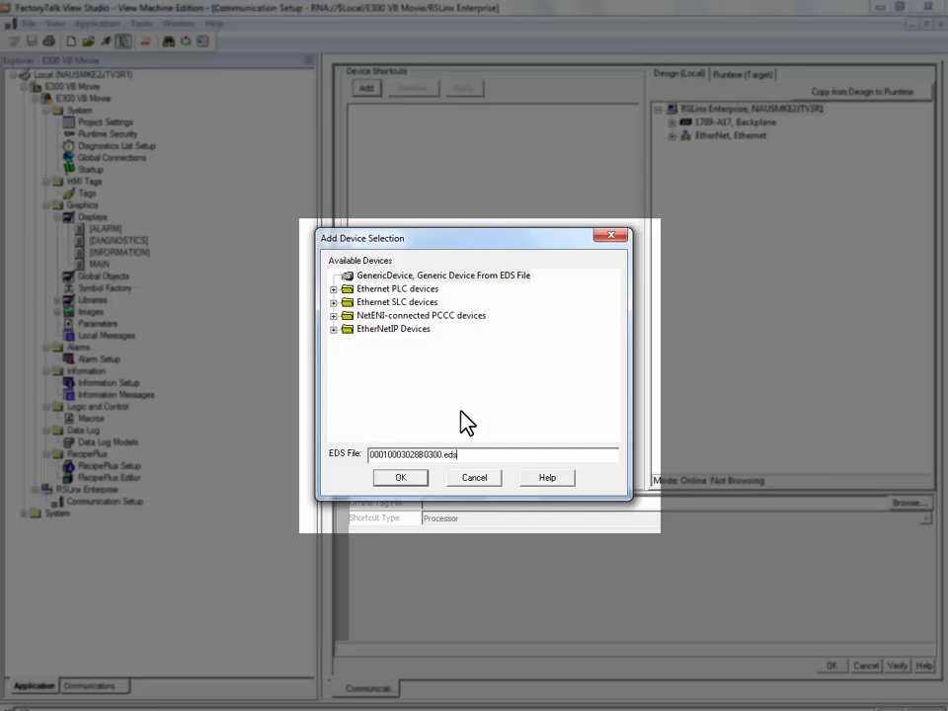
mouse_move(498, 362)
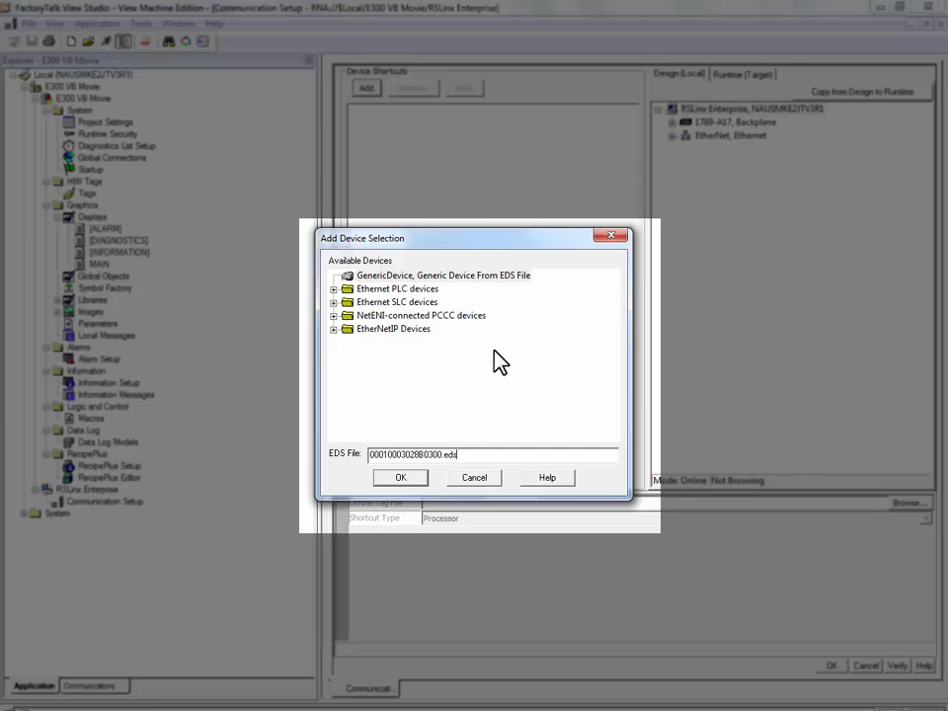
left_click(443, 277)
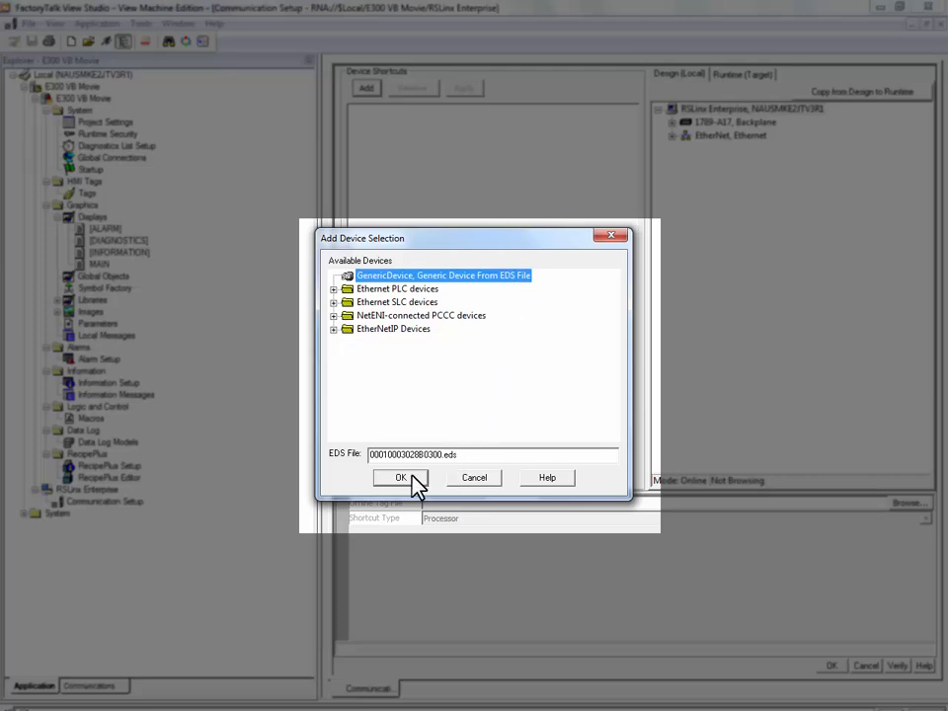
- Confirm the device type and add Motor Protector at IP 192.168.1.11
left_click(399, 476)
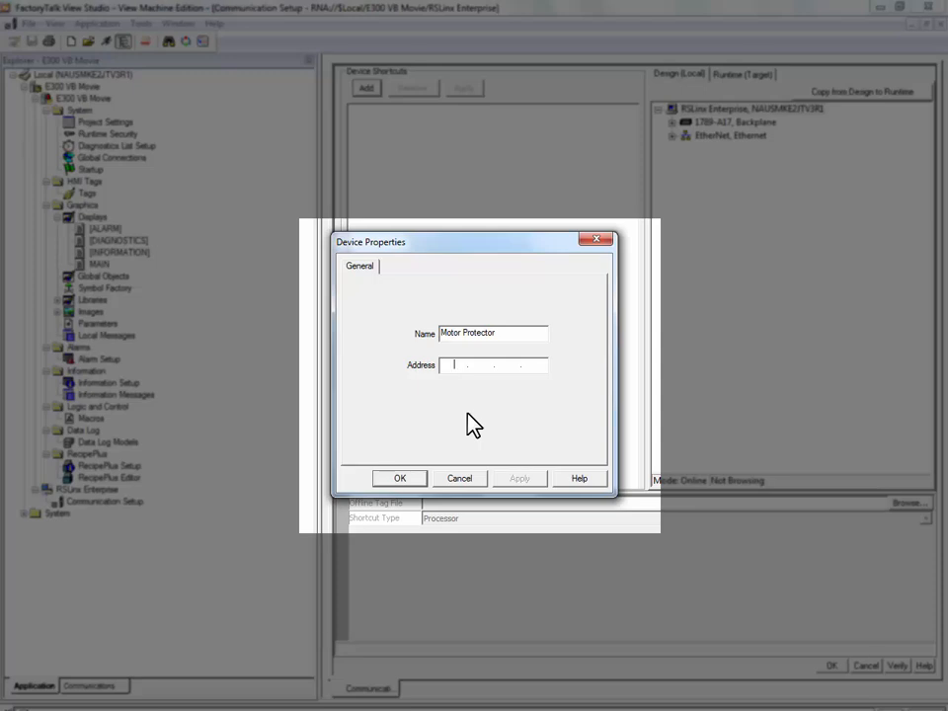
type("192 . 168 . 1 .")
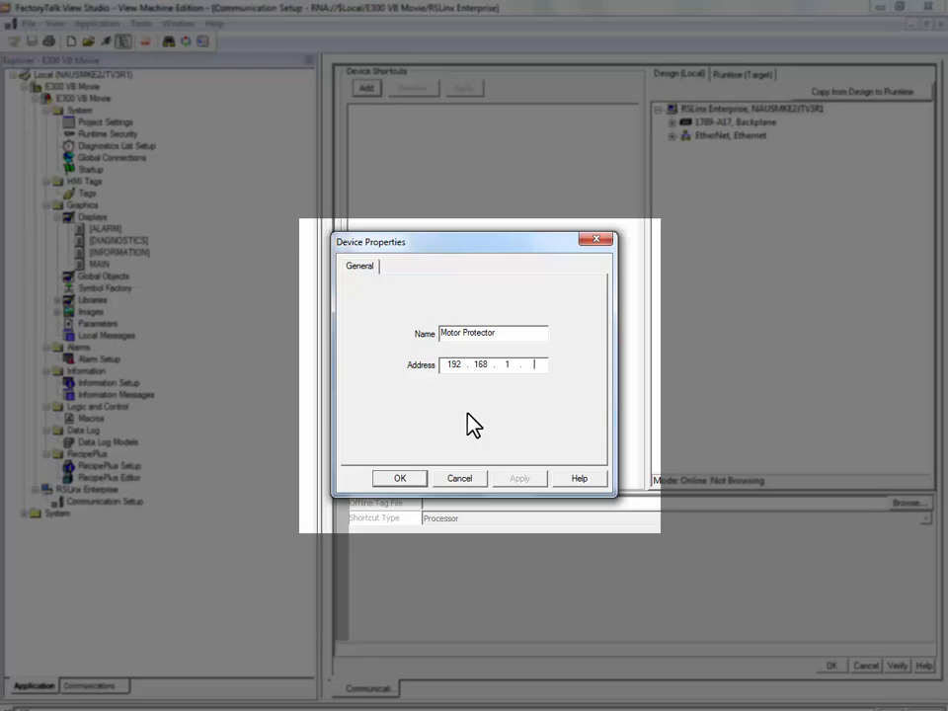
type("11")
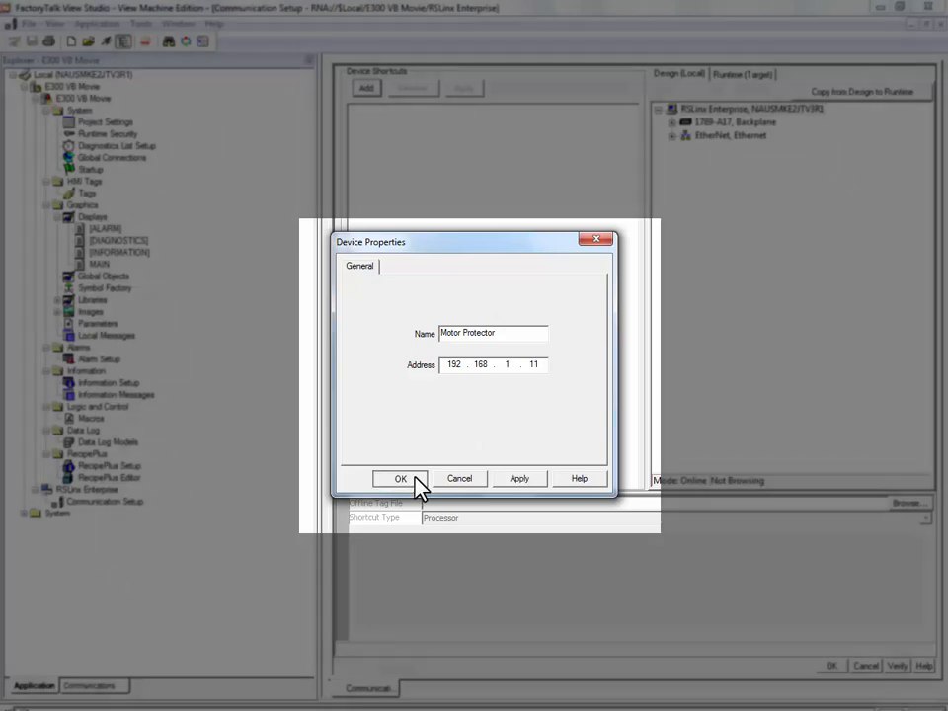
left_click(399, 477)
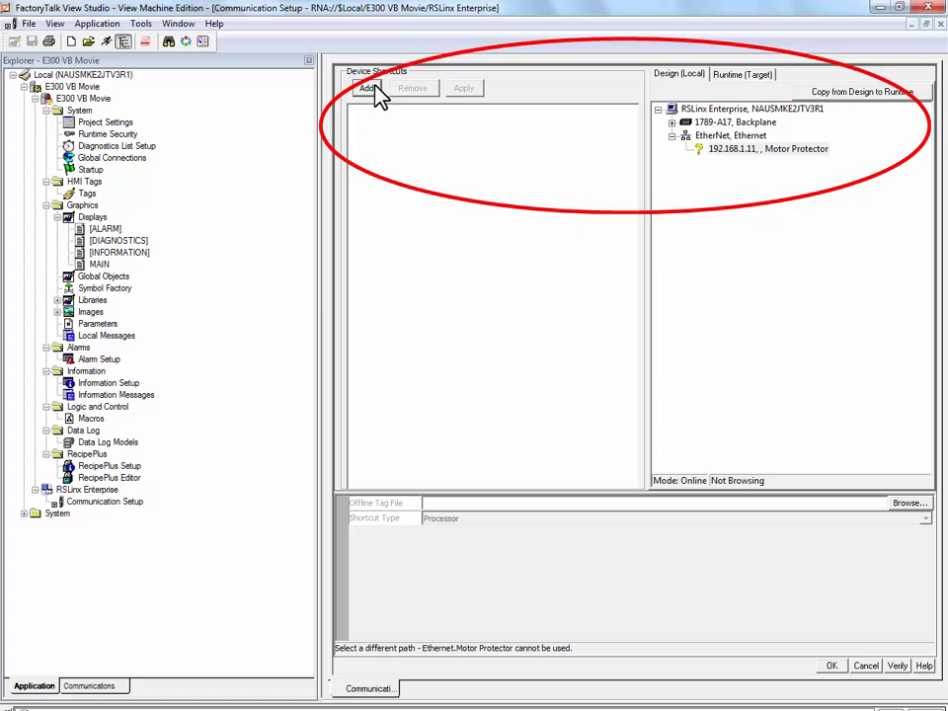
- Add a device shortcut named E300 linked to the Motor Protector
left_click(367, 87)
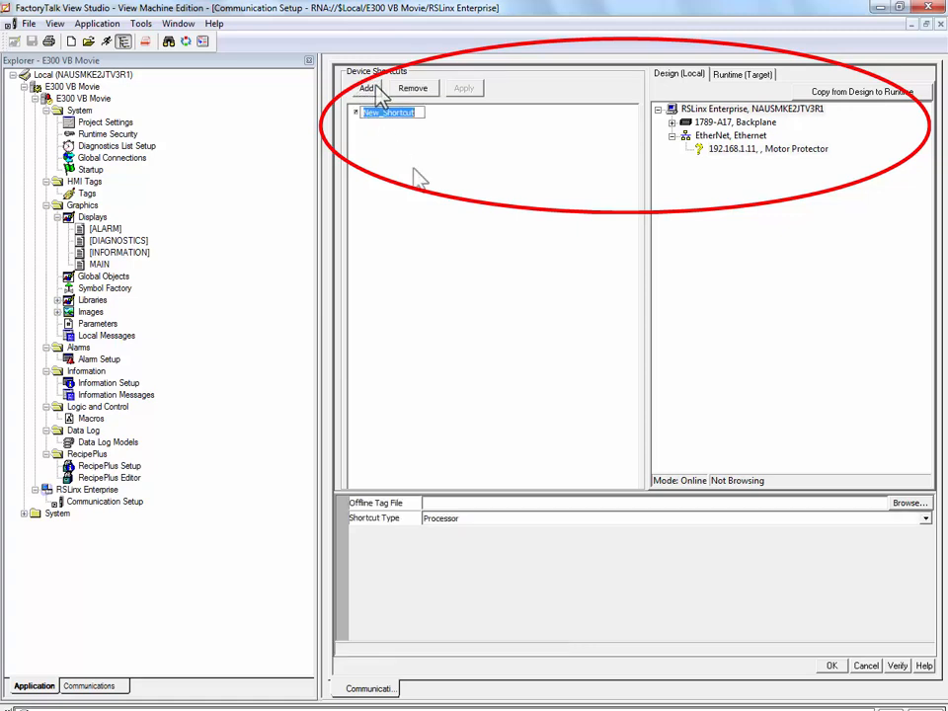
type("E")
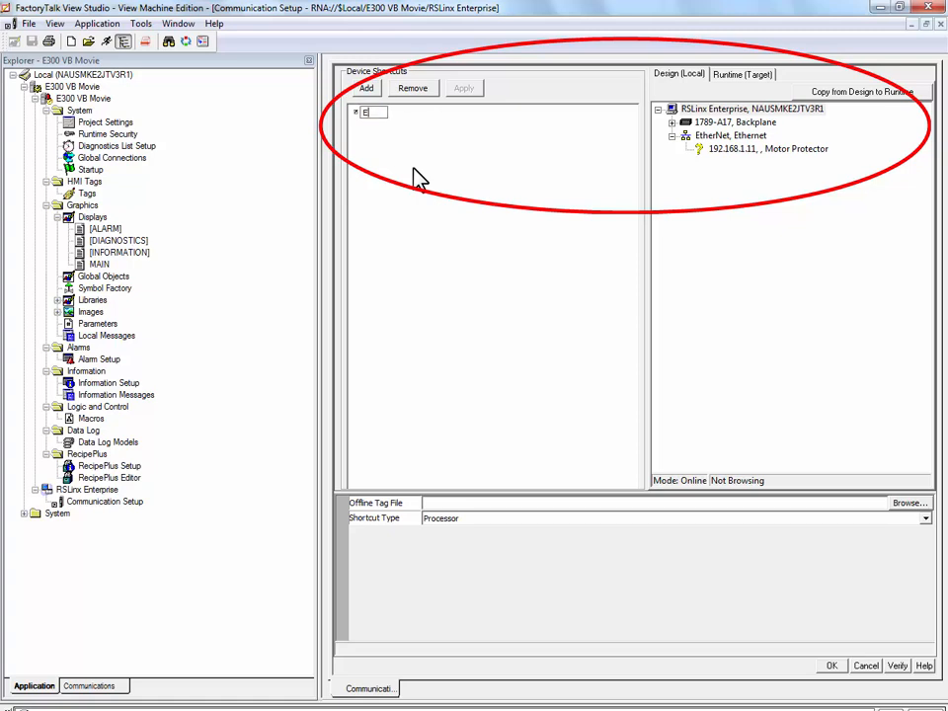
type("300")
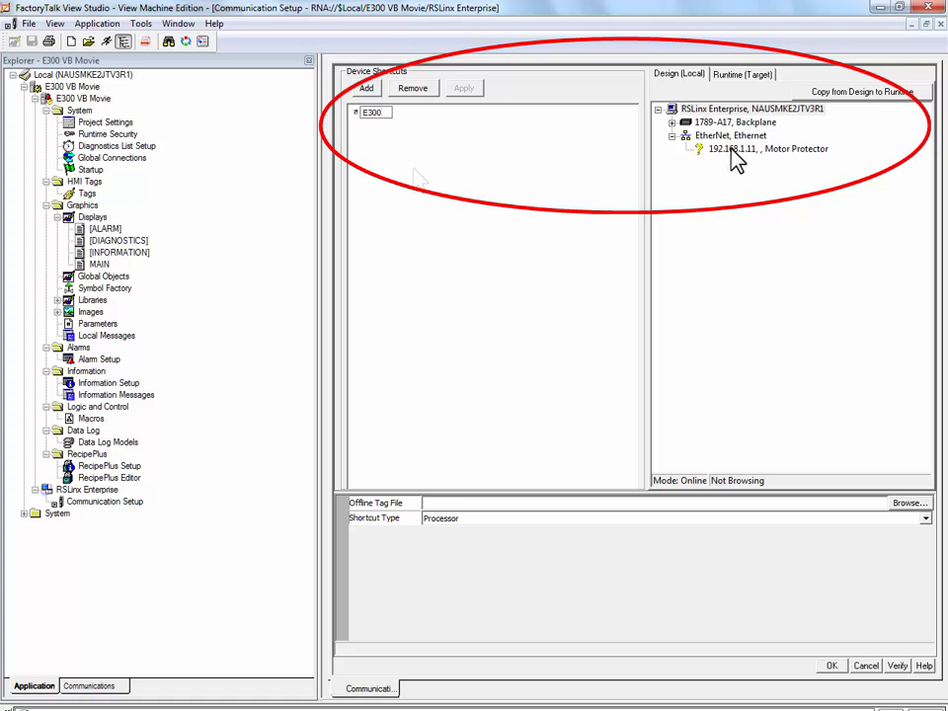
left_click(766, 148)
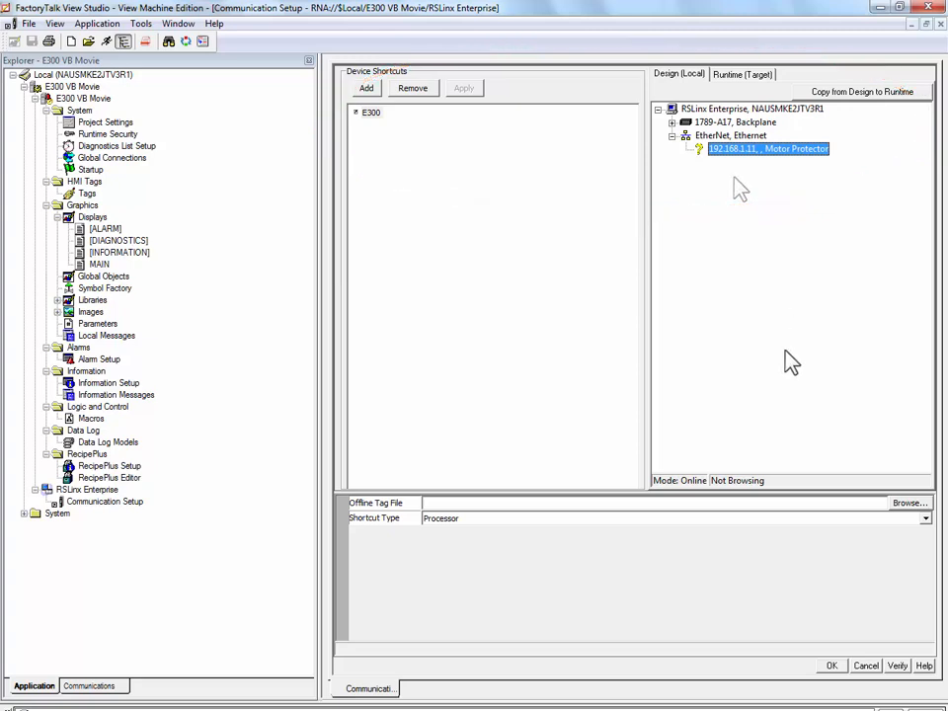
mouse_move(939, 538)
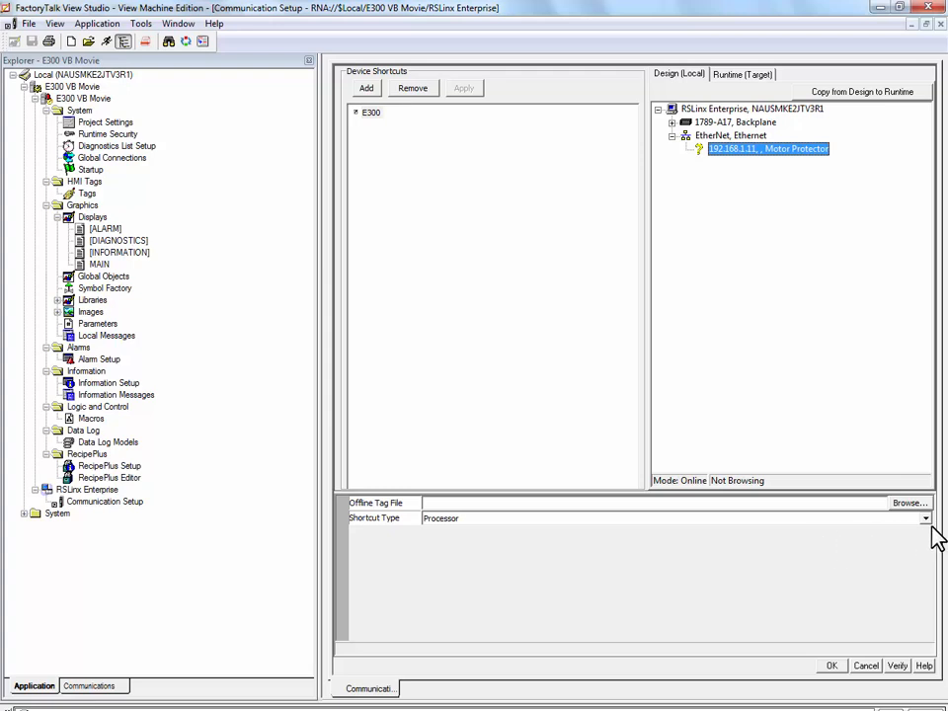
- Set the E300 shortcut type to EDS Parameter and apply the changes
left_click(925, 517)
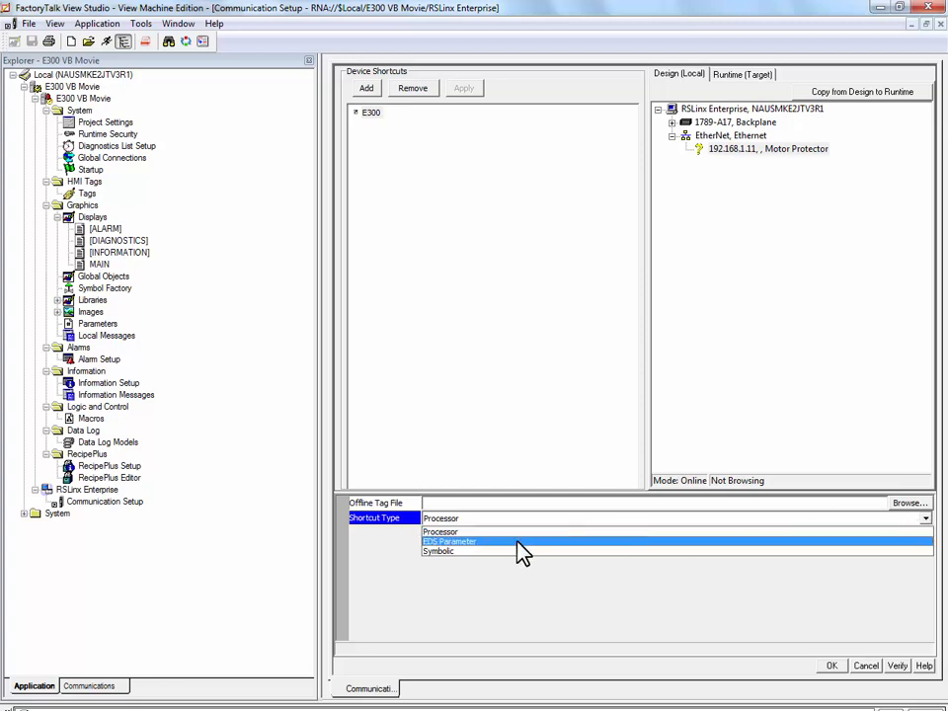
left_click(451, 541)
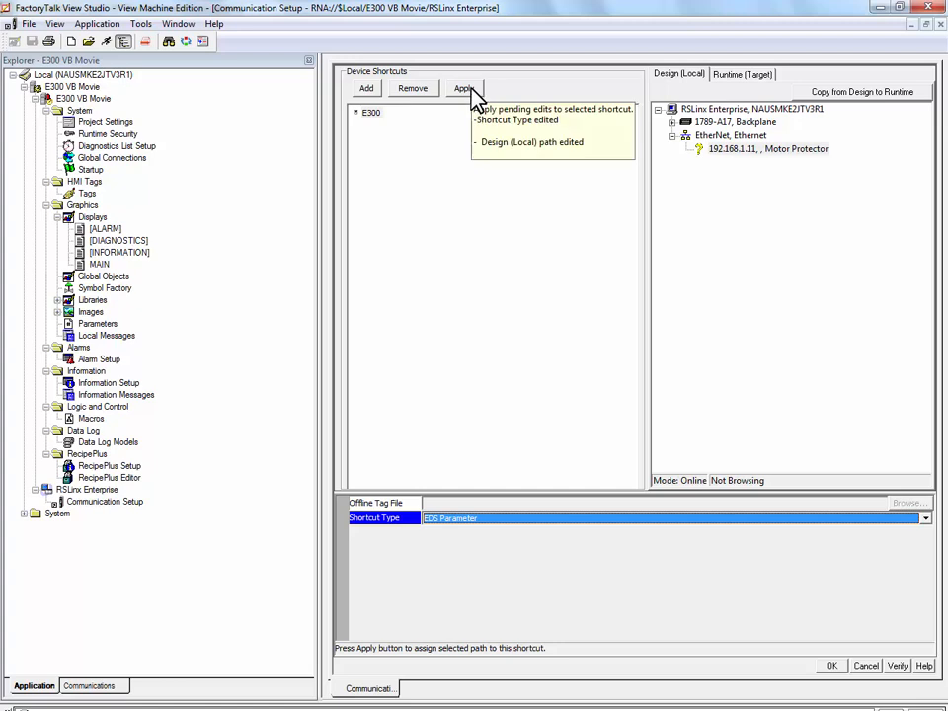
mouse_move(480, 97)
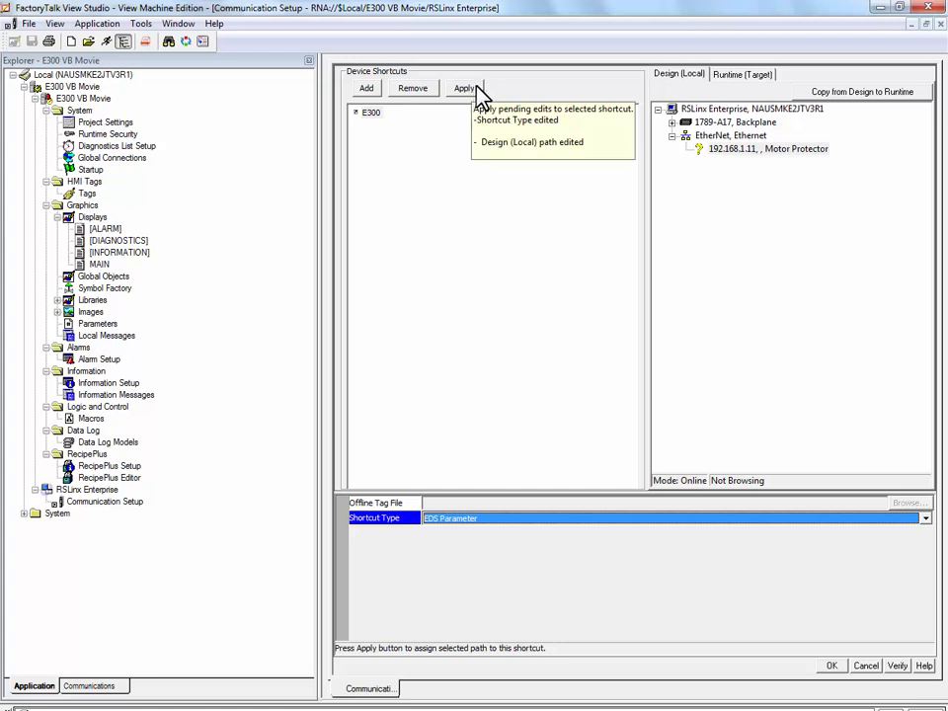
left_click(464, 86)
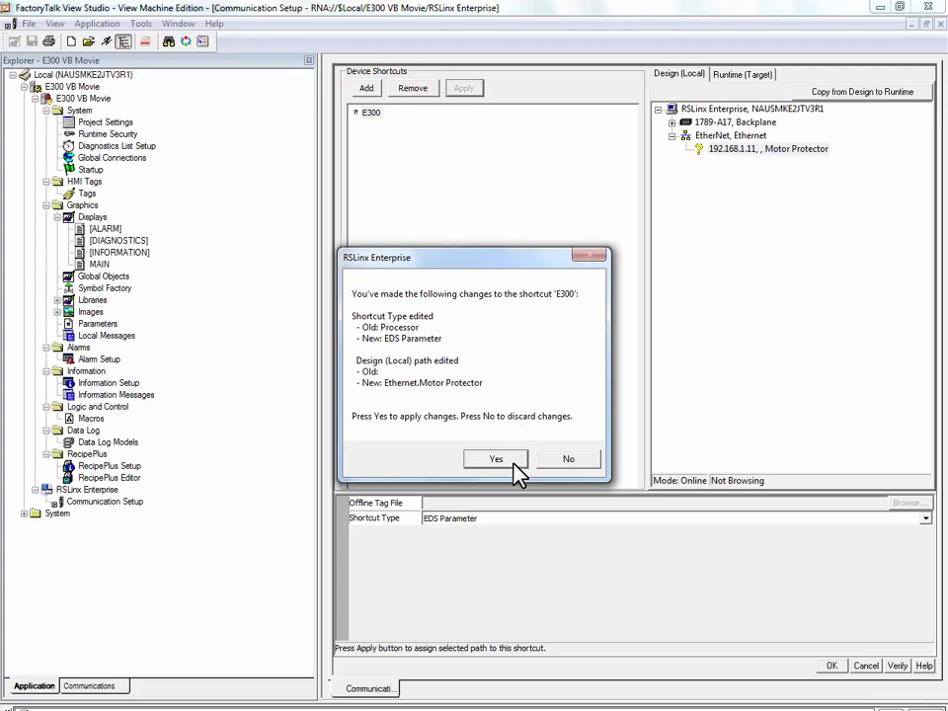
mouse_move(513, 472)
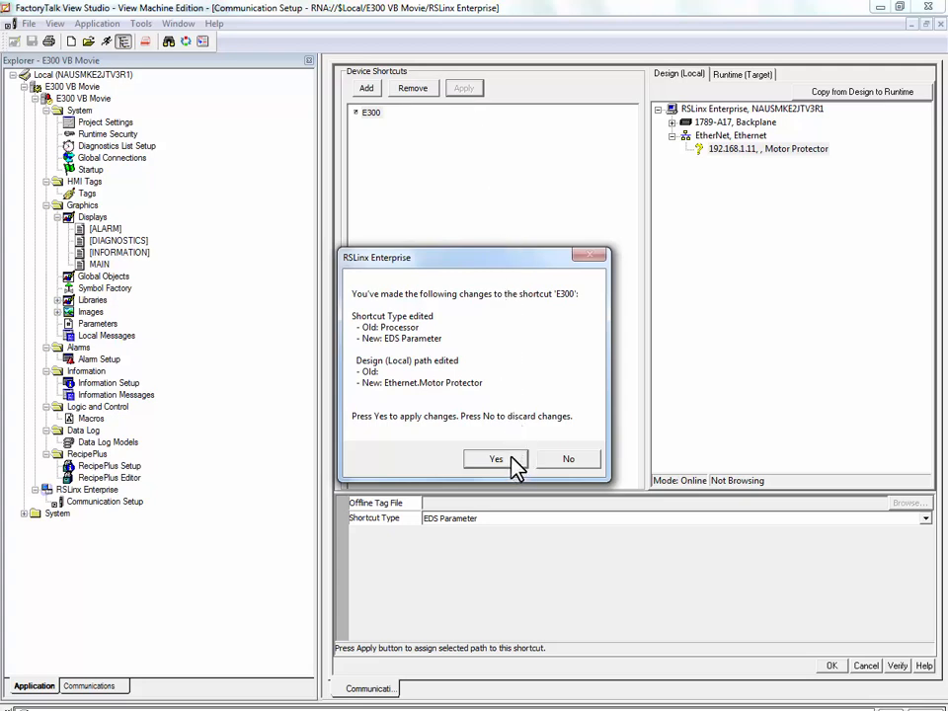
left_click(495, 458)
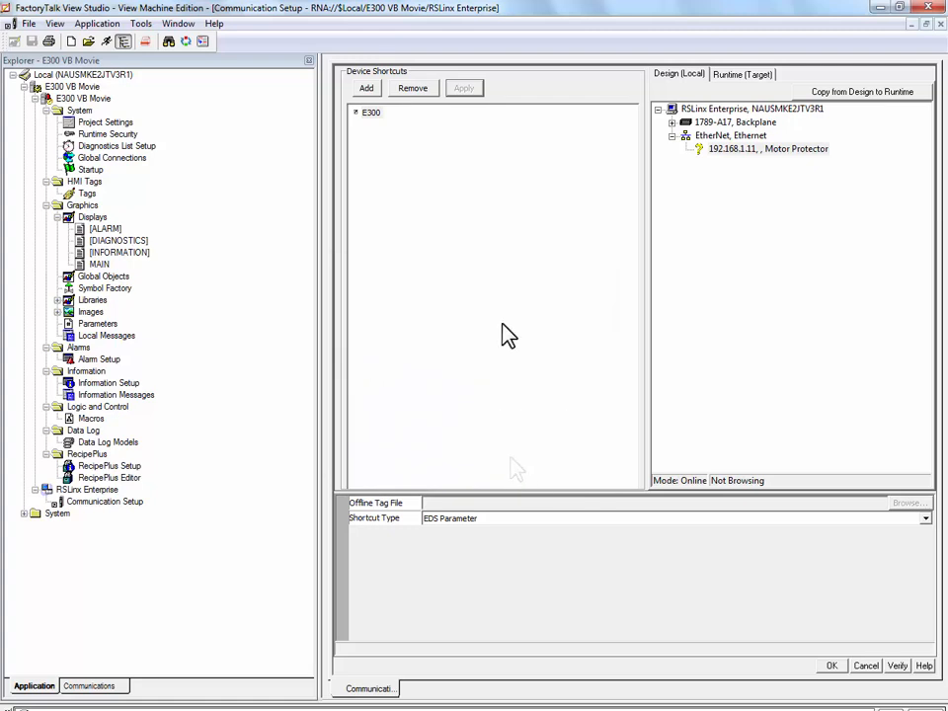
mouse_move(506, 334)
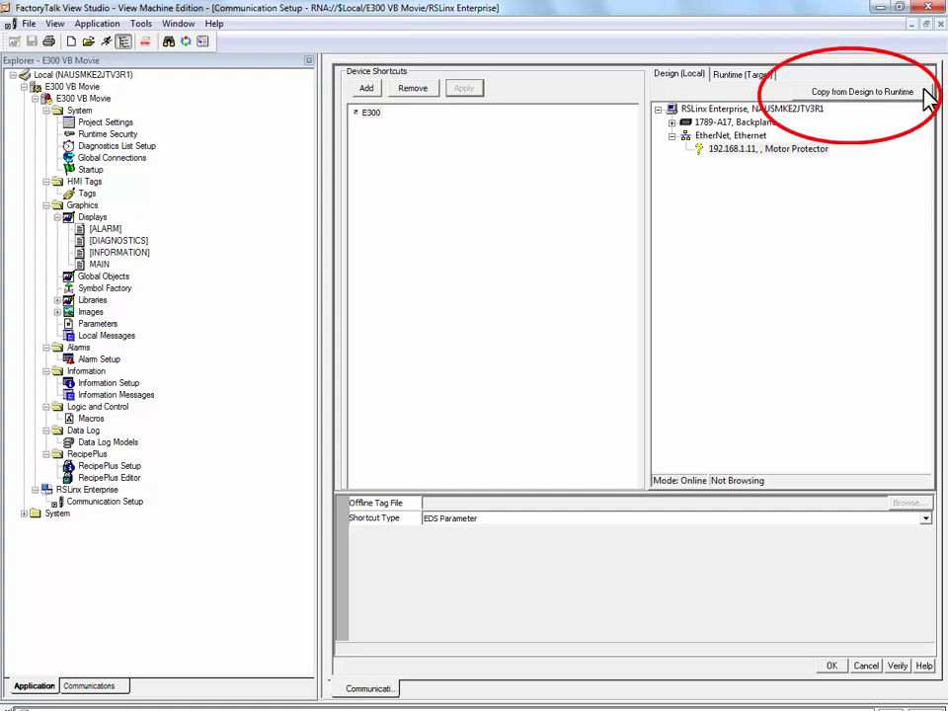
mouse_move(926, 99)
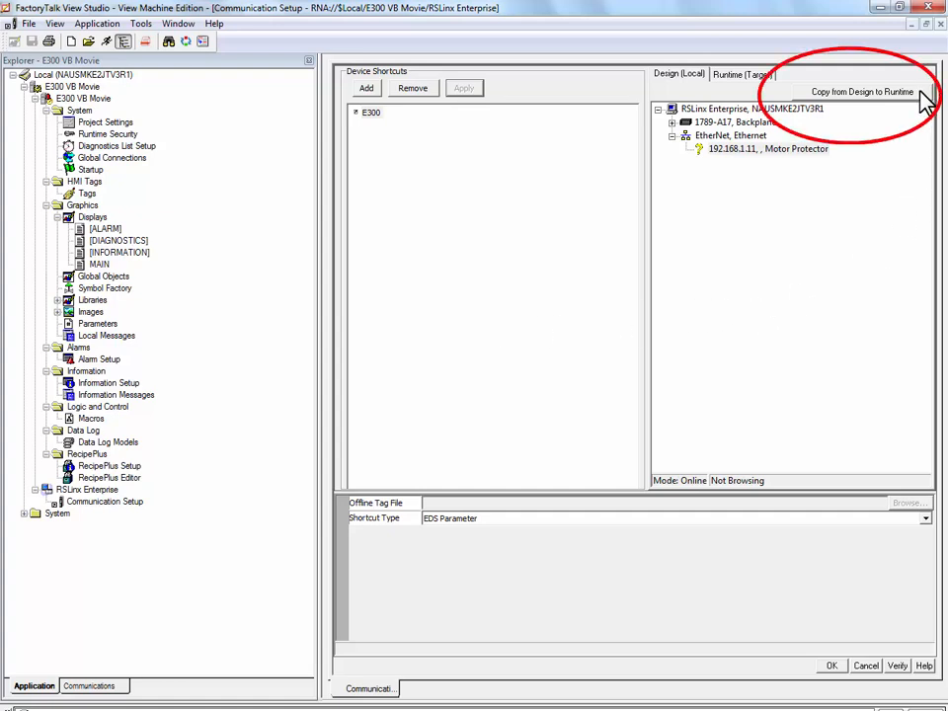
- Copy the design setup to runtime, verify the Runtime (Target) tree, and return to Design (Local)
left_click(861, 91)
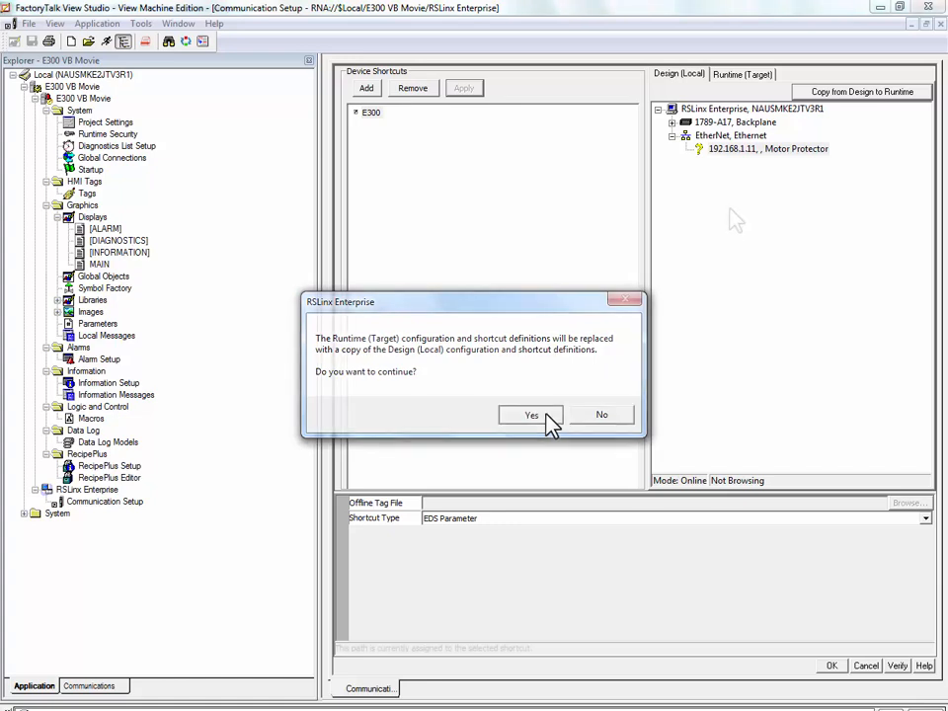
left_click(531, 414)
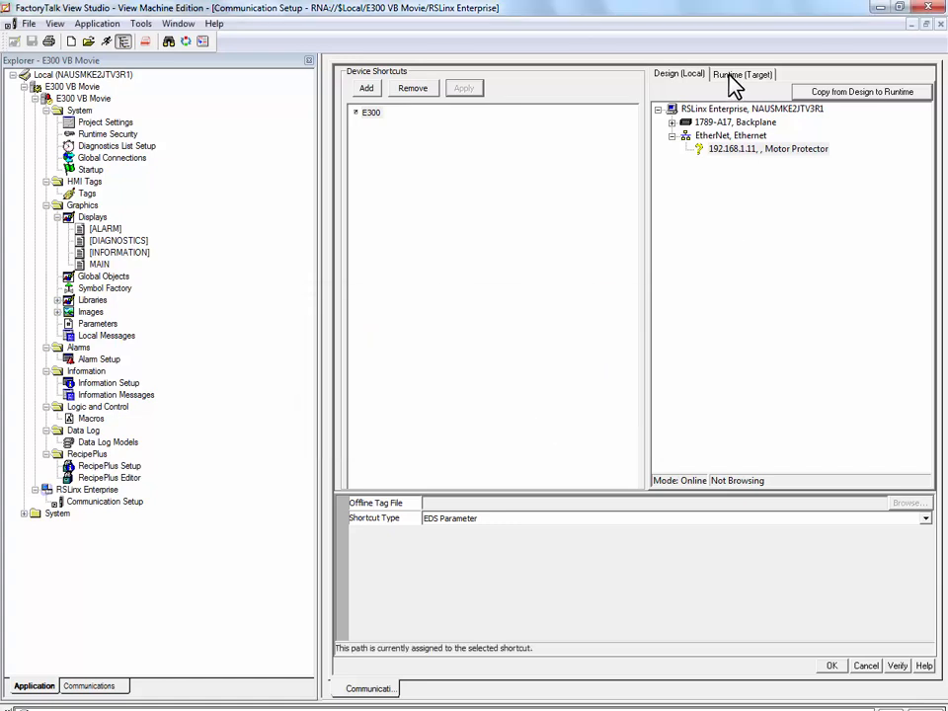
left_click(743, 75)
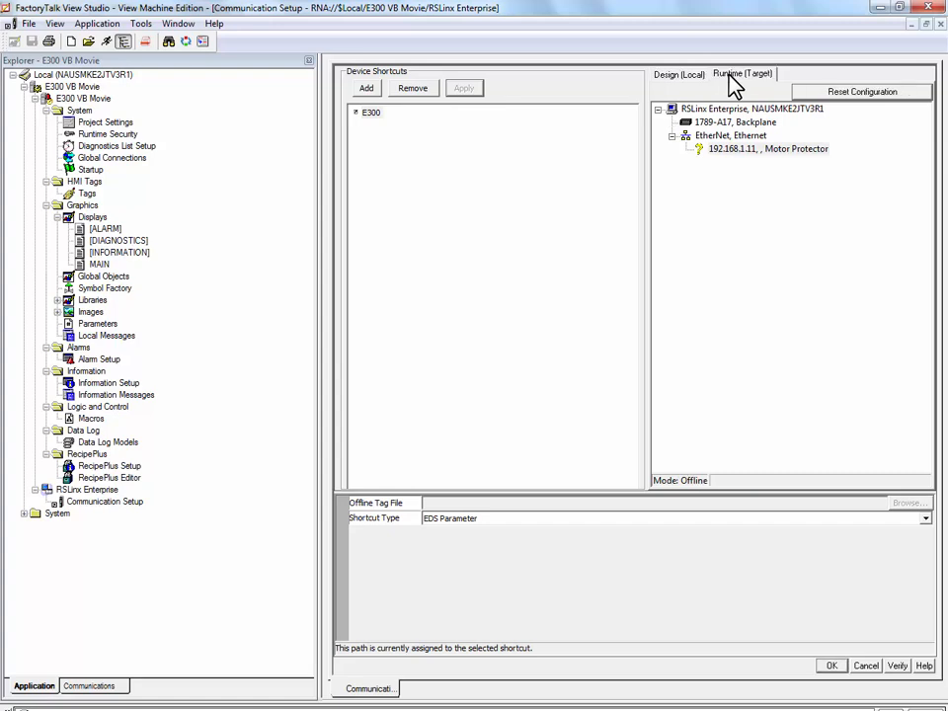
mouse_move(735, 87)
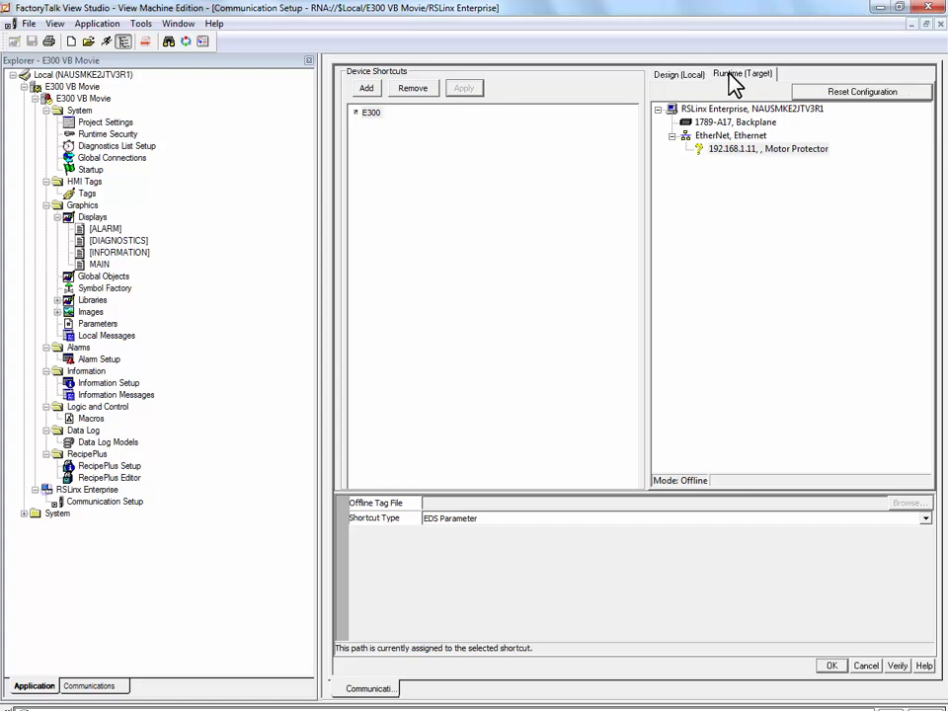
mouse_move(719, 88)
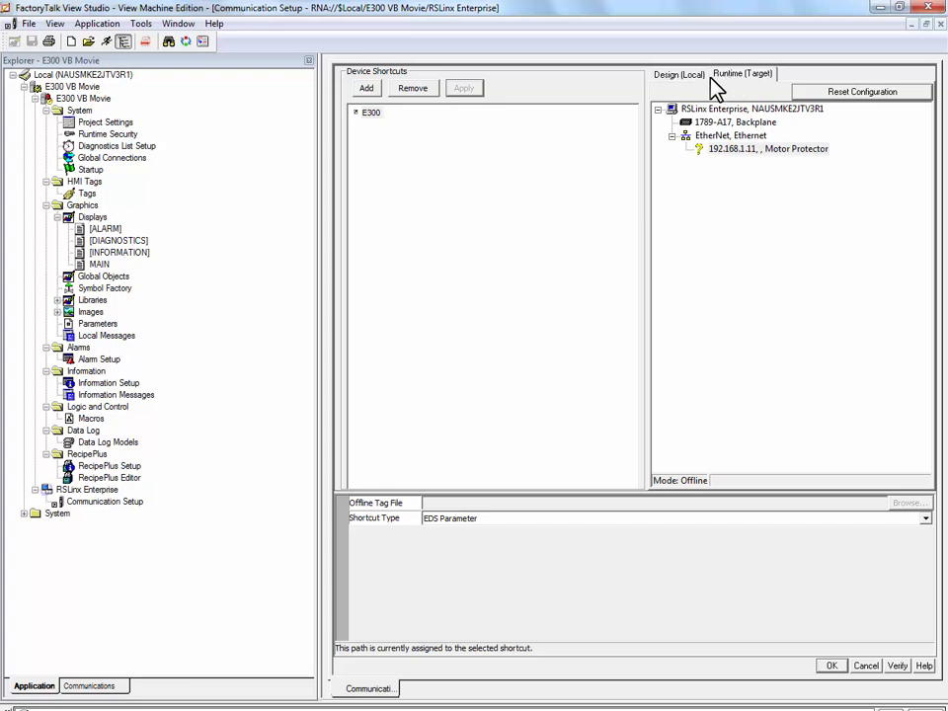
left_click(679, 75)
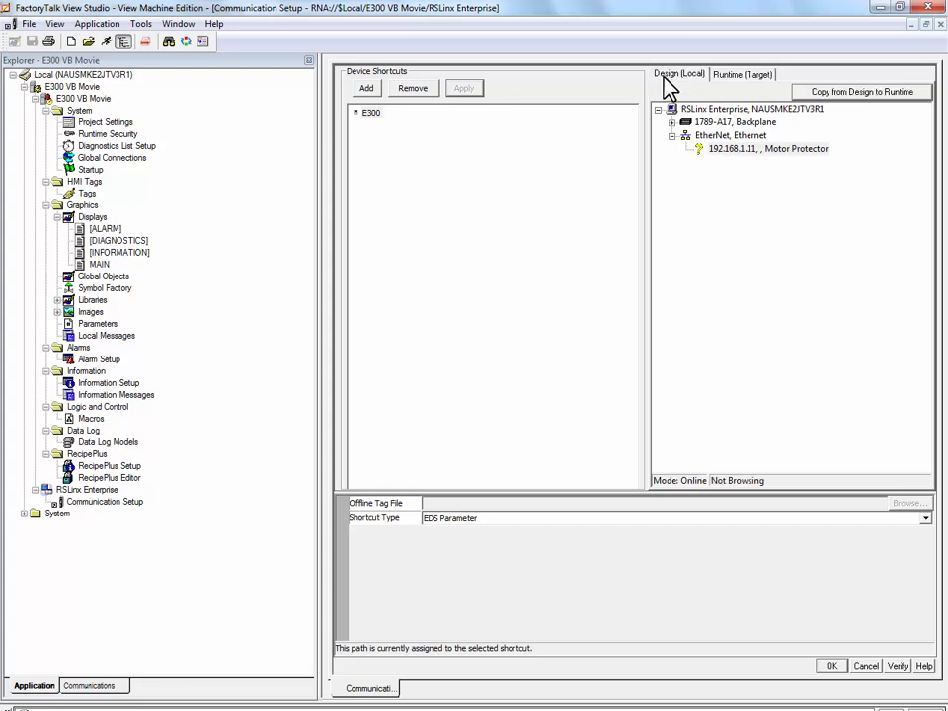
mouse_move(675, 99)
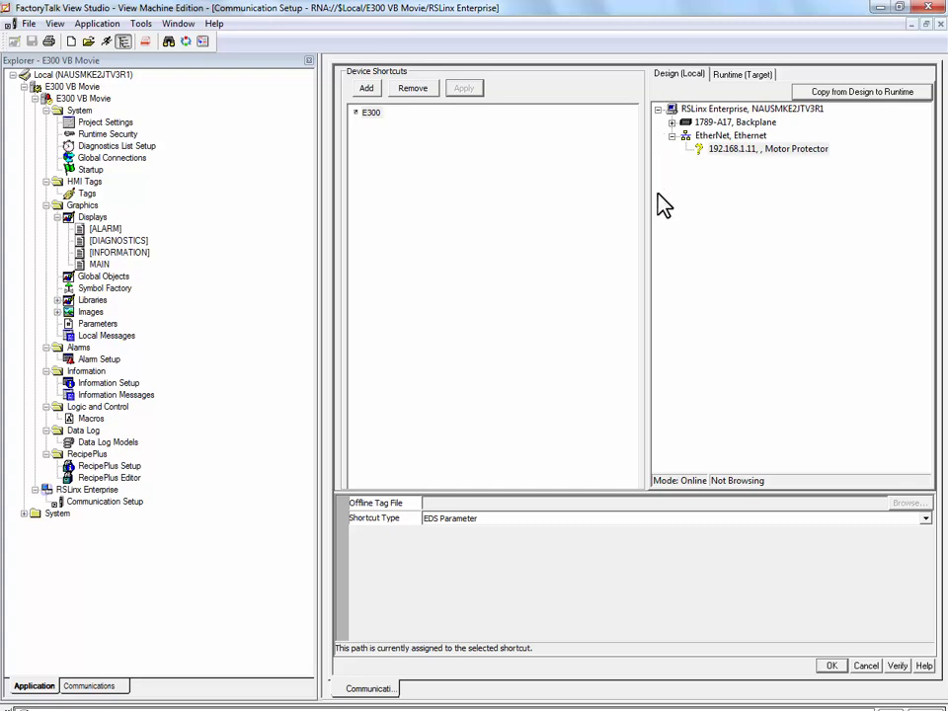
mouse_move(719, 272)
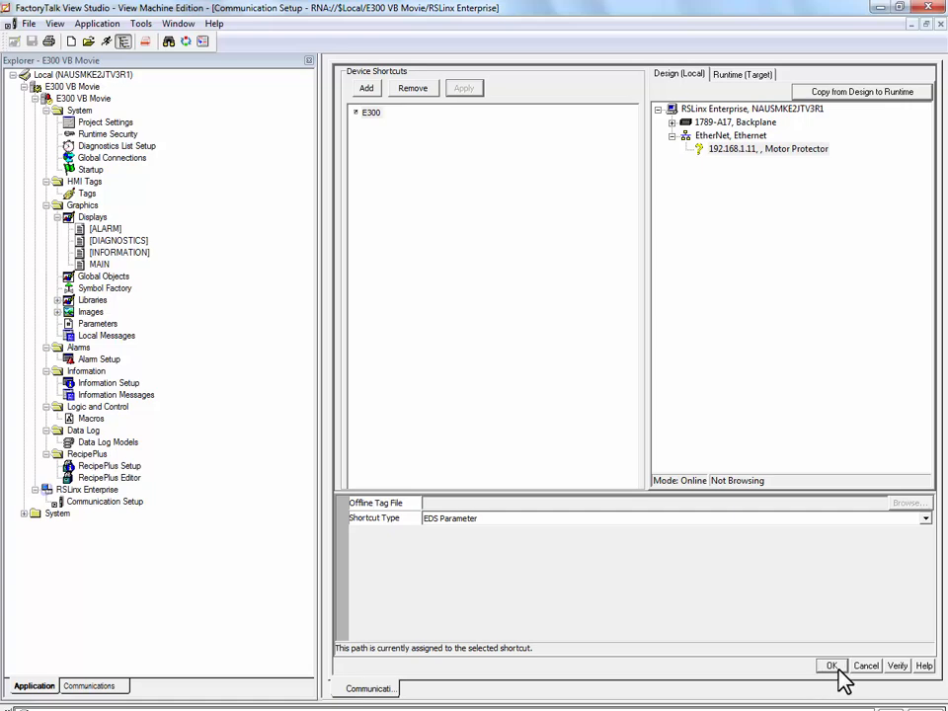
- Accept and close the Communication Setup editor with OK
left_click(829, 663)
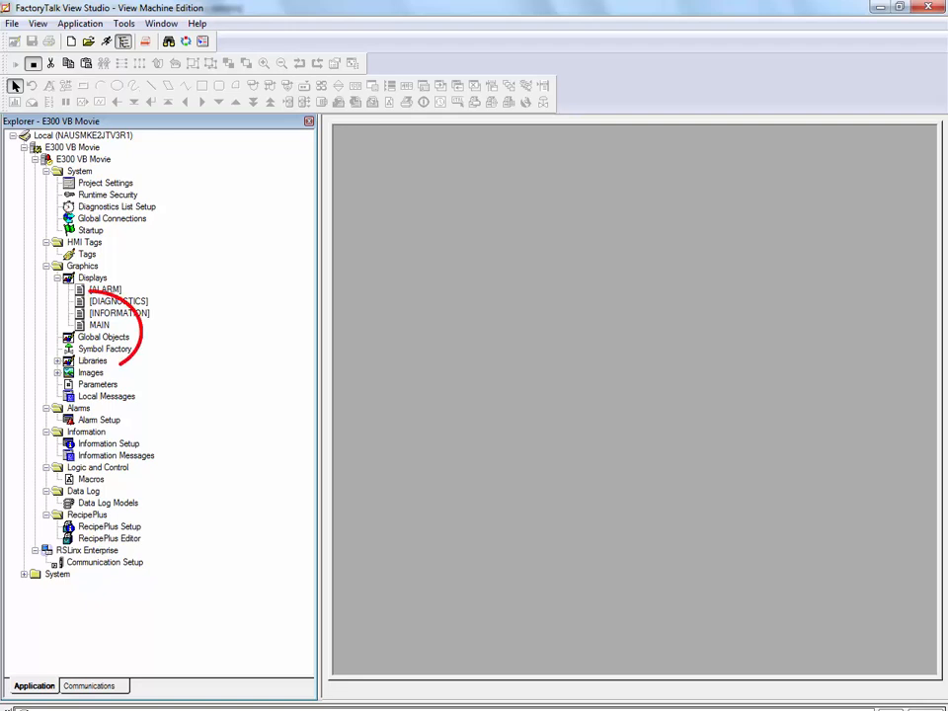
- Open the MAIN display from Graphics > Displays for editing
left_click(99, 323)
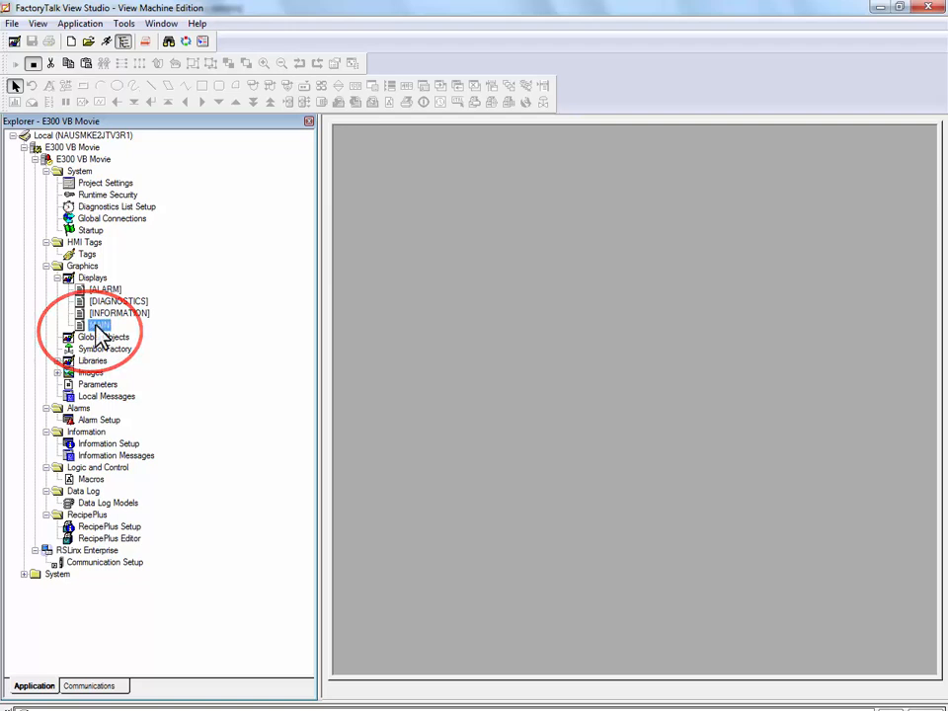
double_click(99, 324)
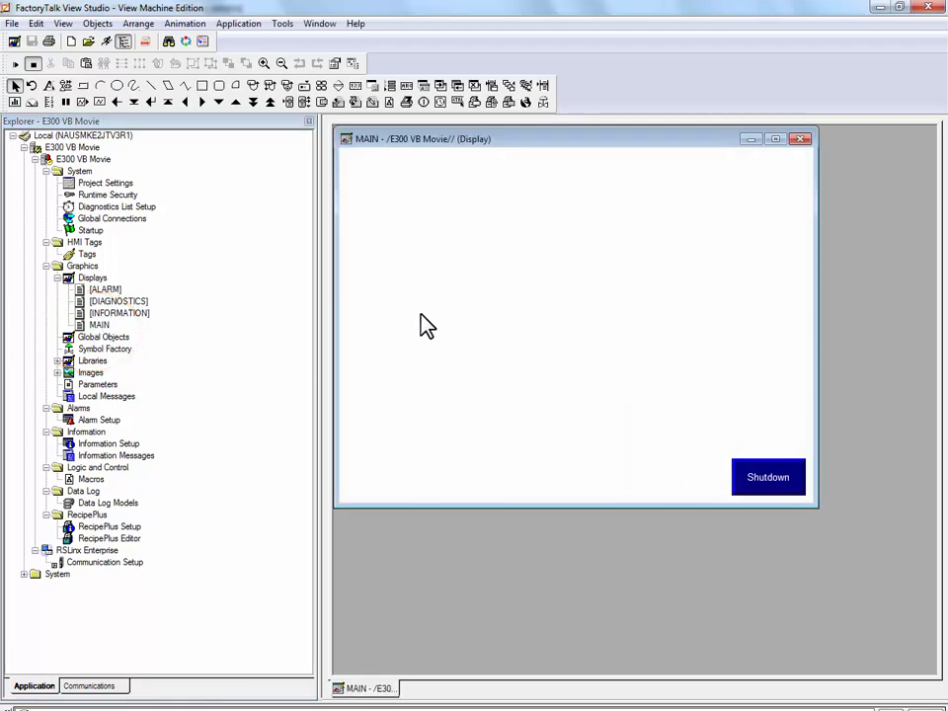
mouse_move(415, 245)
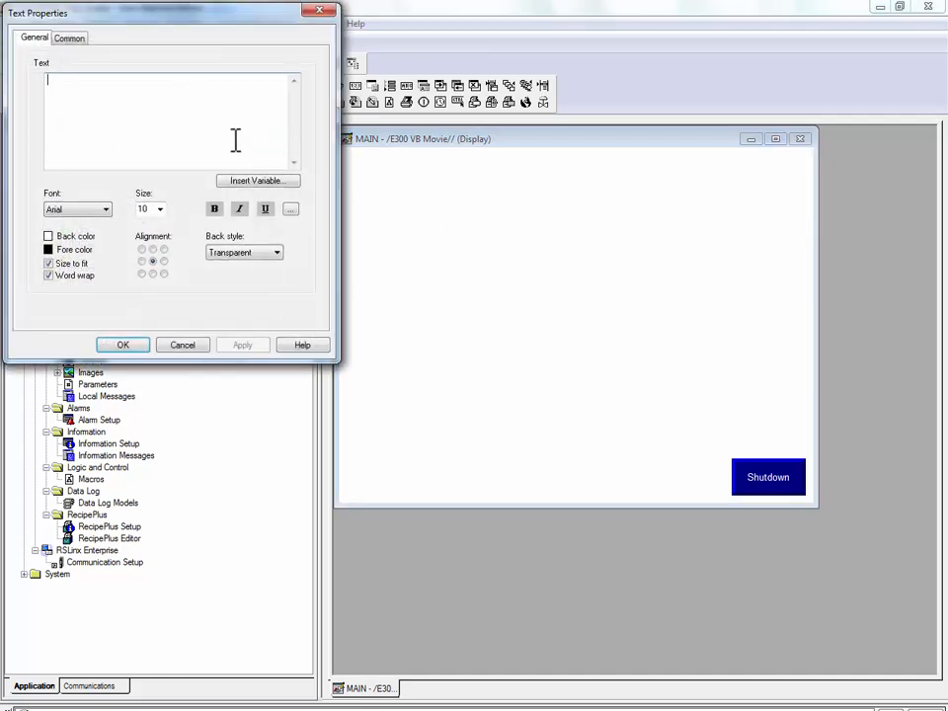
- Place an 'L1 Current' text label, copy it, and retitle a copy to L2 Current
type("L1 Current")
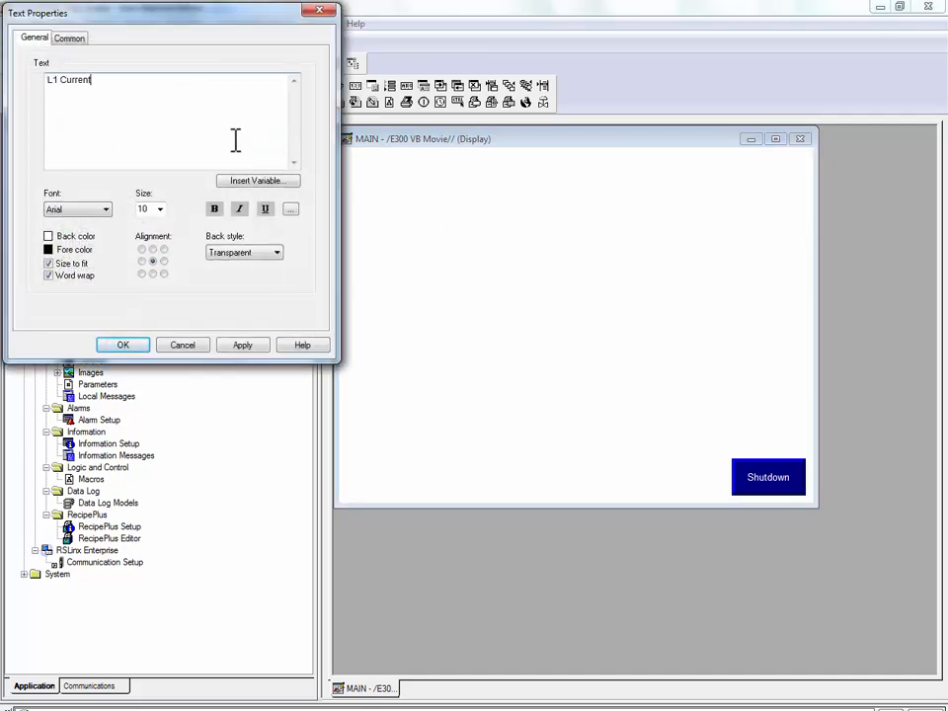
left_click(122, 344)
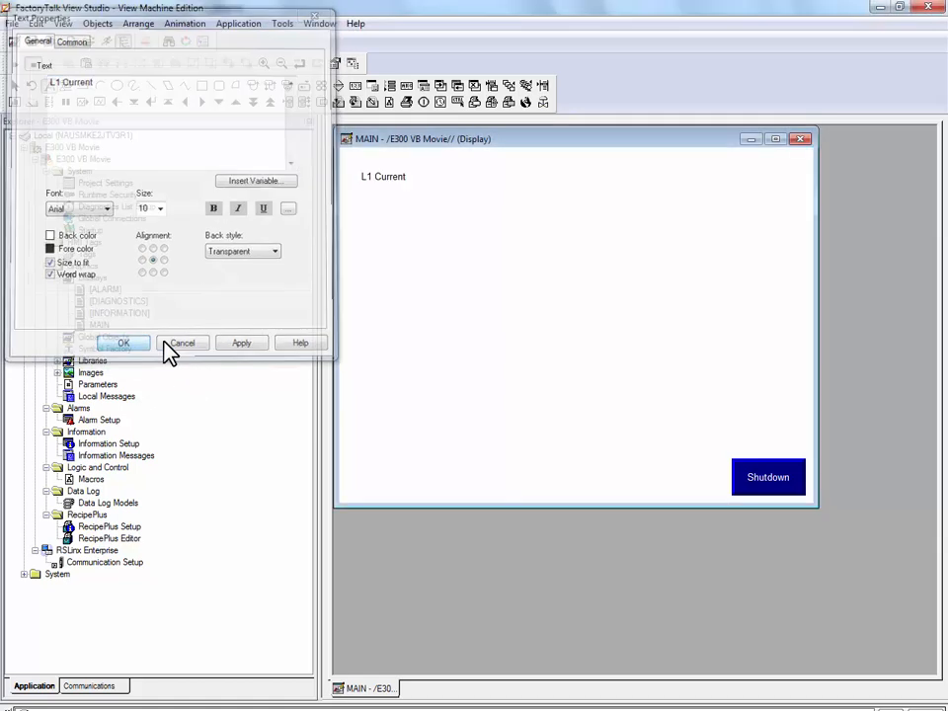
left_click(124, 344)
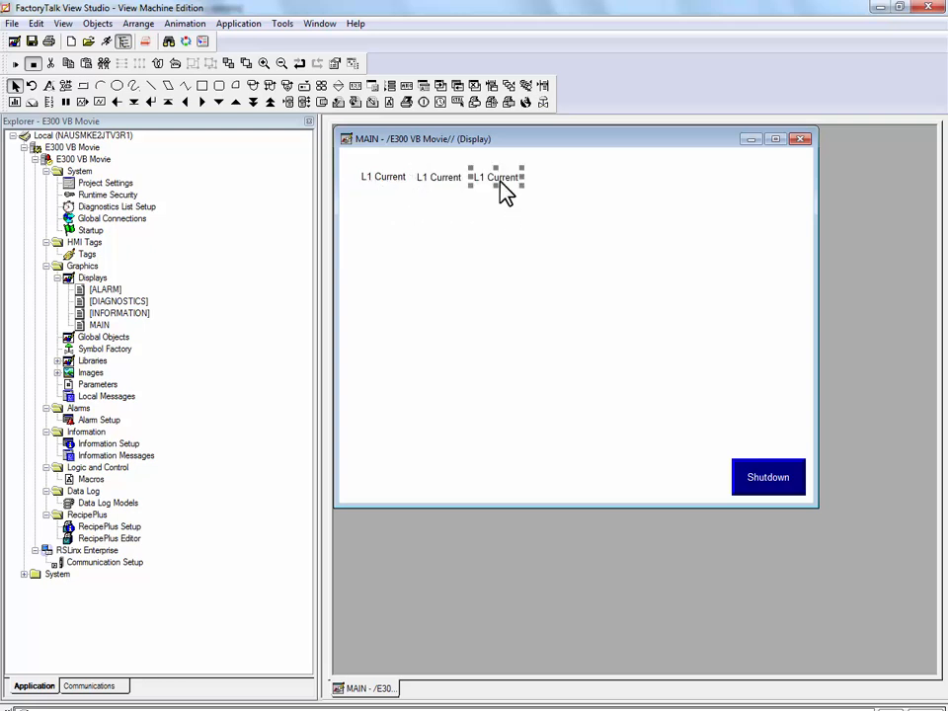
double_click(498, 178)
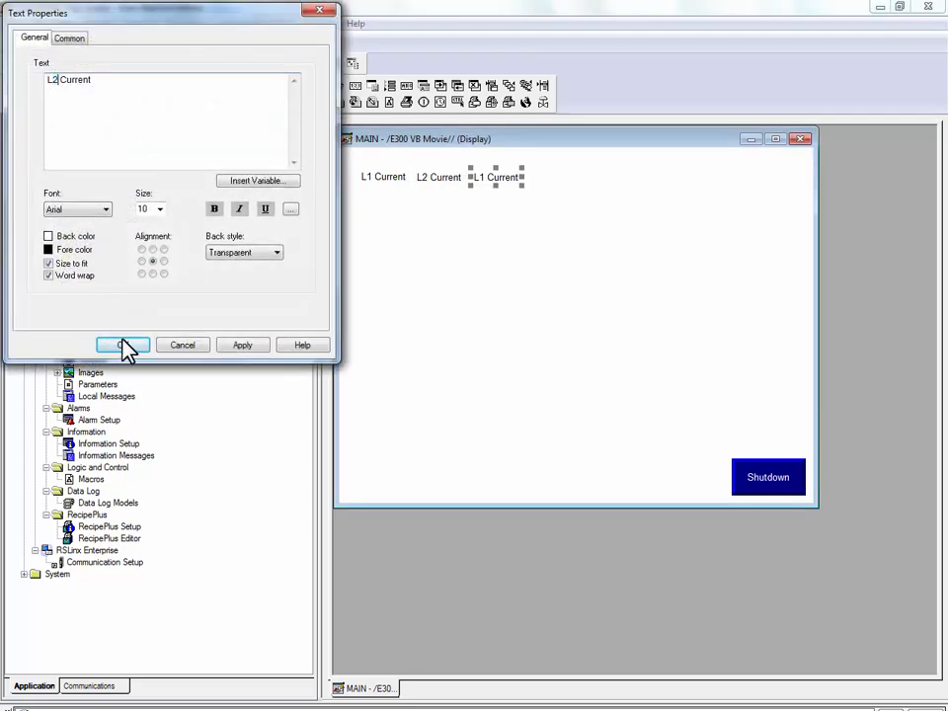
left_click(122, 344)
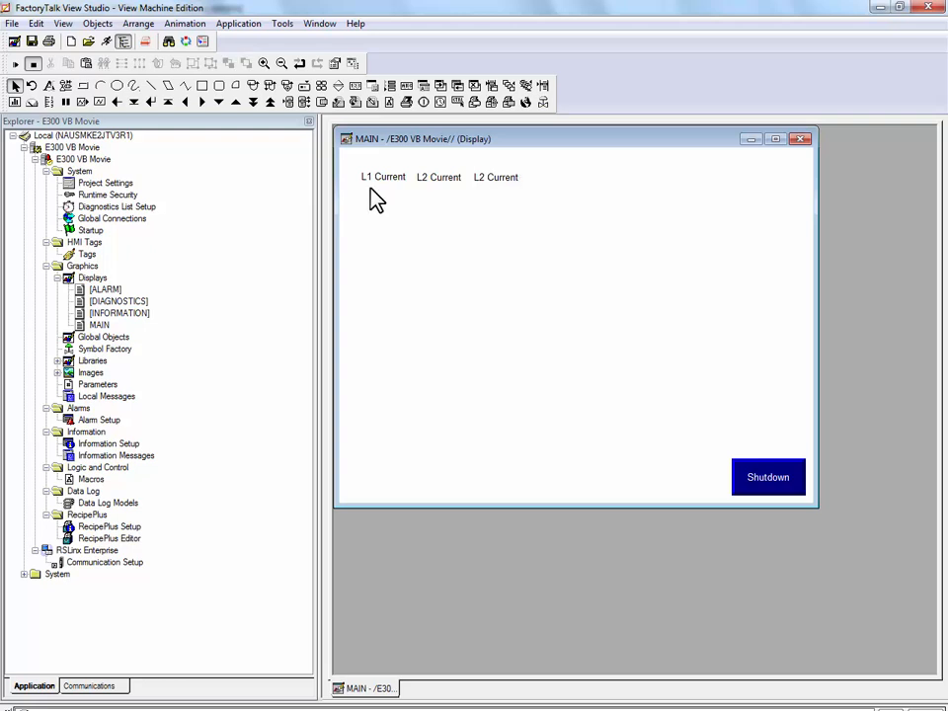
mouse_move(355, 87)
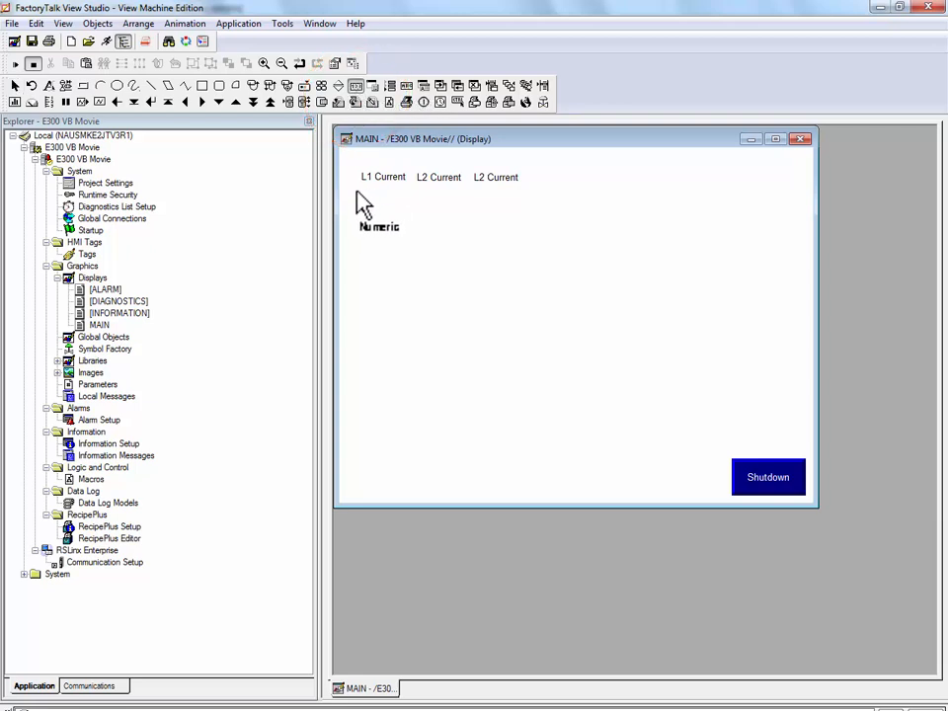
- Draw a numeric display below L1 Current and set its decimal places to 2
left_click_drag(380, 213, 424, 233)
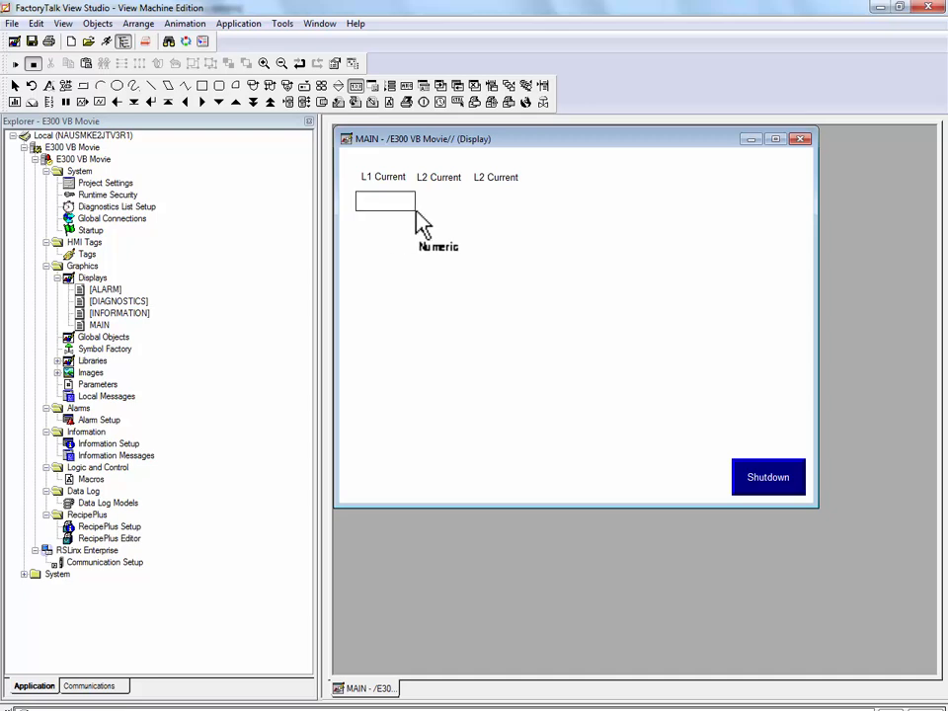
double_click(385, 202)
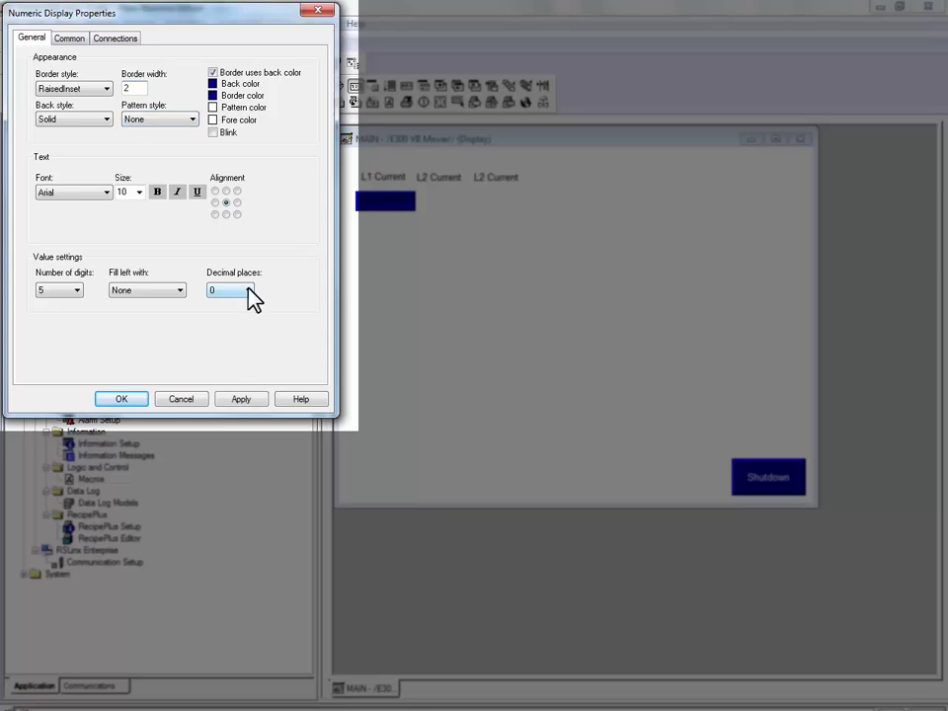
left_click(249, 288)
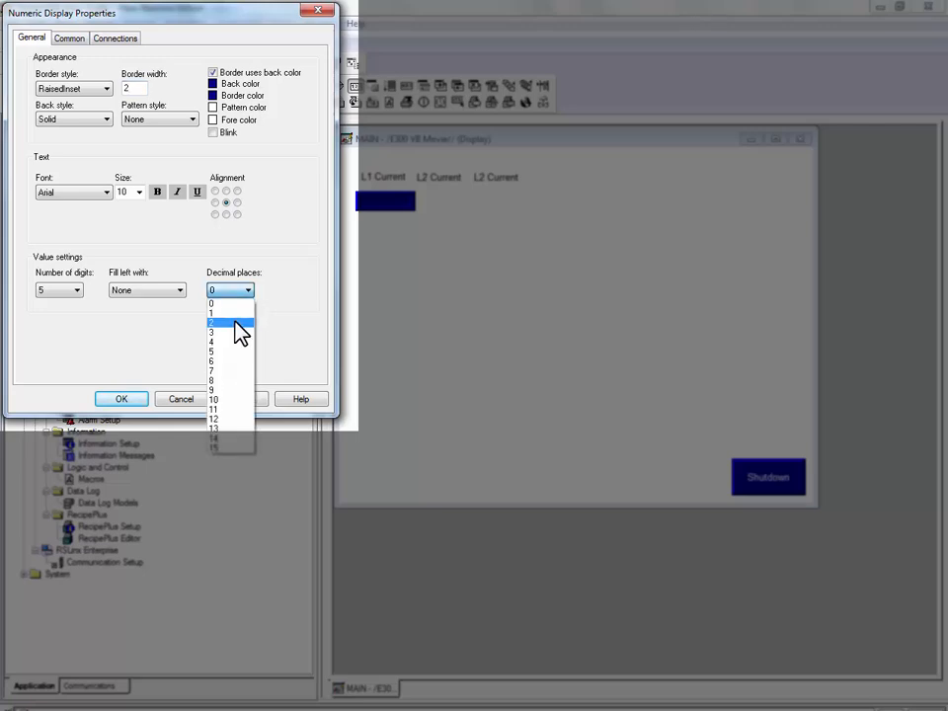
left_click(212, 324)
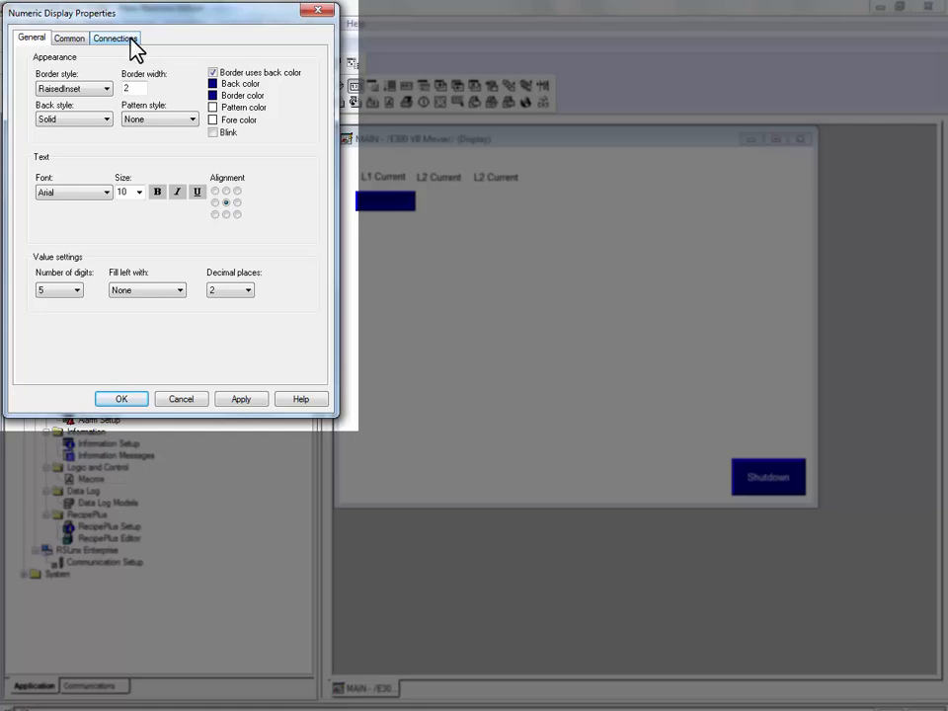
left_click(114, 38)
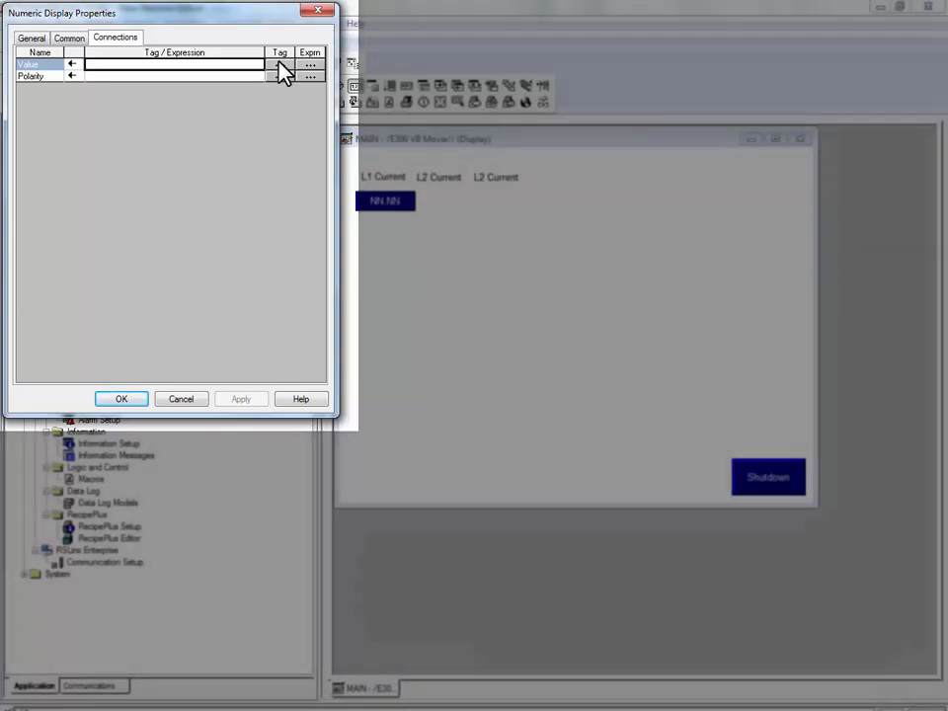
- Browse for the value tag, refresh all folders, and list the E300 Offline tags
left_click(310, 63)
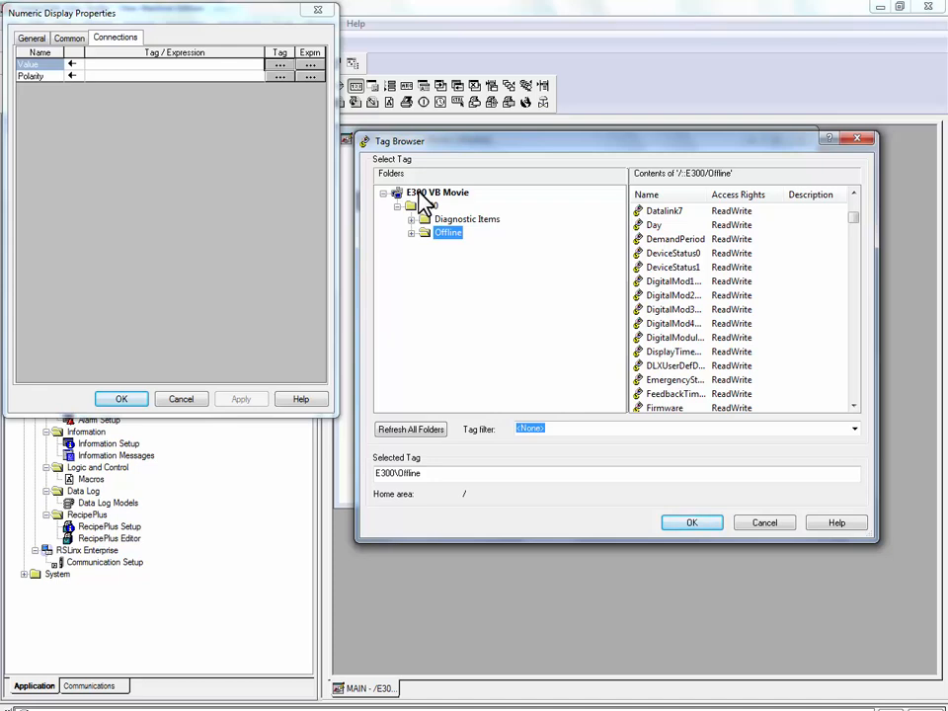
right_click(435, 193)
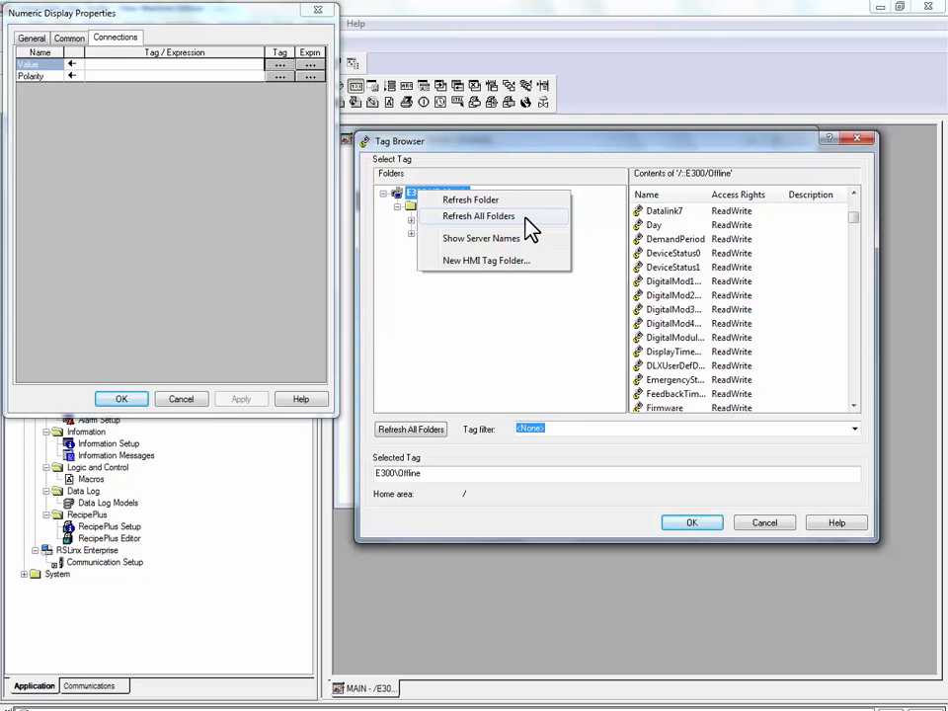
left_click(480, 215)
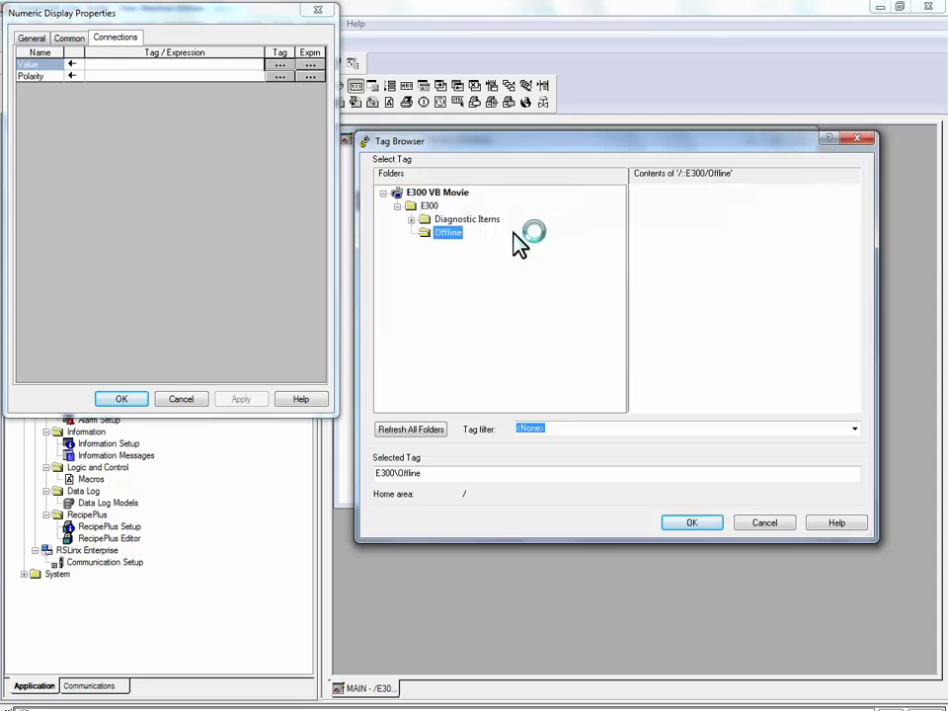
left_click(446, 233)
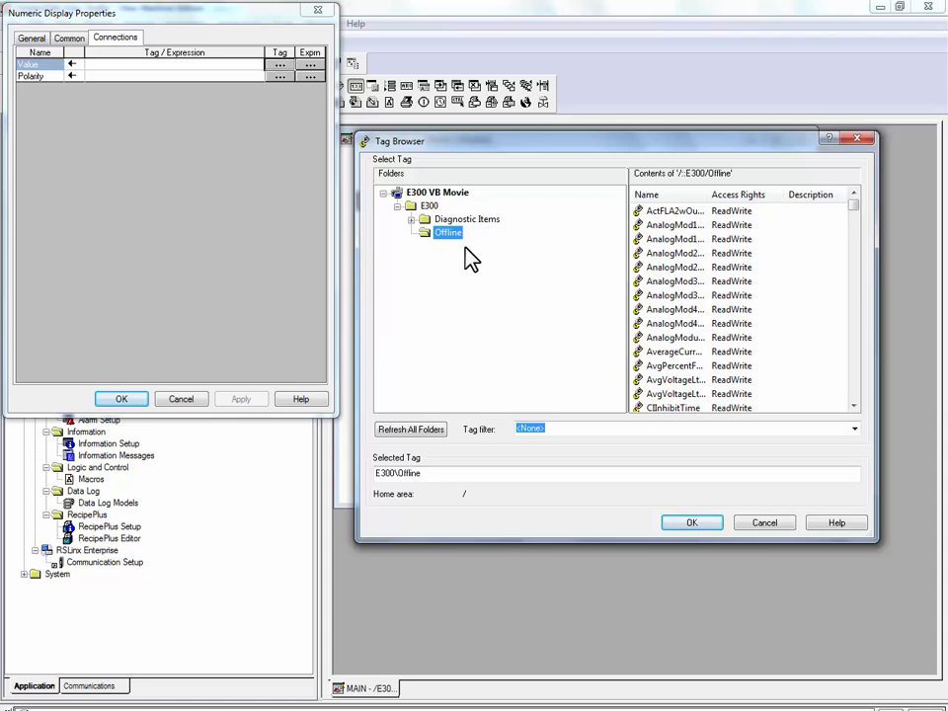
mouse_move(454, 237)
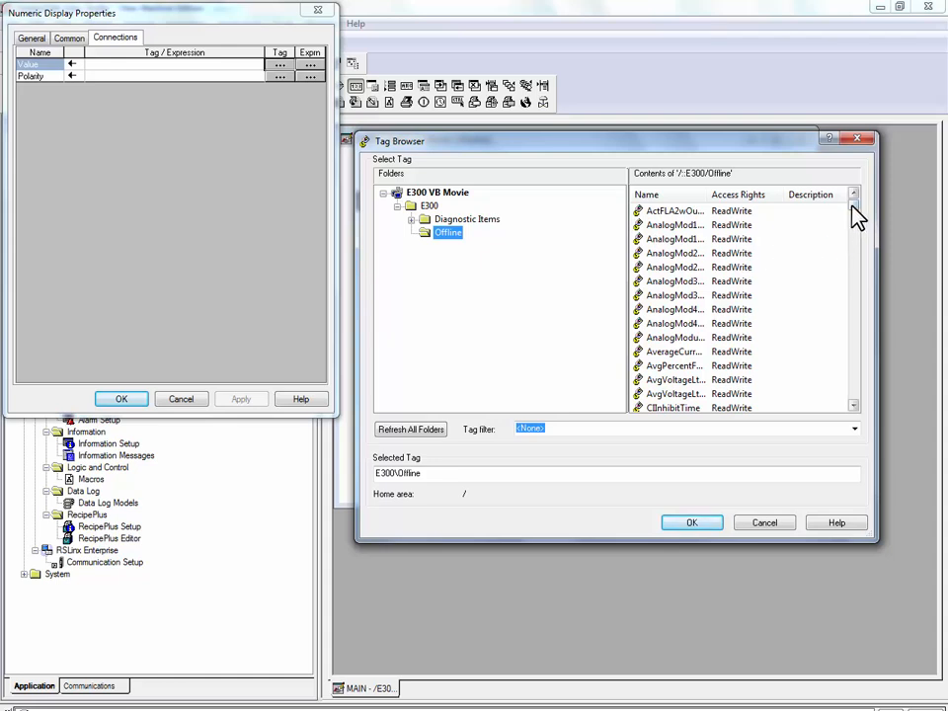
- Select the L1Current tag, giving the expression {[E300]Offline.L1Current}
left_click(853, 241)
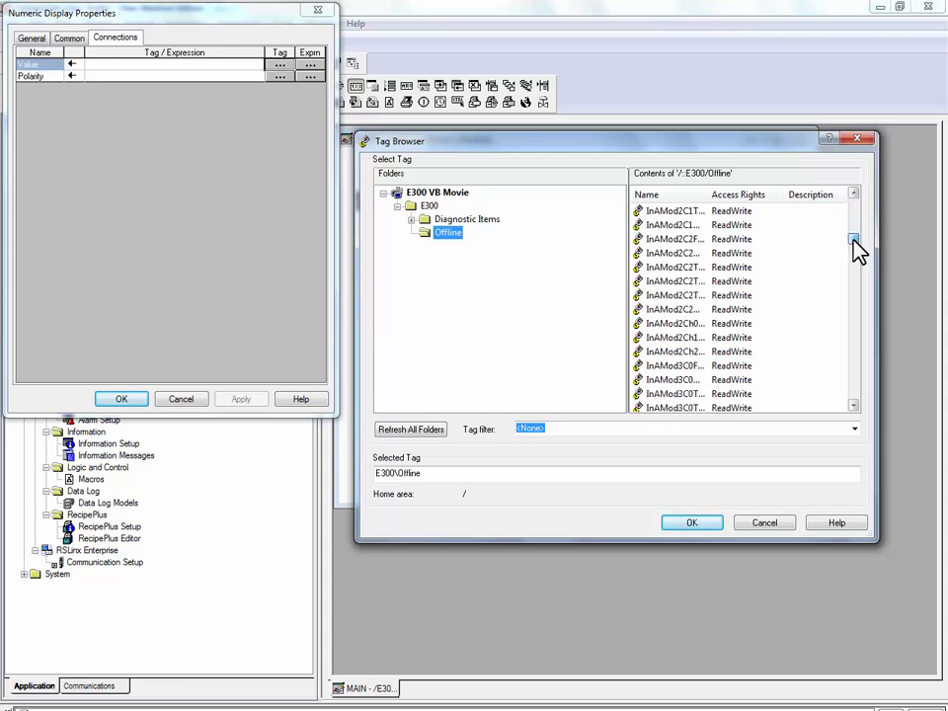
left_click_drag(853, 241, 853, 296)
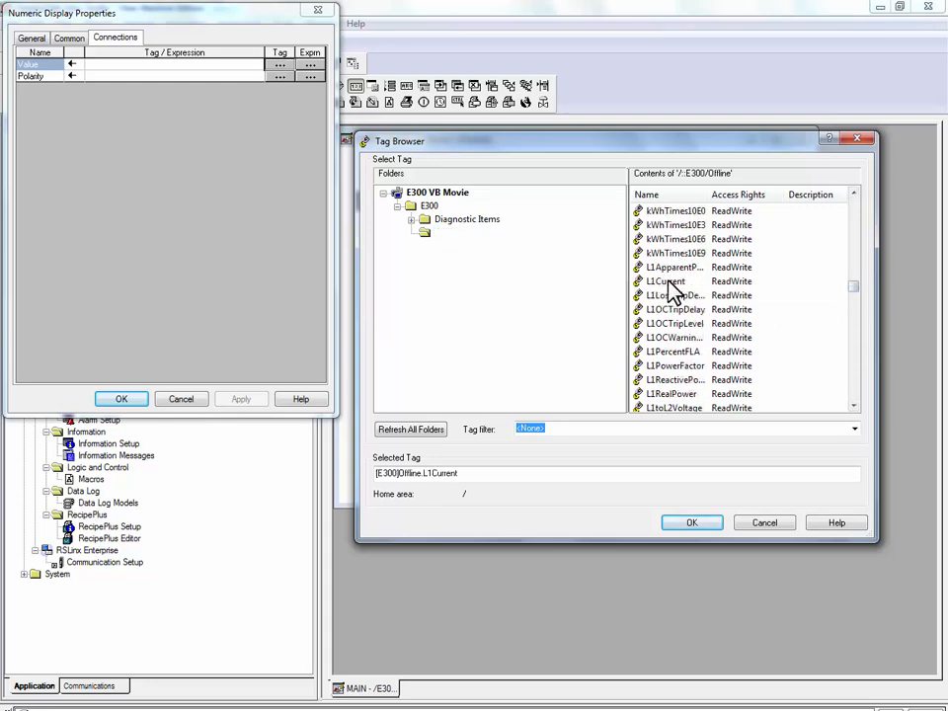
left_click(675, 281)
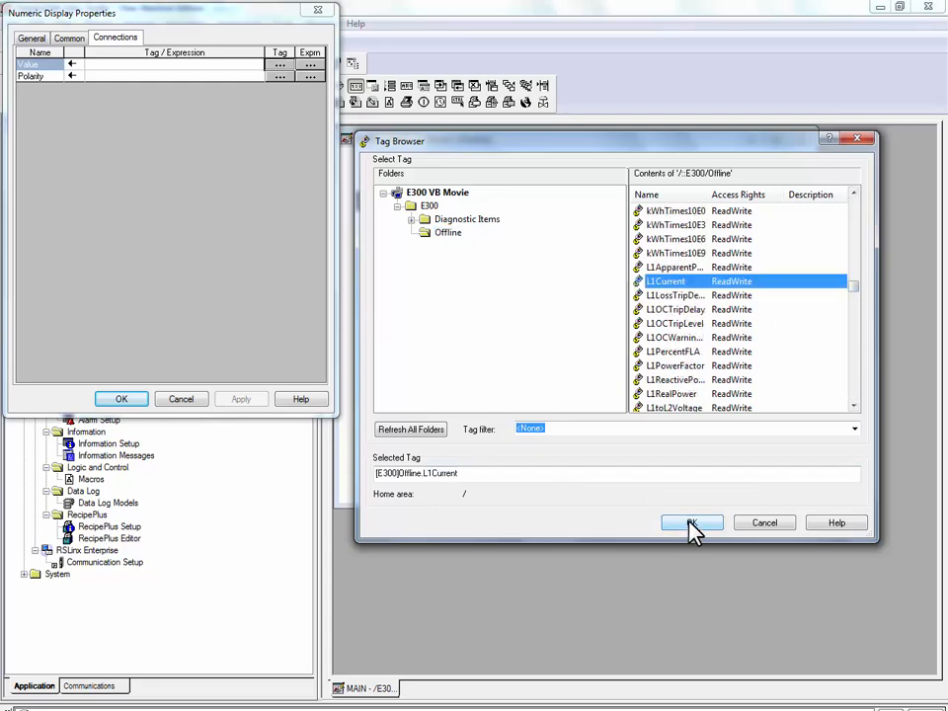
left_click(692, 521)
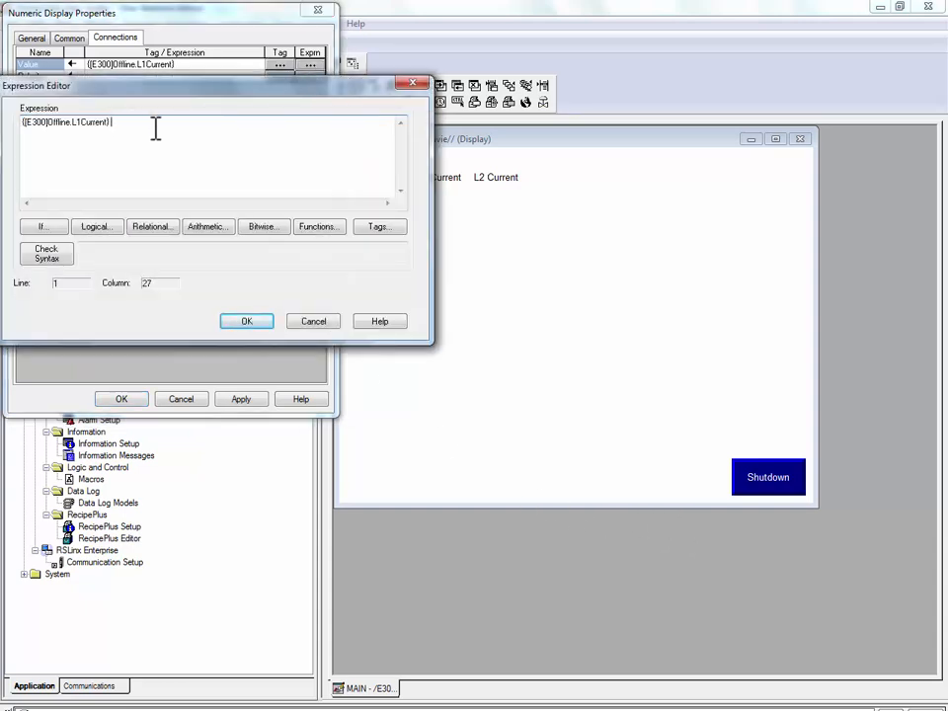
- Append / 100 to the L1Current expression and accept the readout's connections
type("/1")
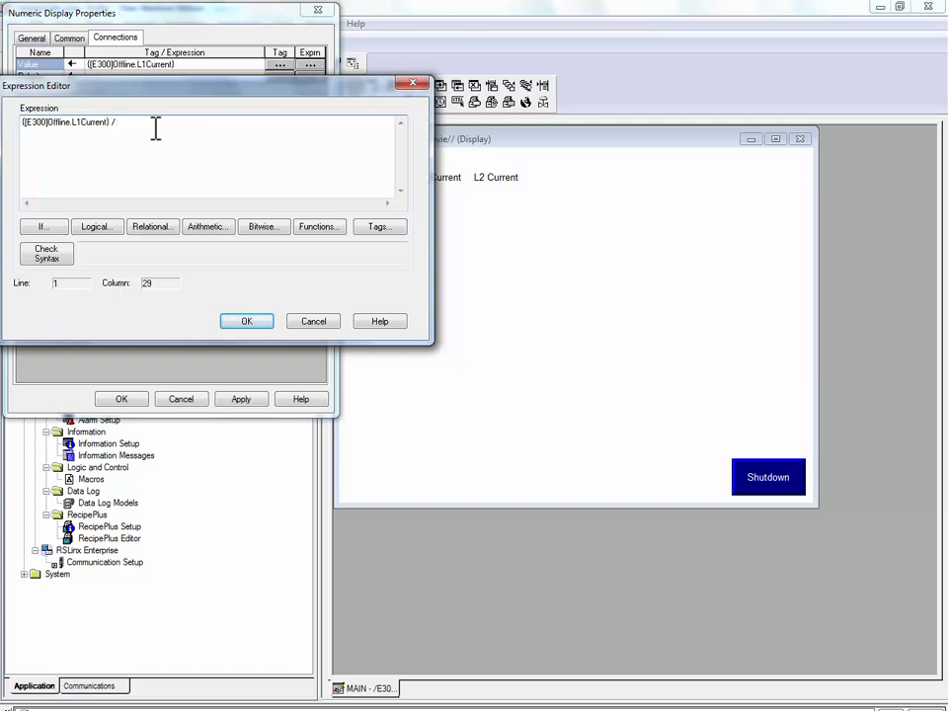
type("100")
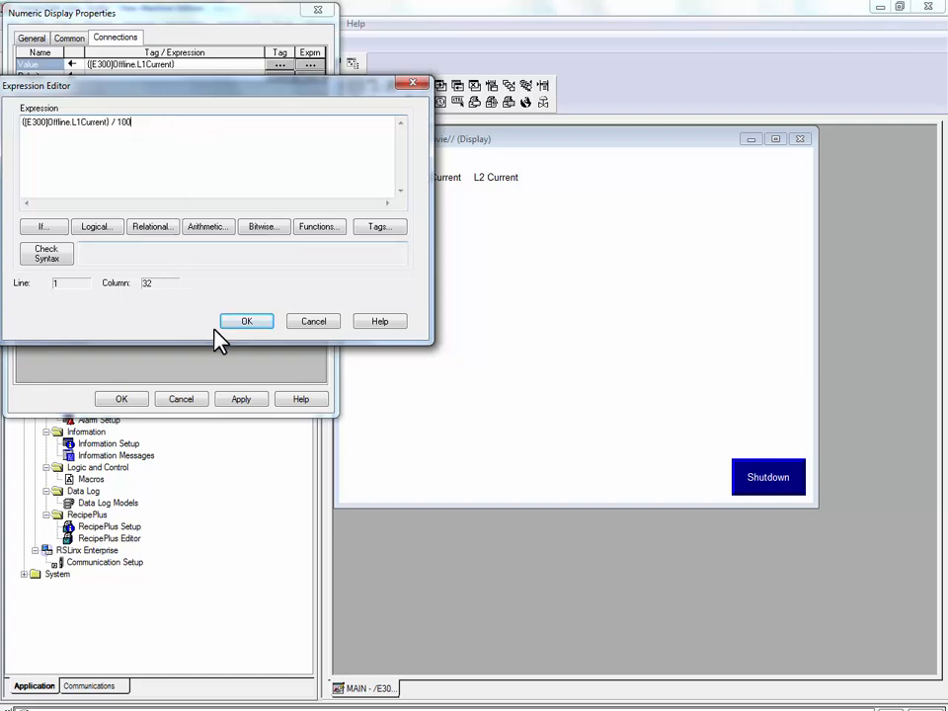
left_click(247, 320)
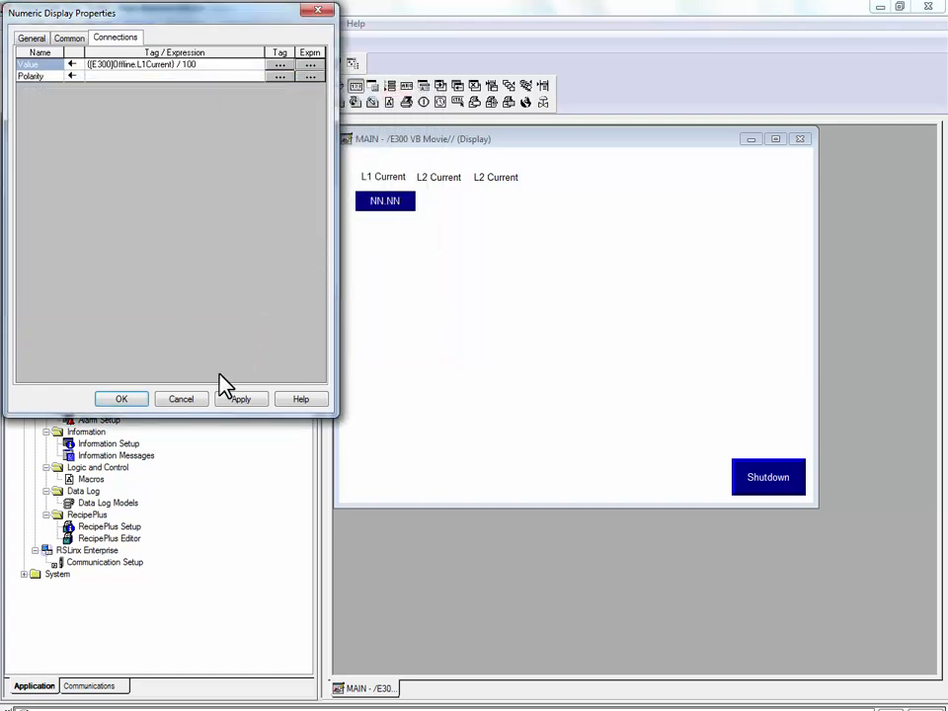
left_click(121, 398)
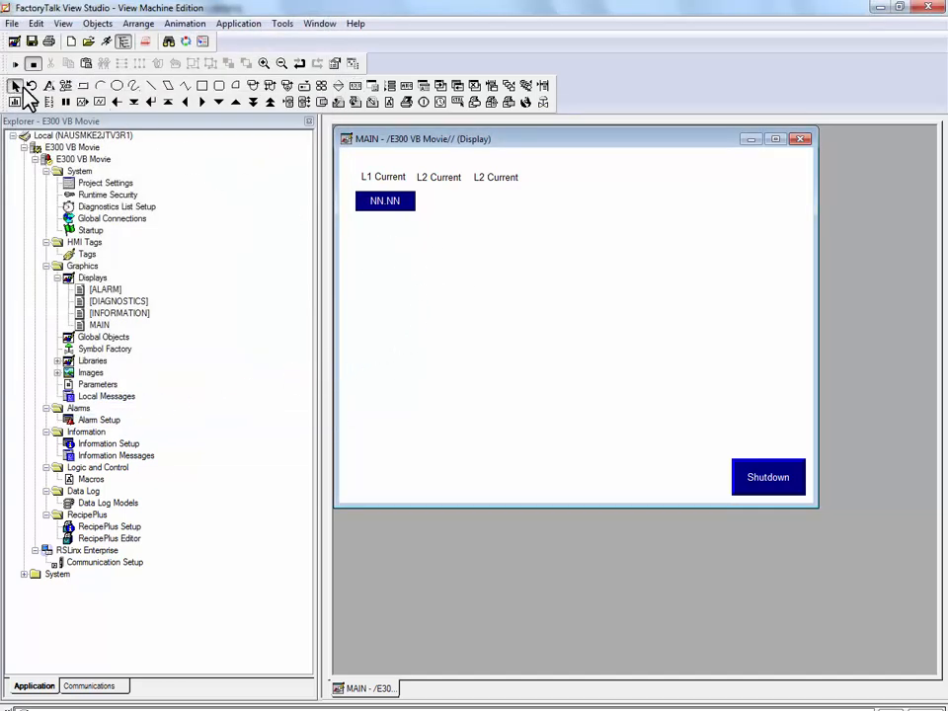
- Connect the copied L2 readout to [E300]Offline.L2Current / 100
left_click(383, 201)
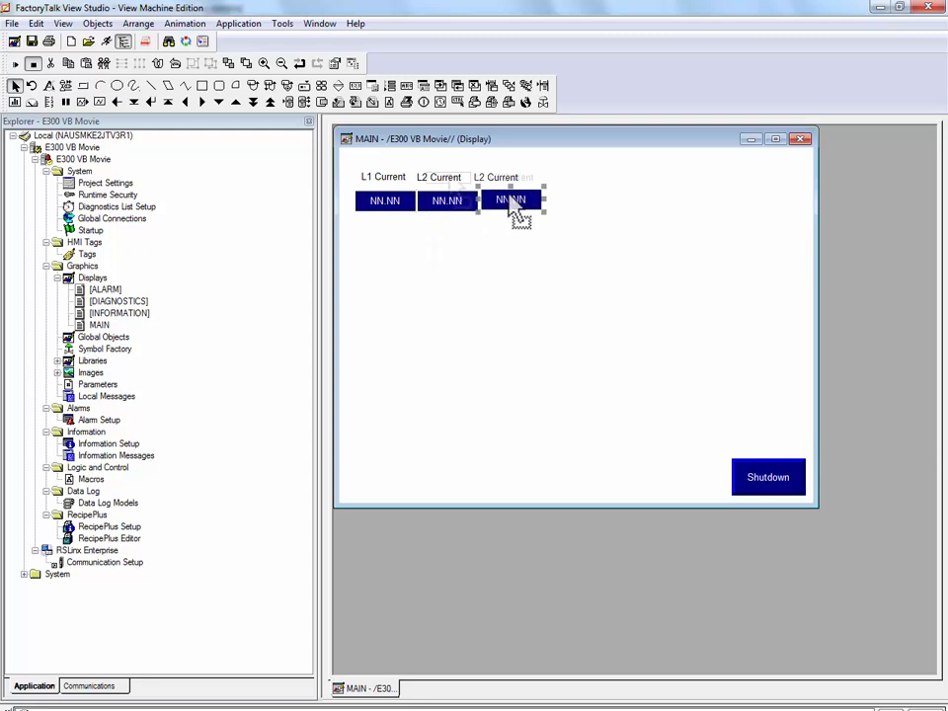
double_click(509, 199)
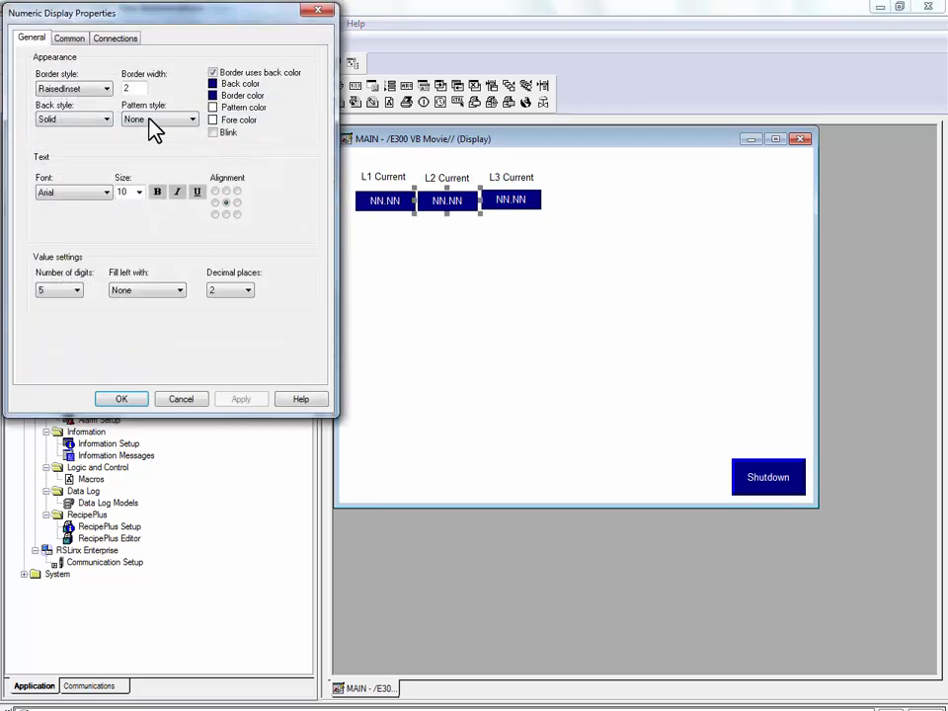
left_click(115, 37)
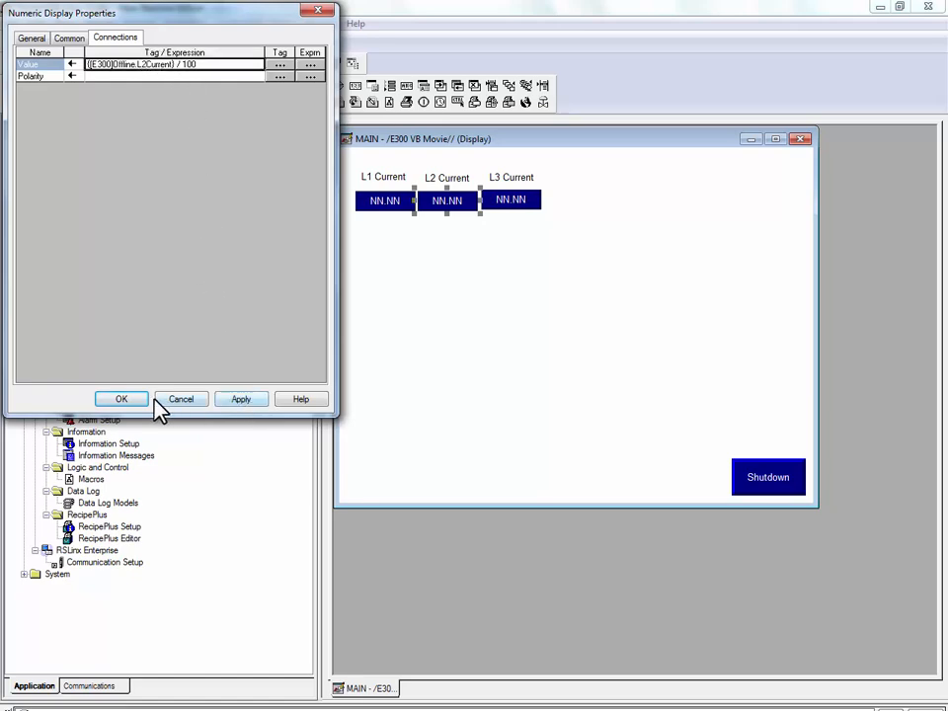
left_click(120, 399)
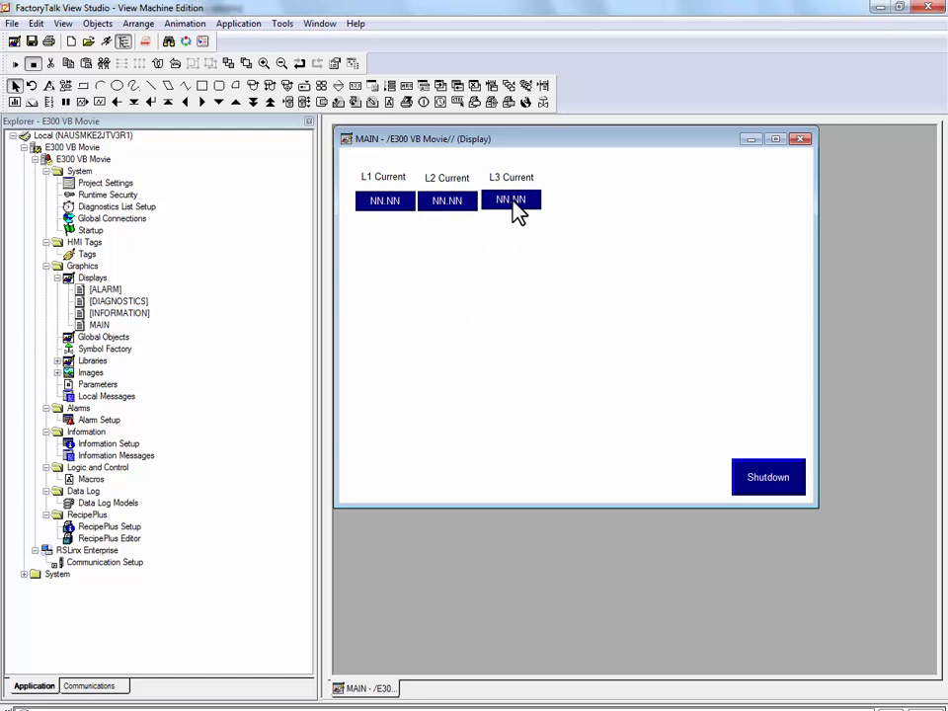
- Connect the L3 readout to [E300]Offline.L3Current / 100
double_click(510, 201)
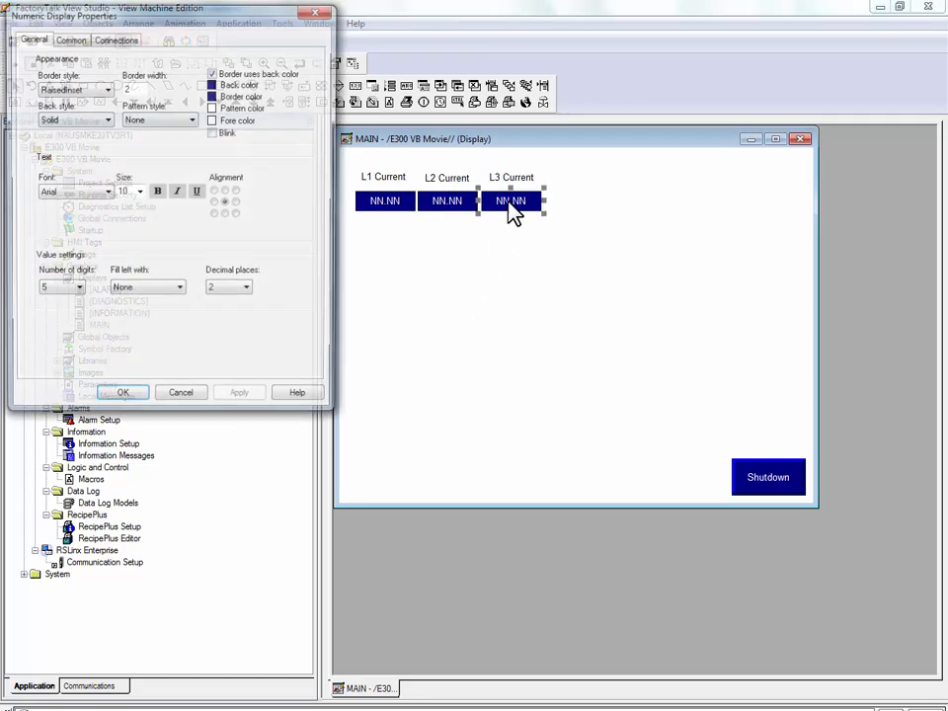
left_click(115, 40)
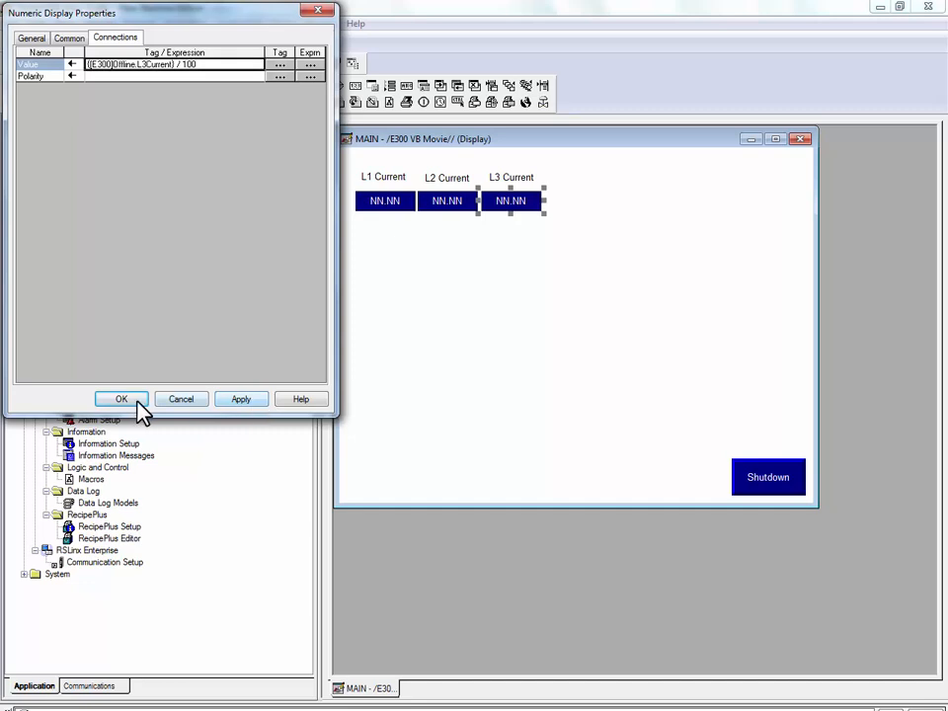
left_click(121, 399)
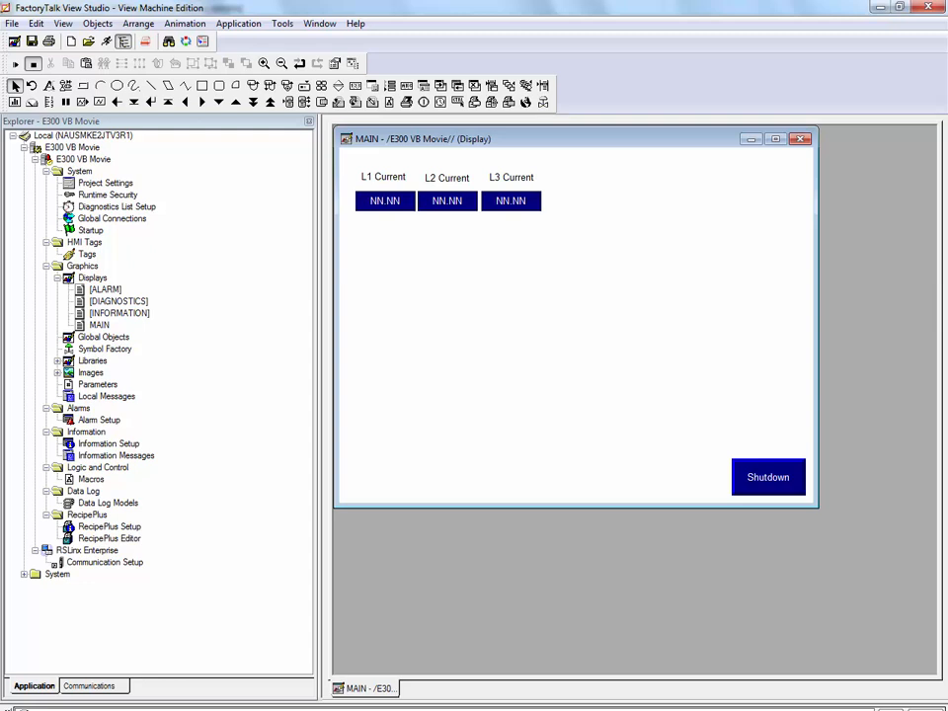
- Copy the L1 Current label below the readouts and retext it 'Trip Status'
left_click(383, 177)
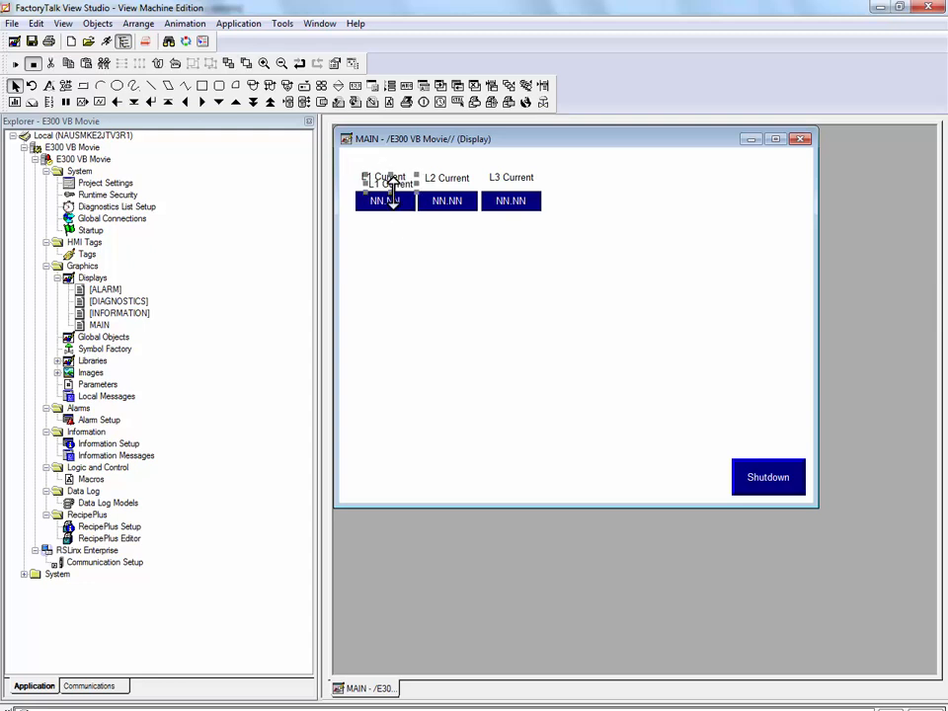
left_click_drag(391, 182, 456, 261)
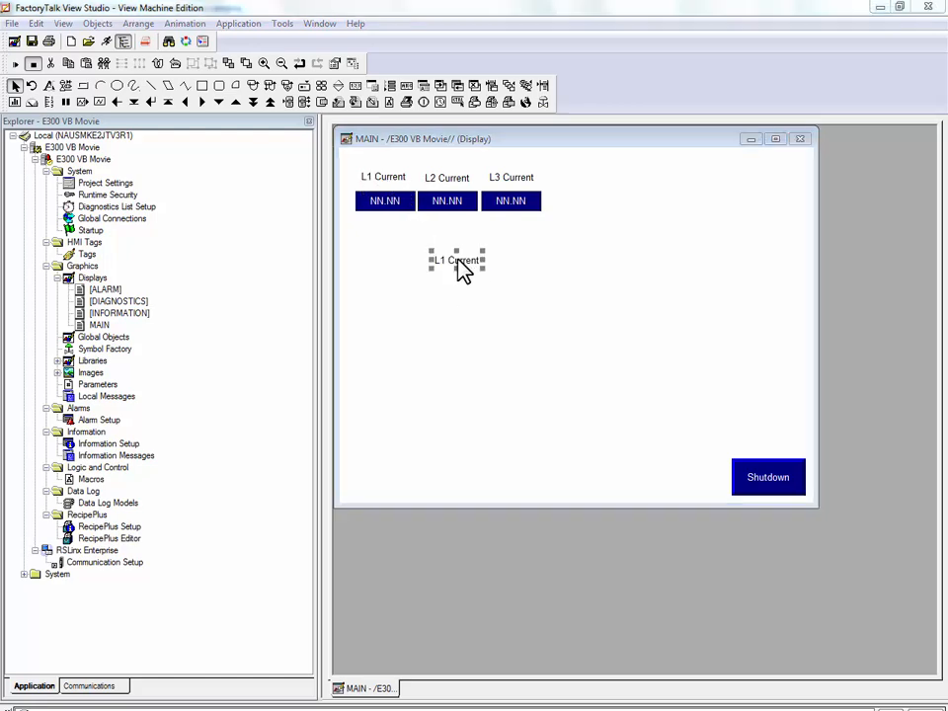
double_click(456, 261)
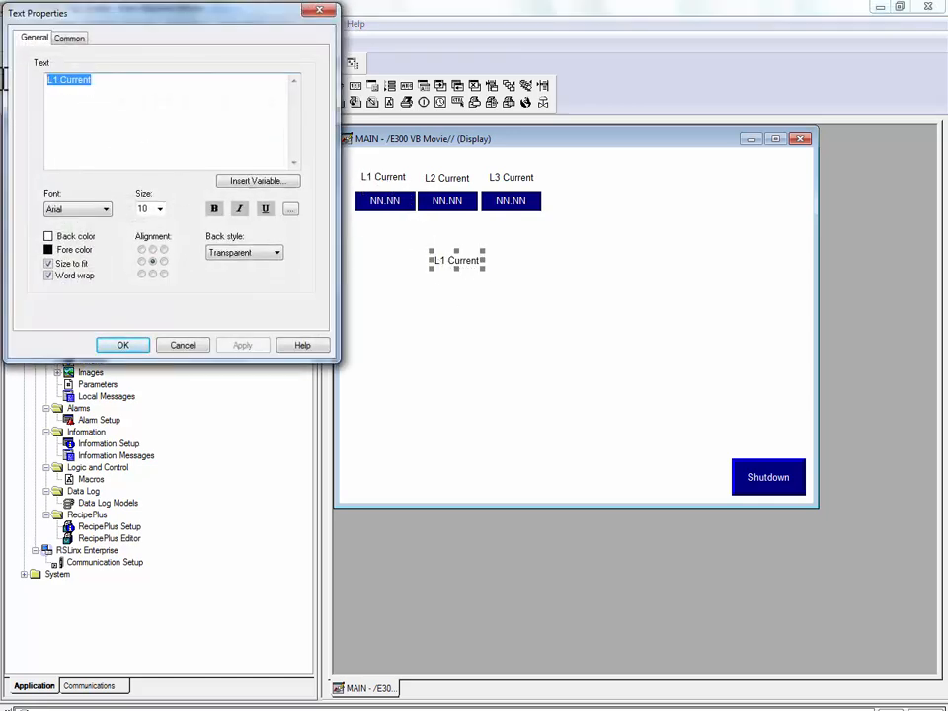
type("Trip Status")
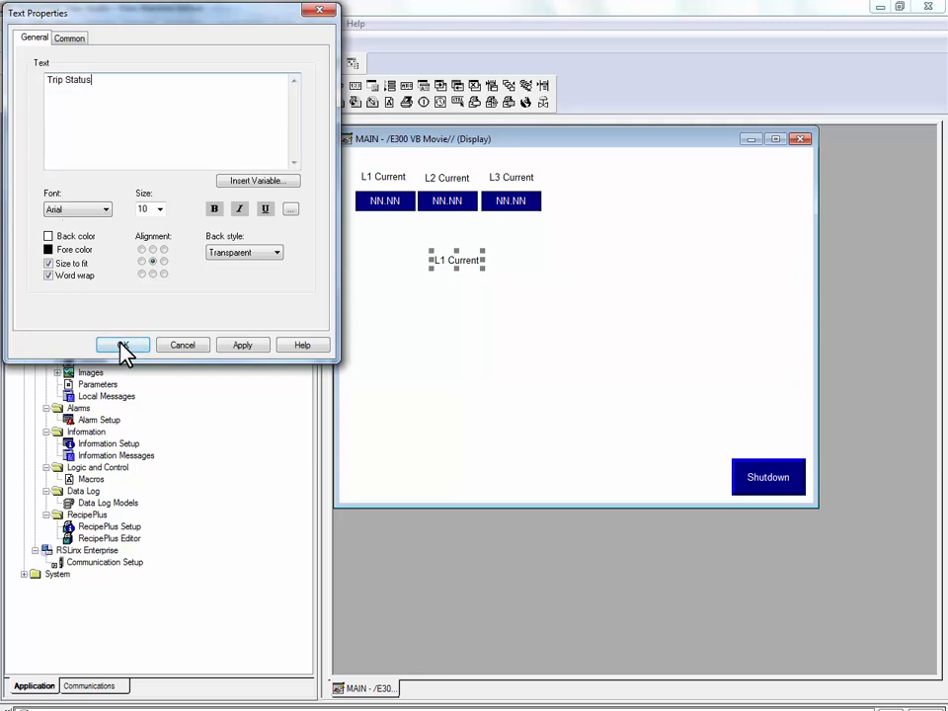
left_click(122, 343)
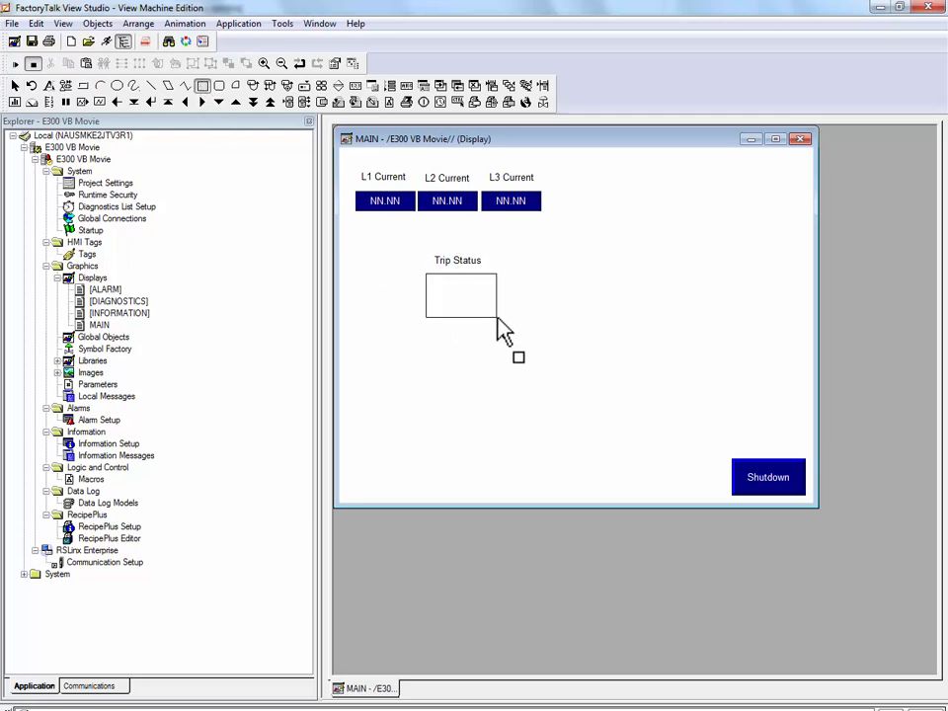
- Give the new rectangle a solid teal back colour
double_click(460, 296)
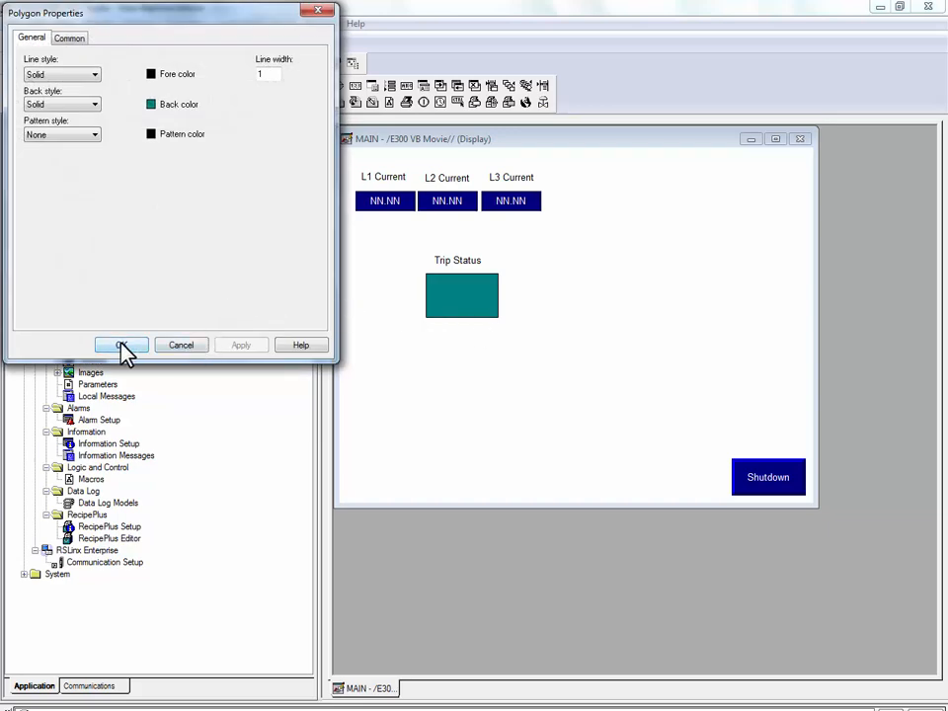
left_click(121, 344)
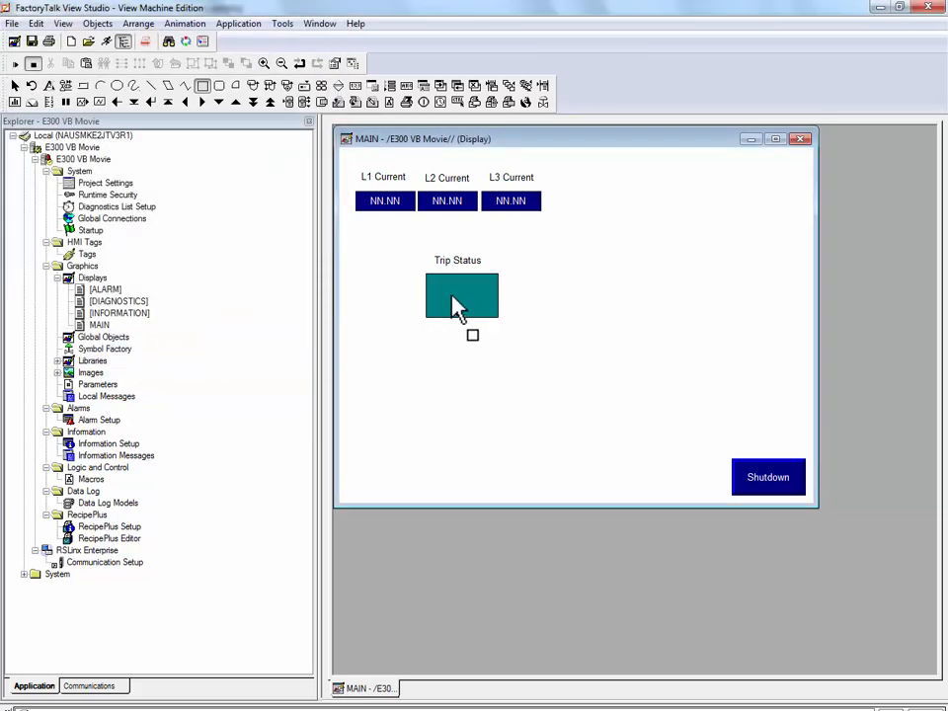
- Set up colour animation on the rectangle: state 0 black, state 1 red fill blinking black
right_click(462, 297)
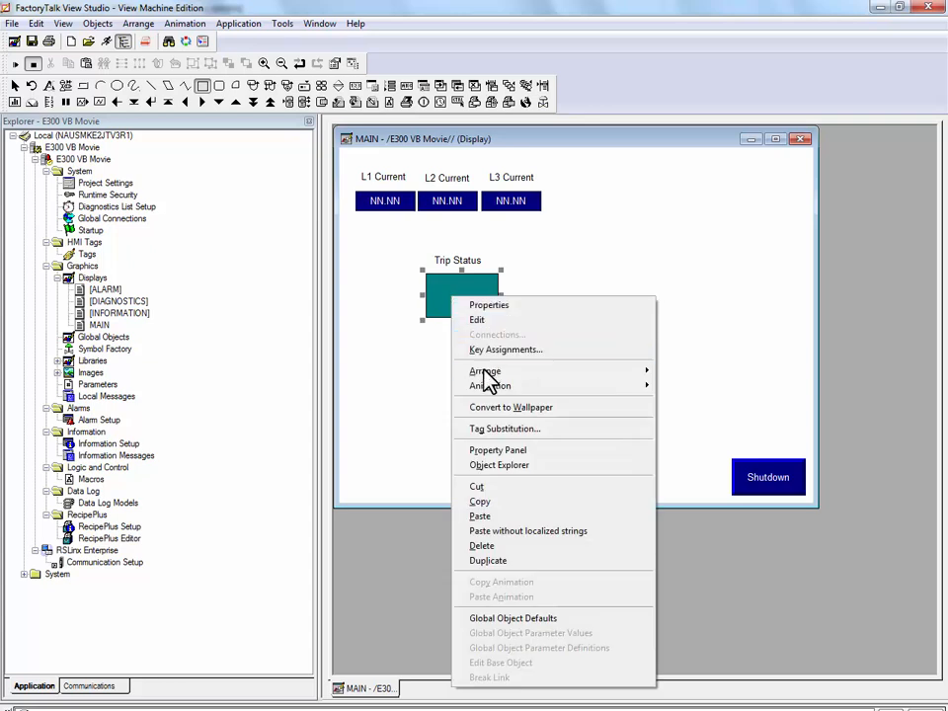
mouse_move(490, 385)
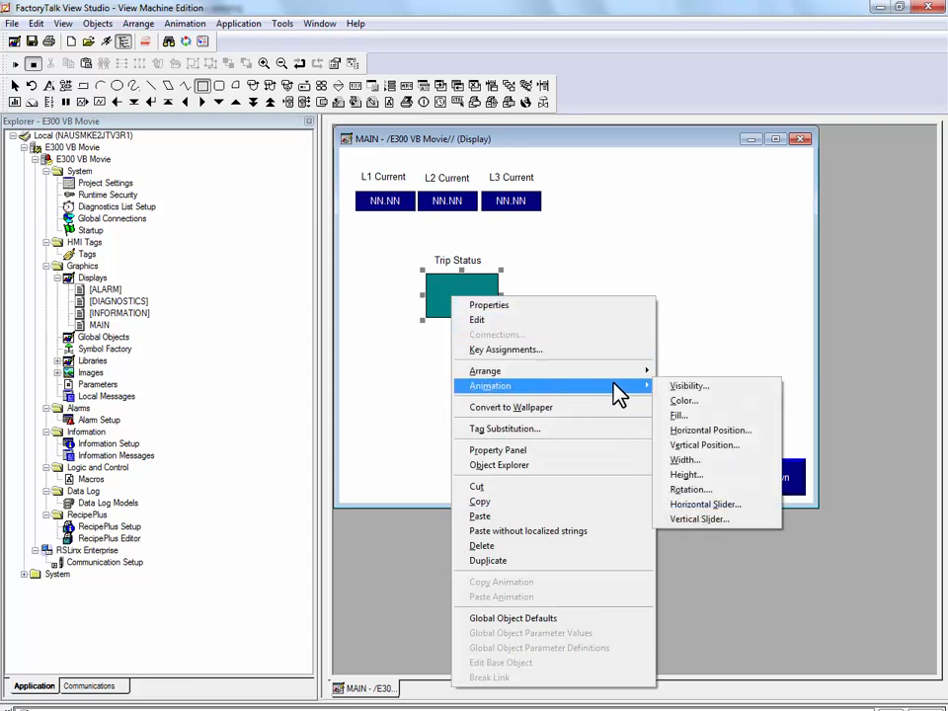
mouse_move(710, 399)
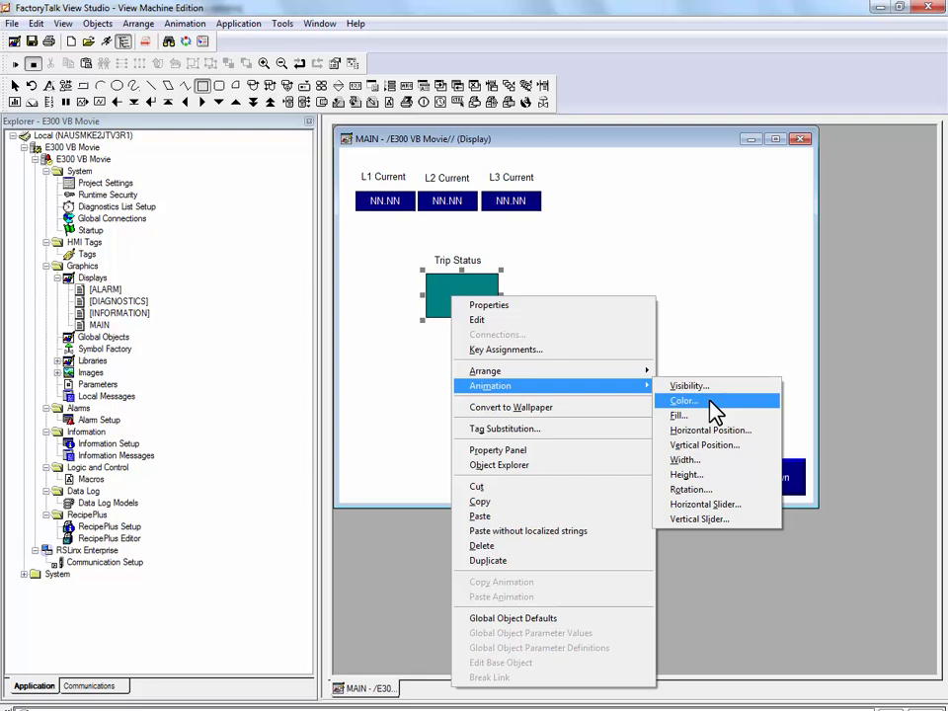
left_click(683, 399)
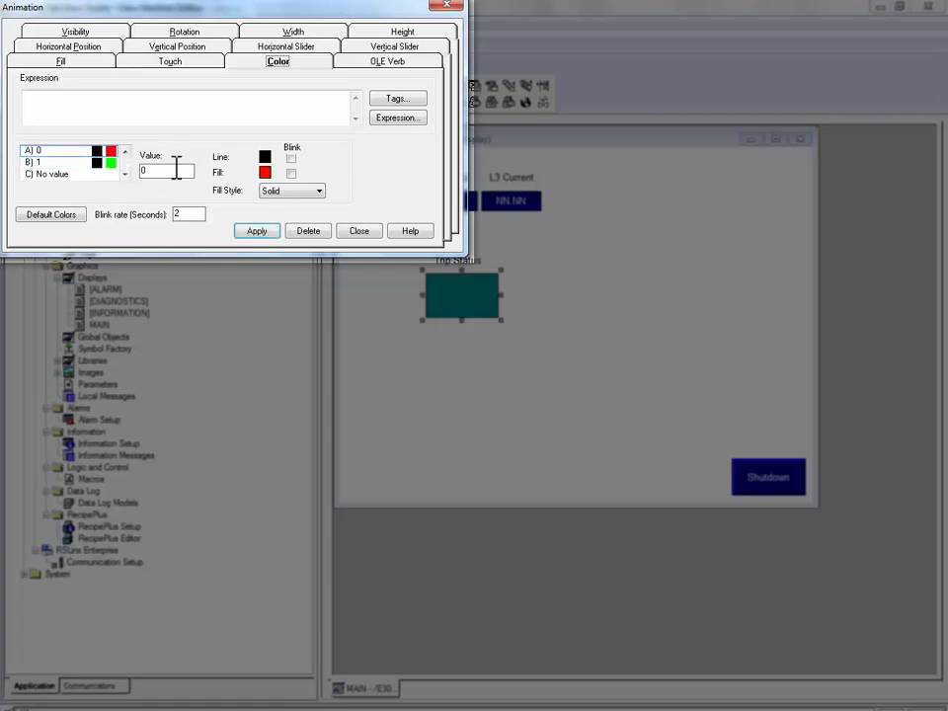
left_click(264, 172)
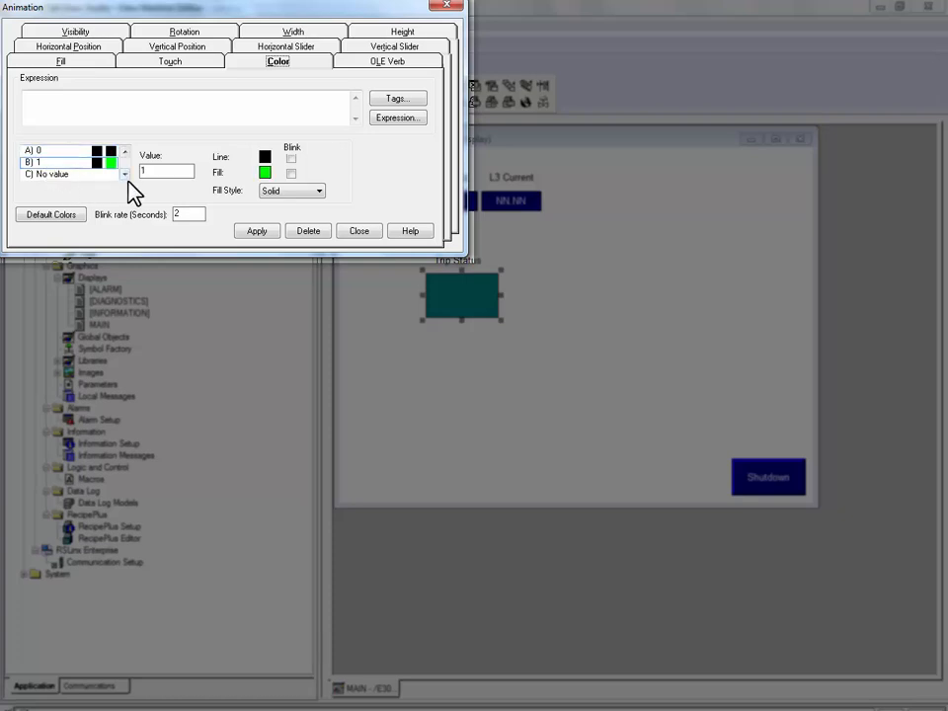
mouse_move(277, 193)
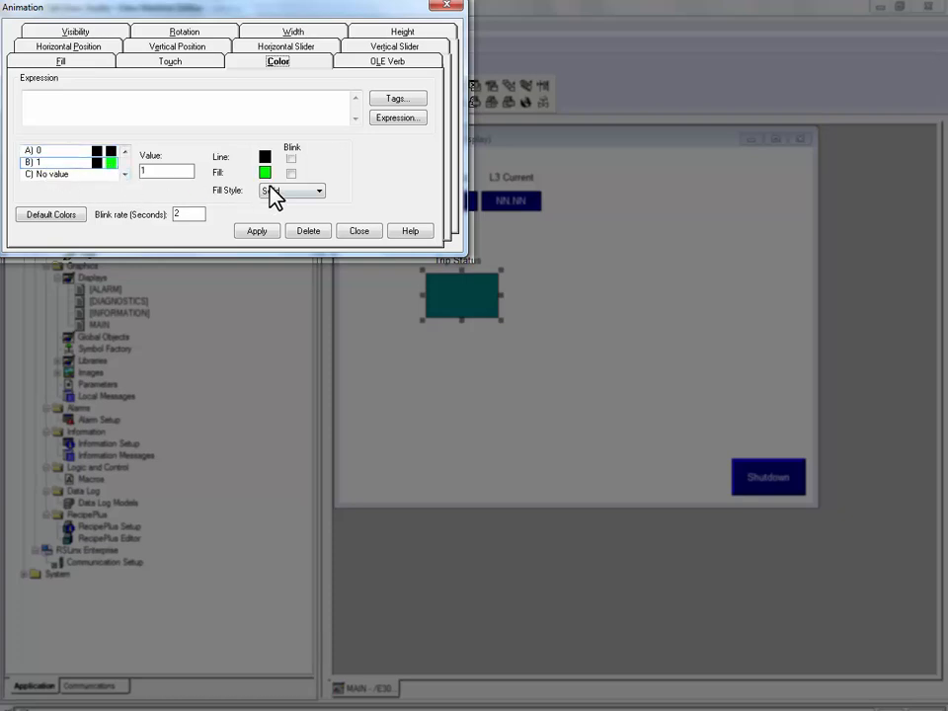
left_click(320, 190)
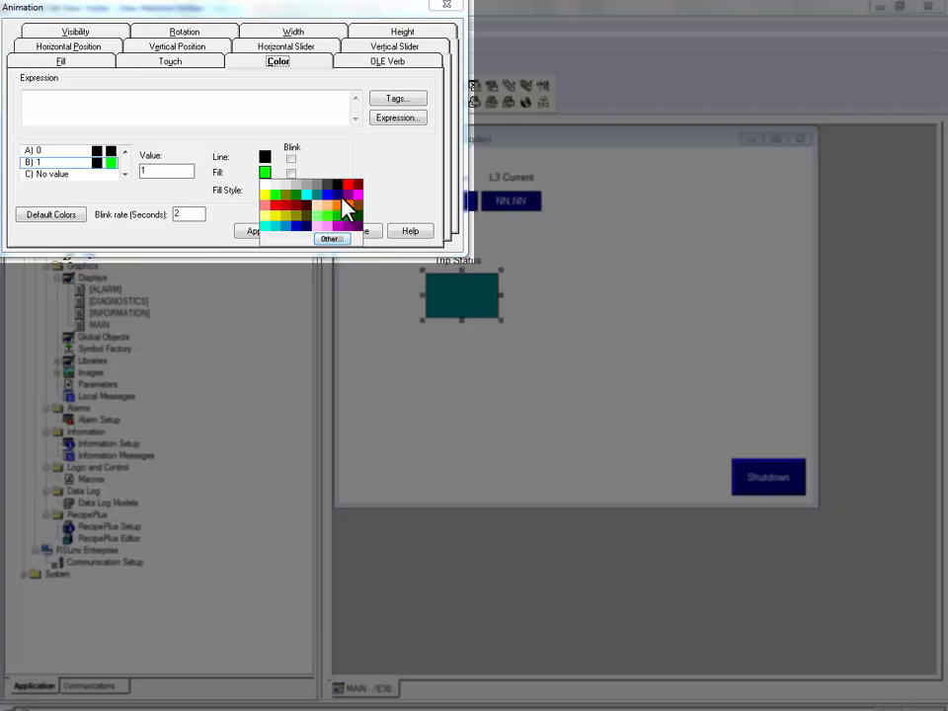
left_click(344, 208)
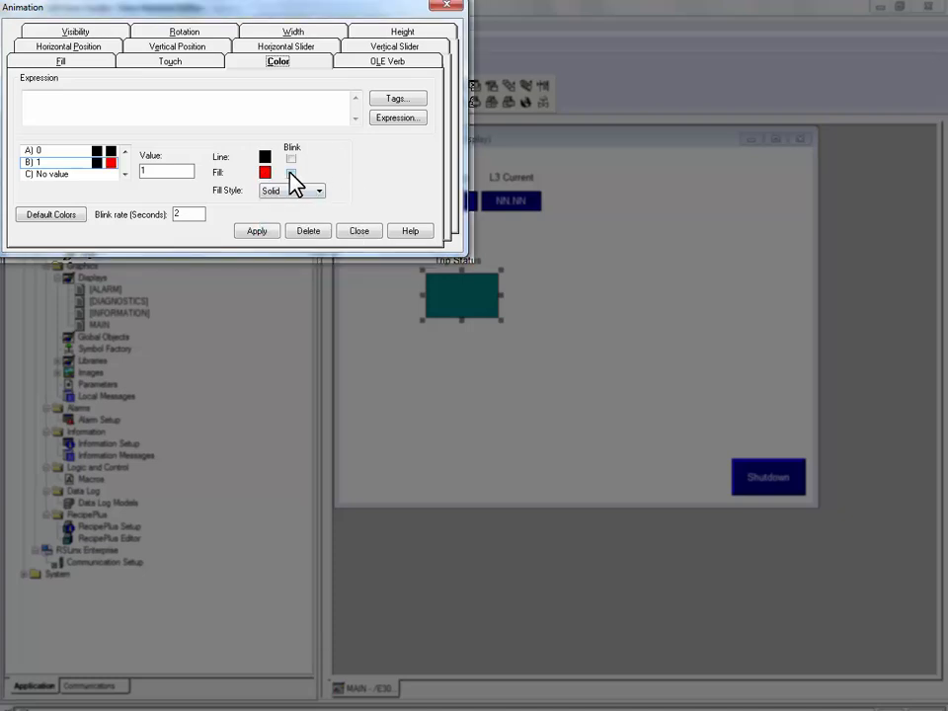
left_click(292, 174)
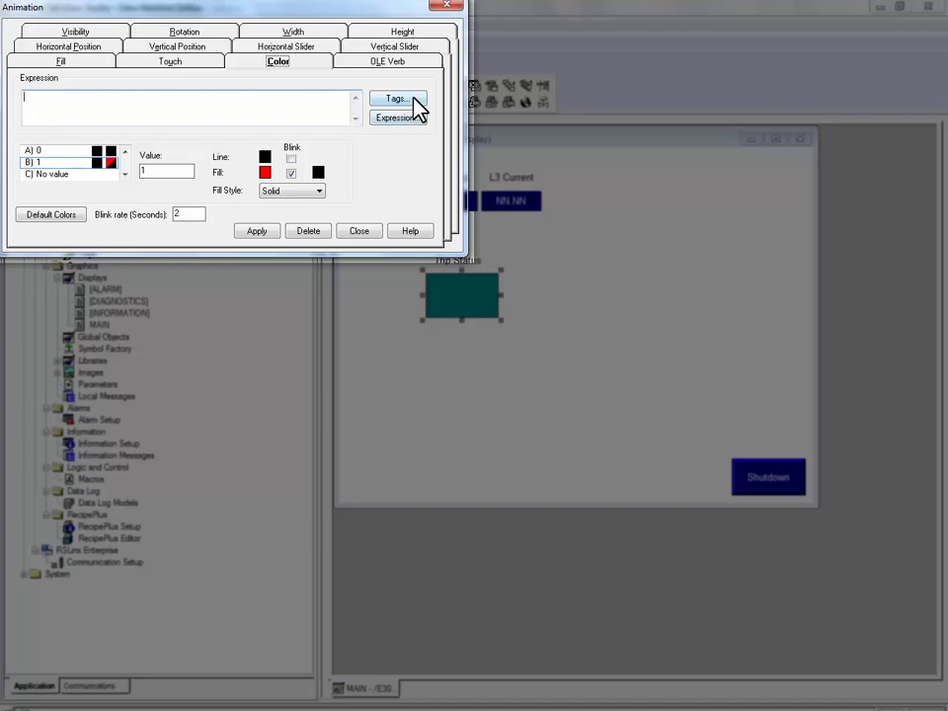
- Choose E300 > Offline > DeviceStatus0 as the animation's driving tag
left_click(395, 99)
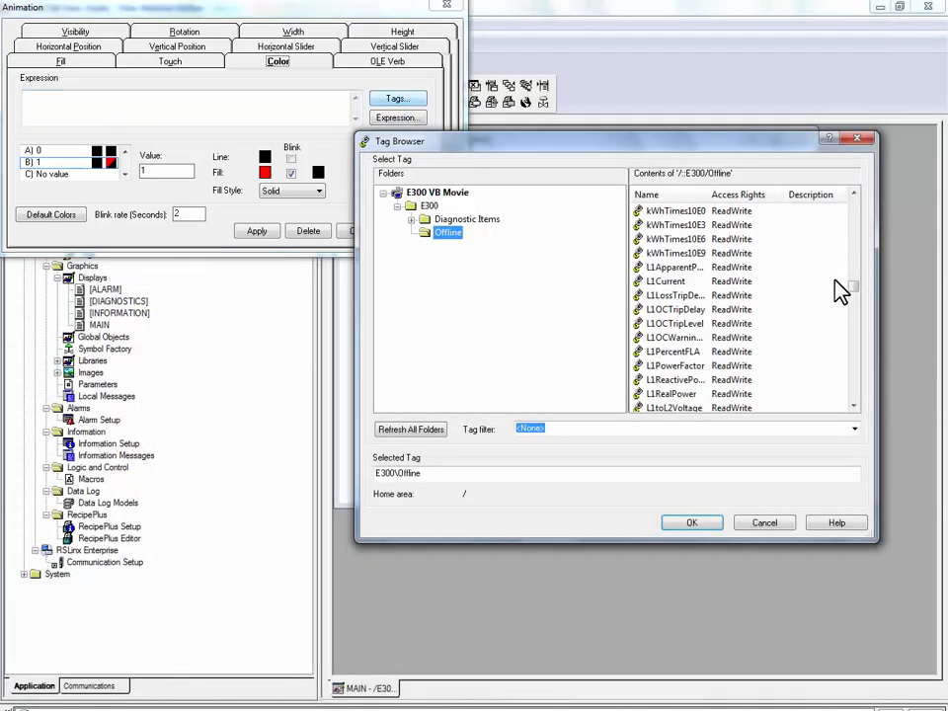
scroll("down", 3)
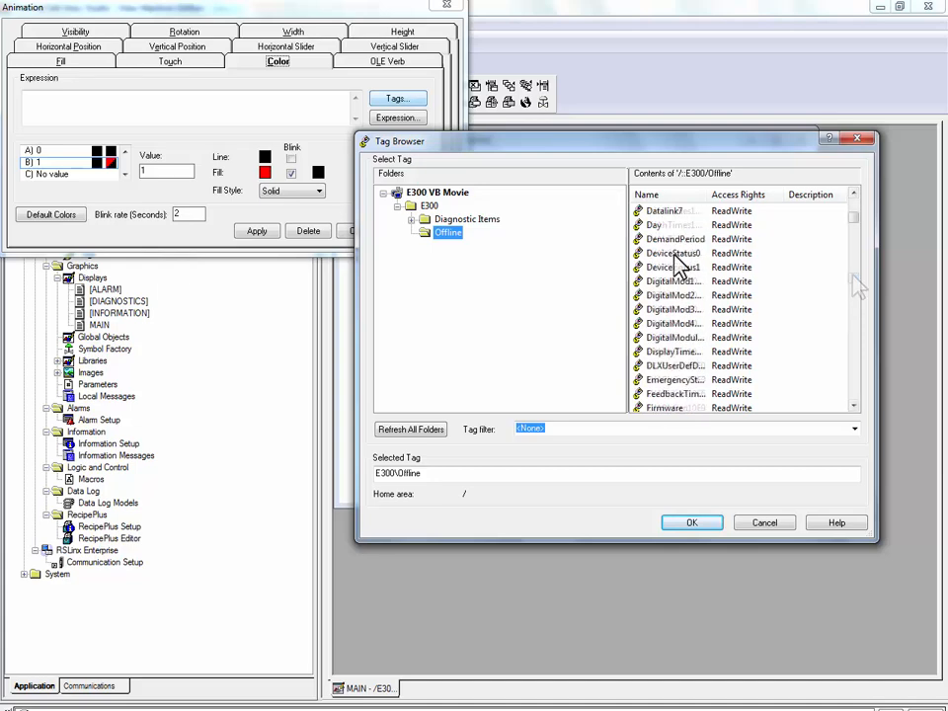
left_click(671, 253)
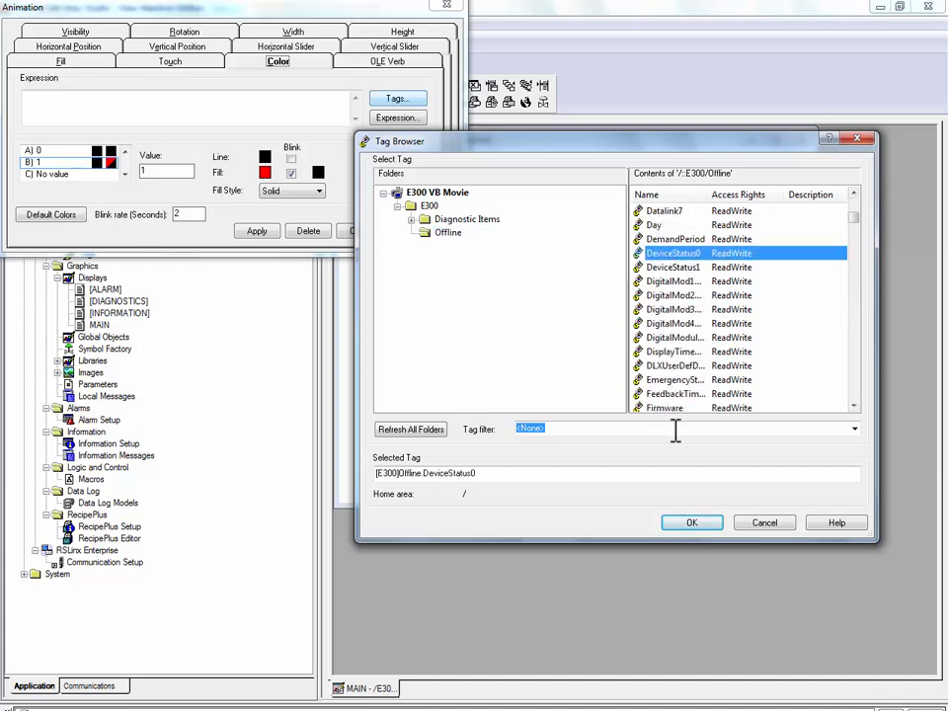
left_click(691, 521)
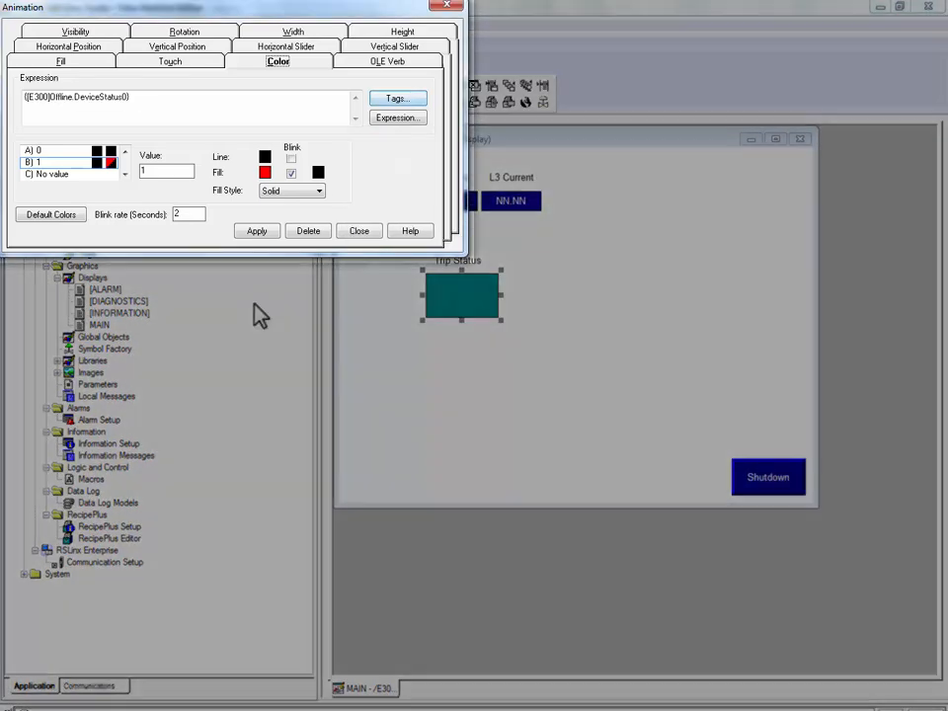
- Append '& 1' to the DeviceStatus0 expression and apply the colour animation
left_click(158, 96)
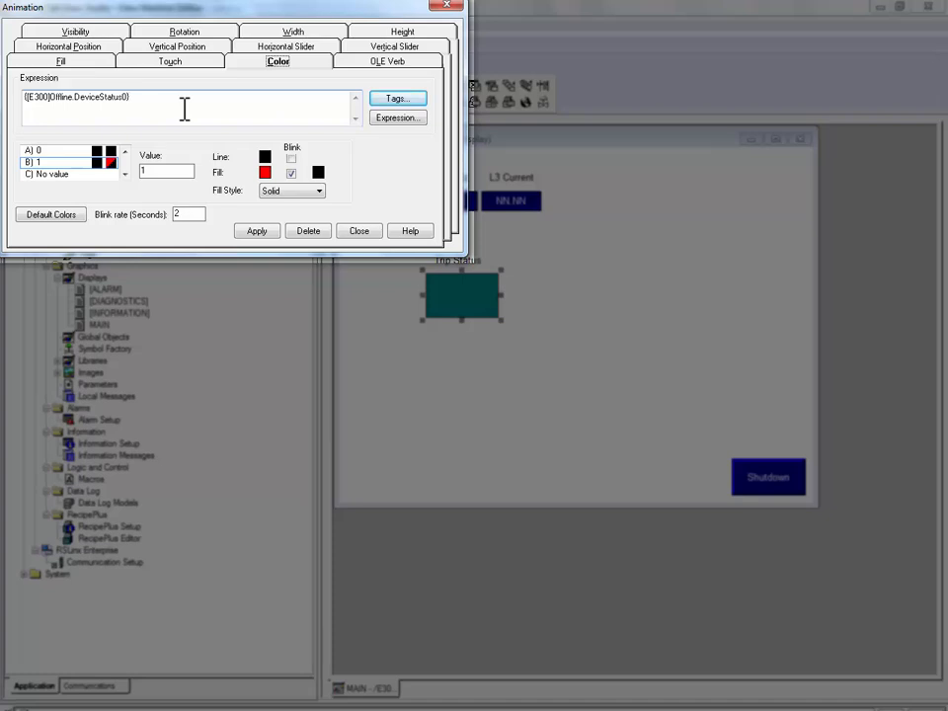
type("& 1")
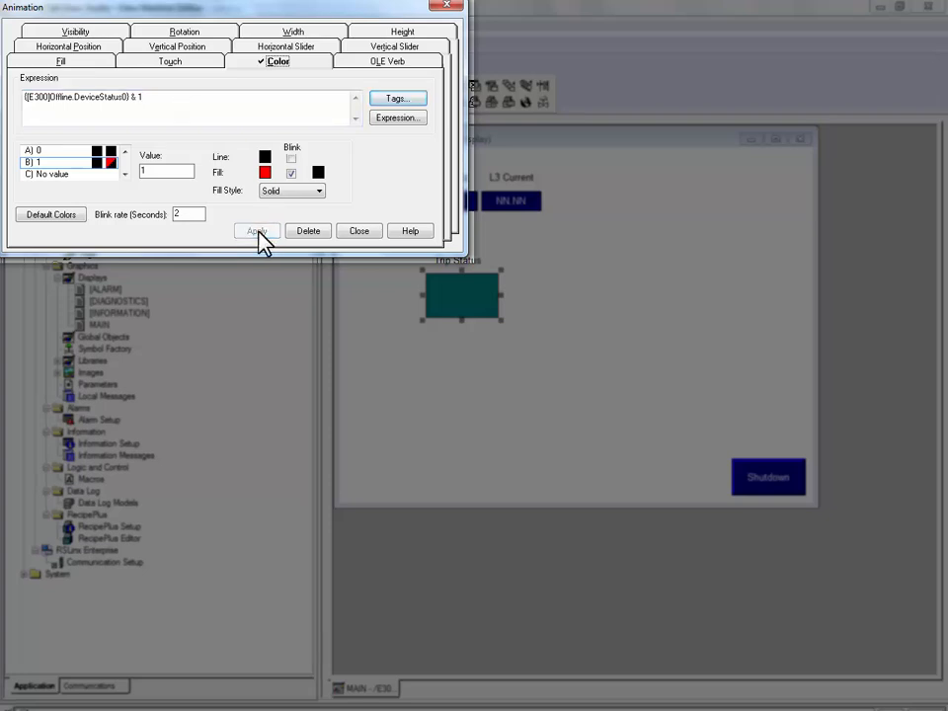
left_click(360, 229)
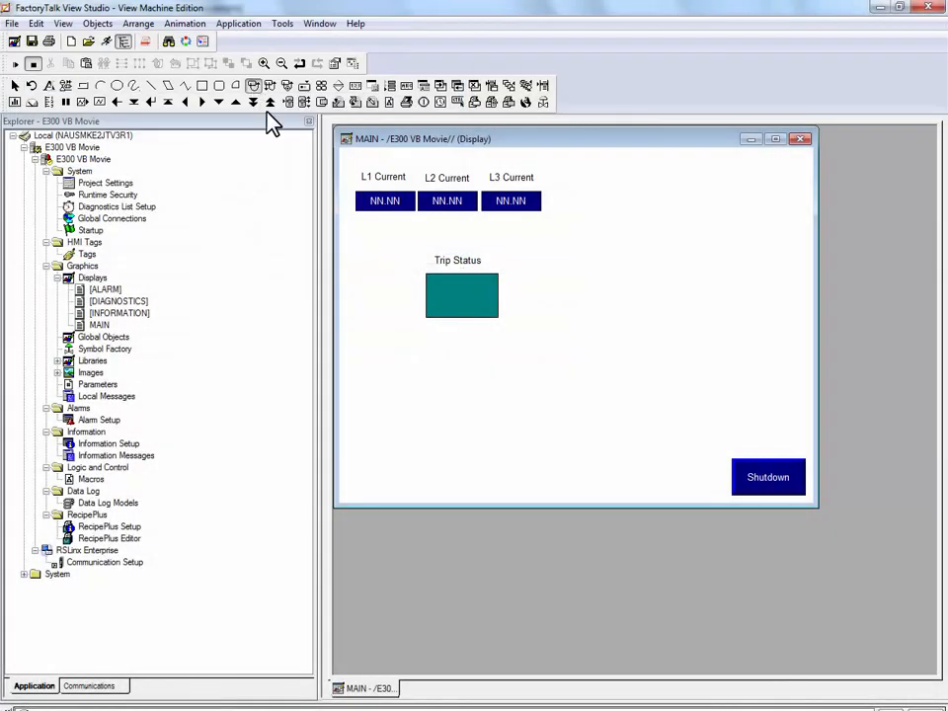
mouse_move(426, 355)
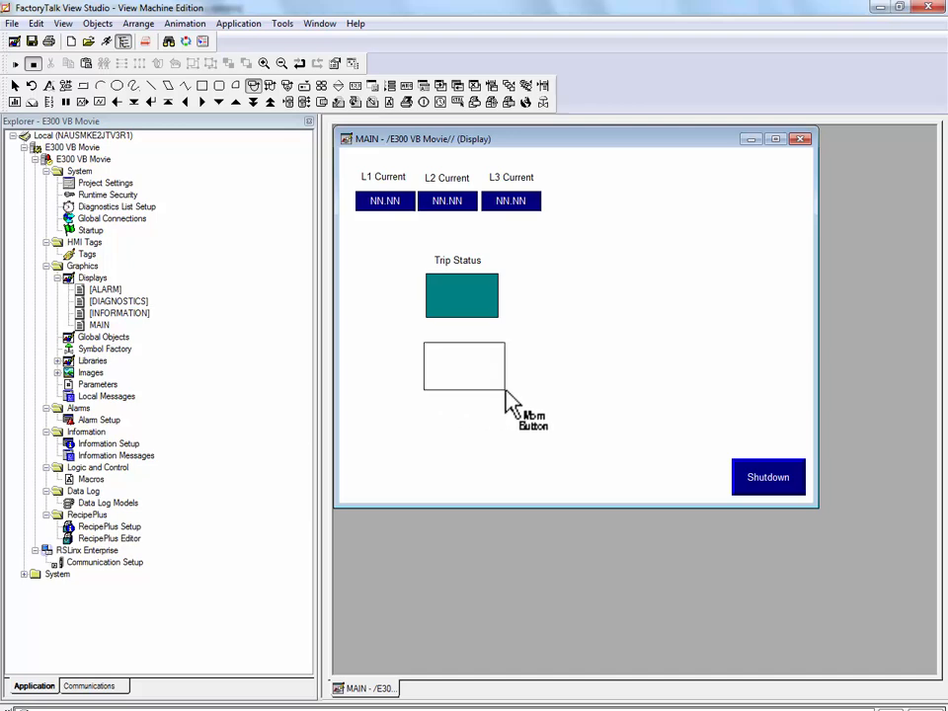
- Caption the new momentary push button 'Trip Reset' for state 0
double_click(462, 365)
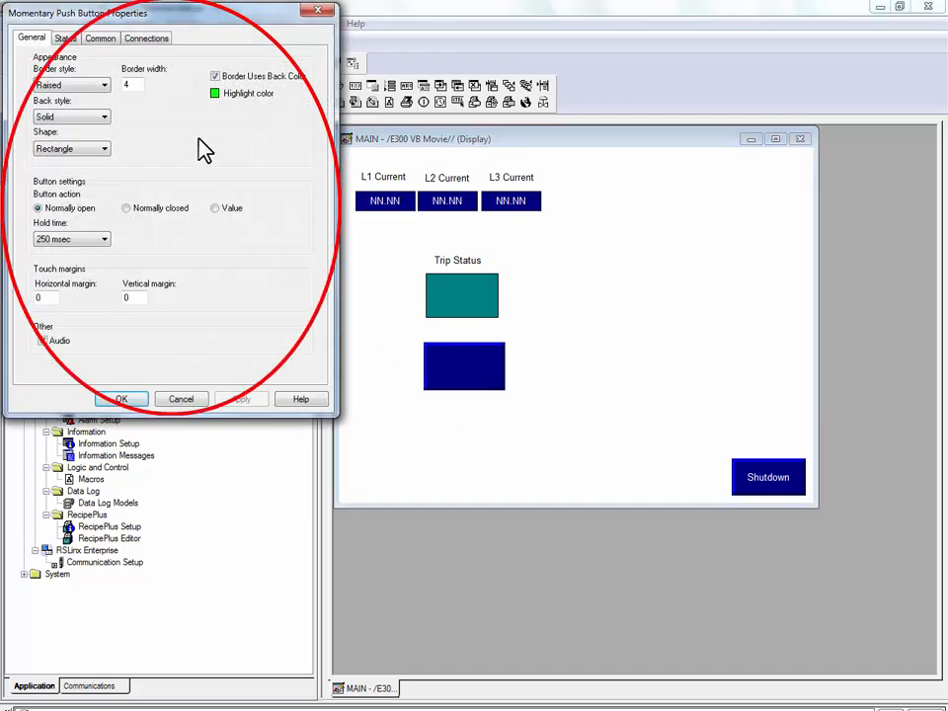
left_click(65, 38)
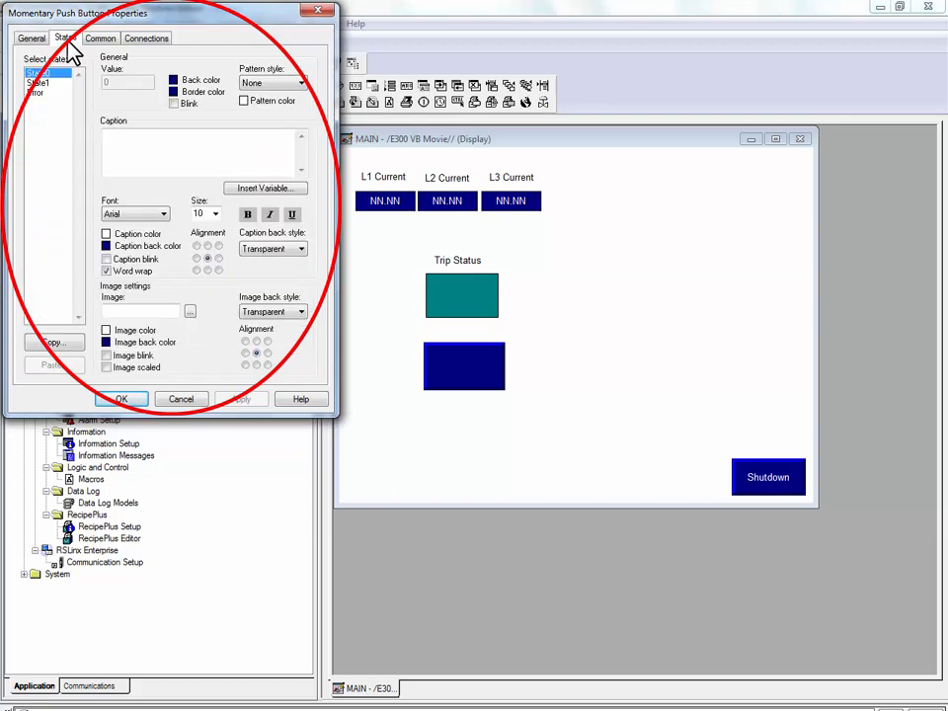
type("T")
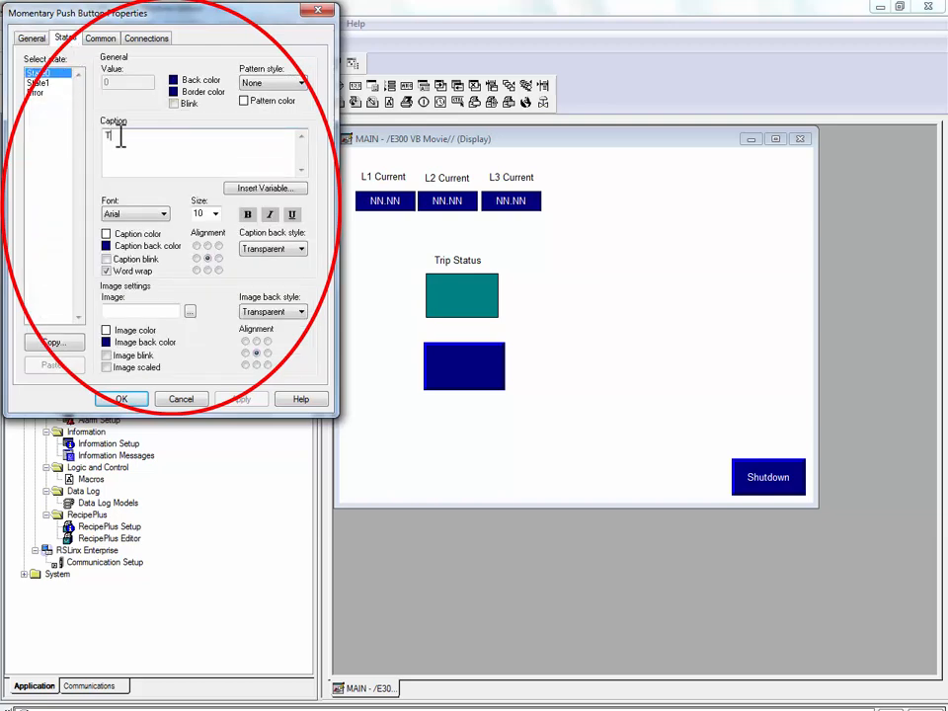
type("Trip Reset")
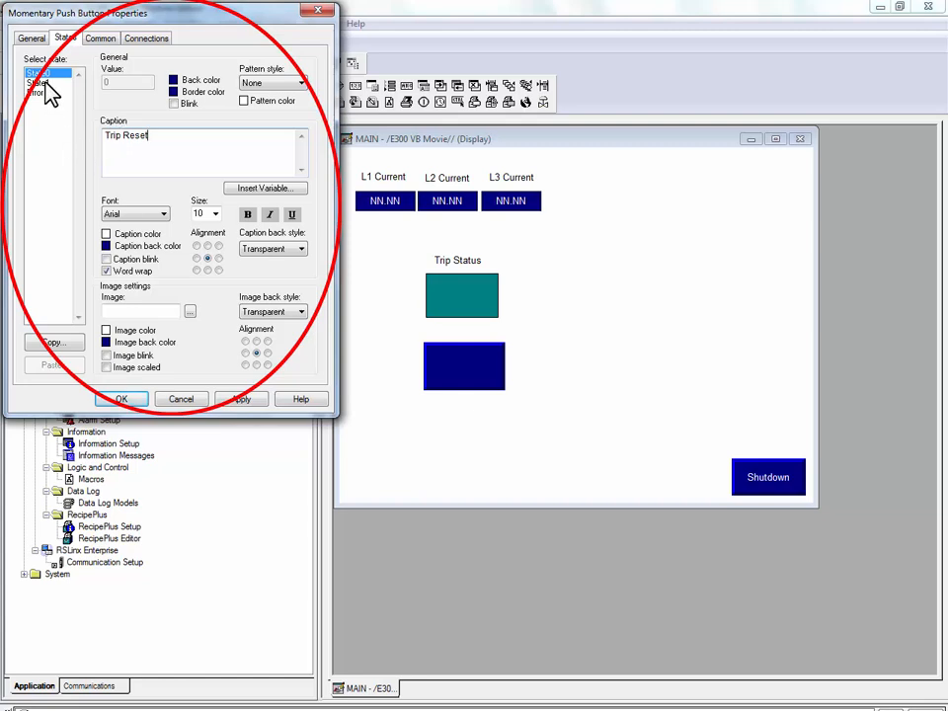
- Caption state 1 'Trip Reset' as well
left_click(42, 83)
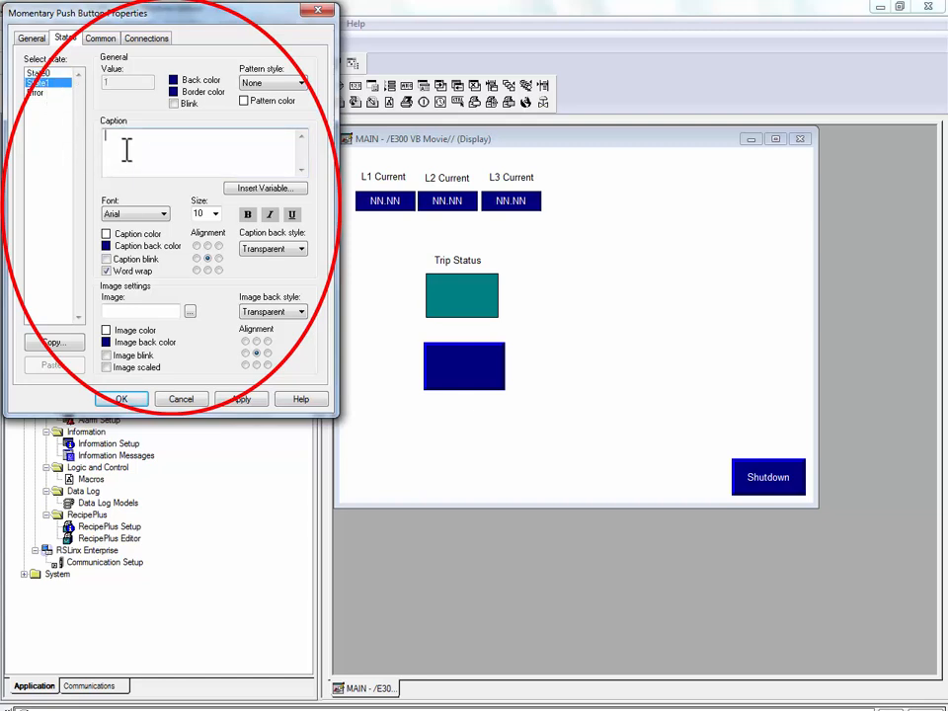
type("Trip Reset")
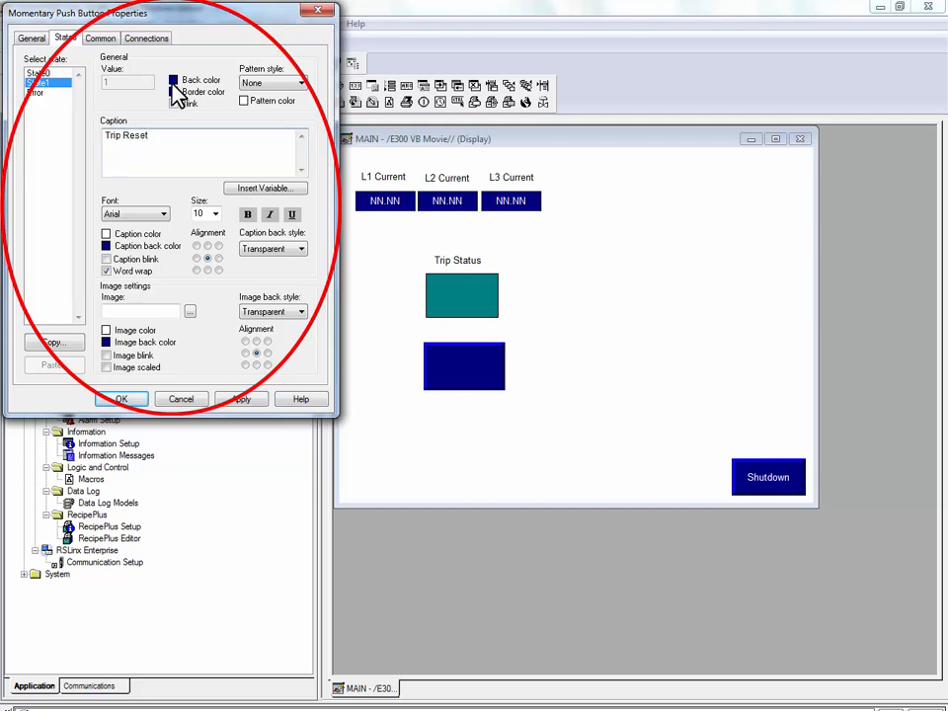
left_click(201, 79)
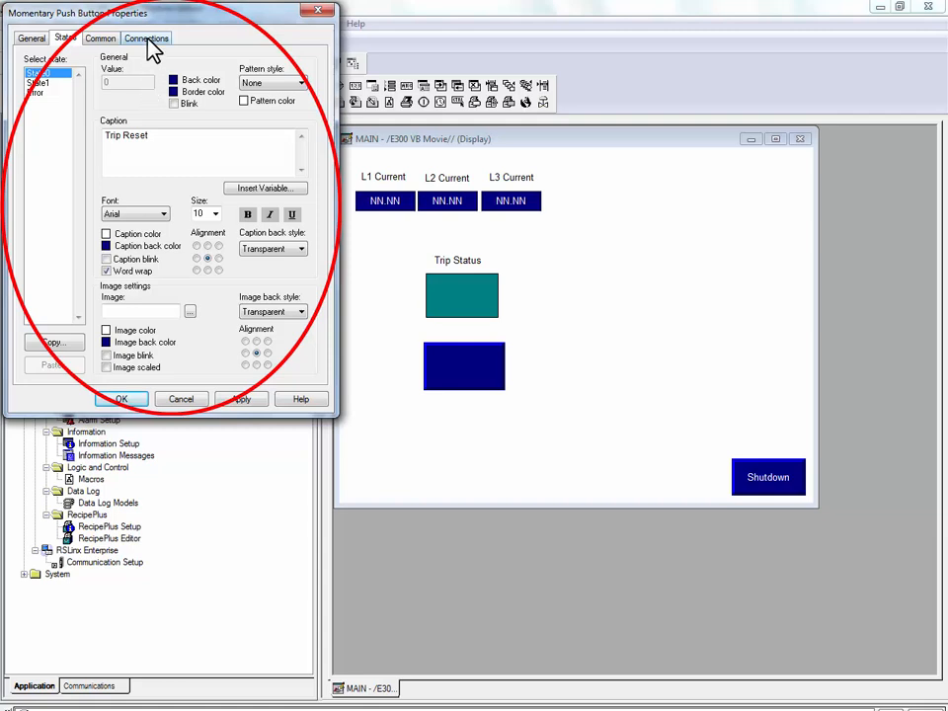
left_click(146, 38)
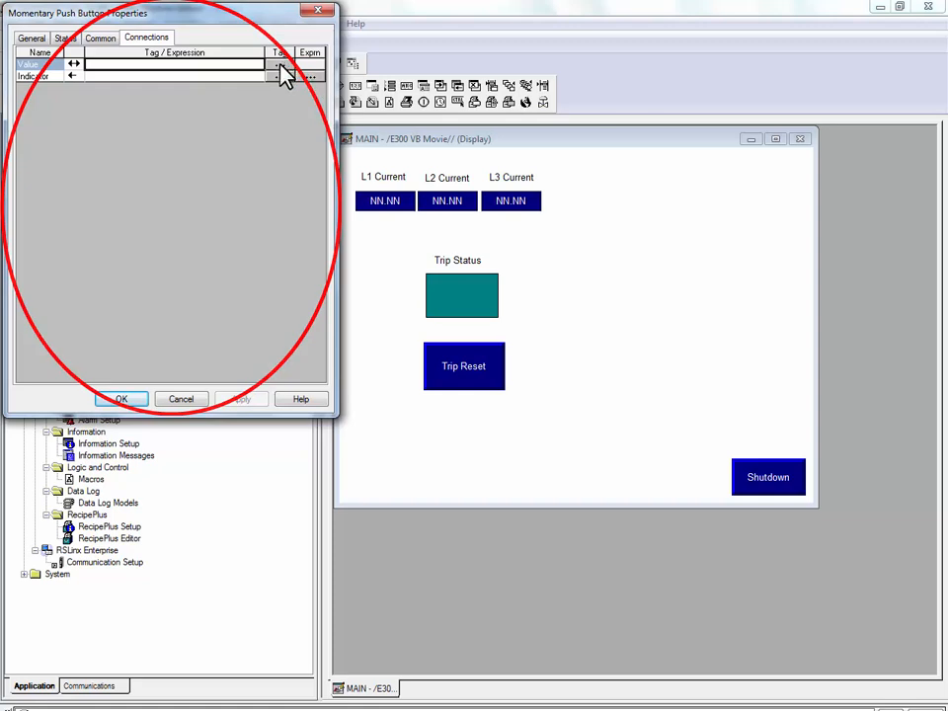
- Tie the button's Value connection to E300 > Offline > TripReset
left_click(281, 63)
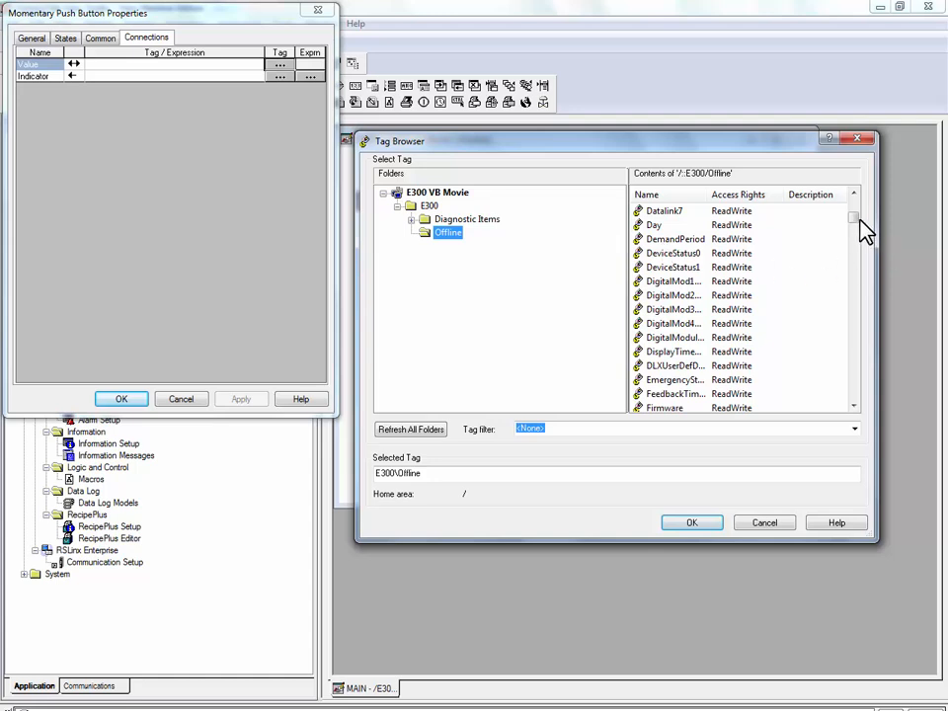
scroll("down", 3)
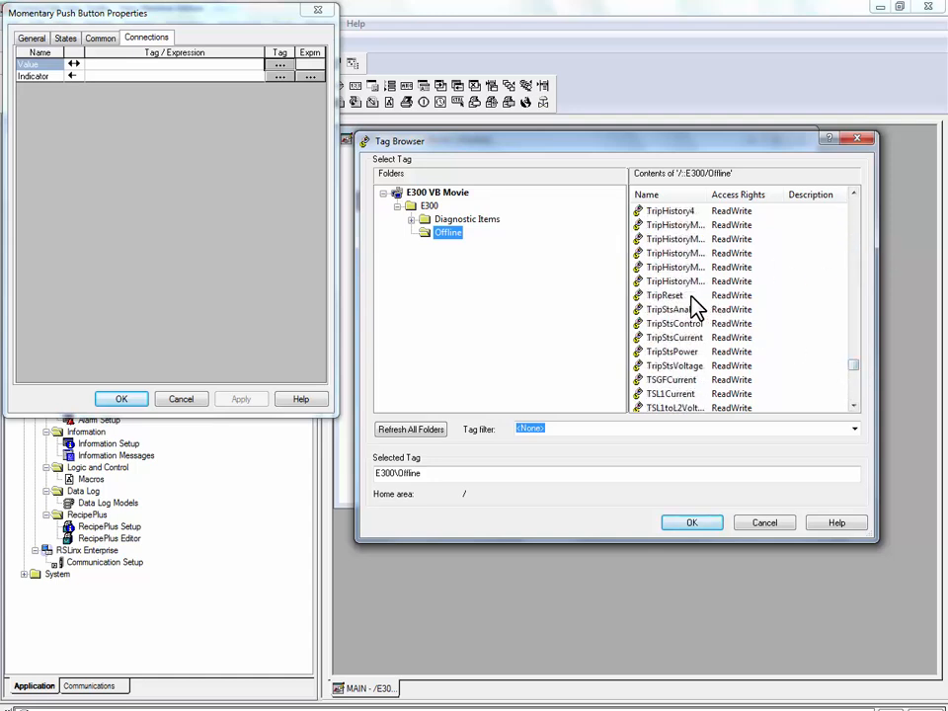
left_click(664, 296)
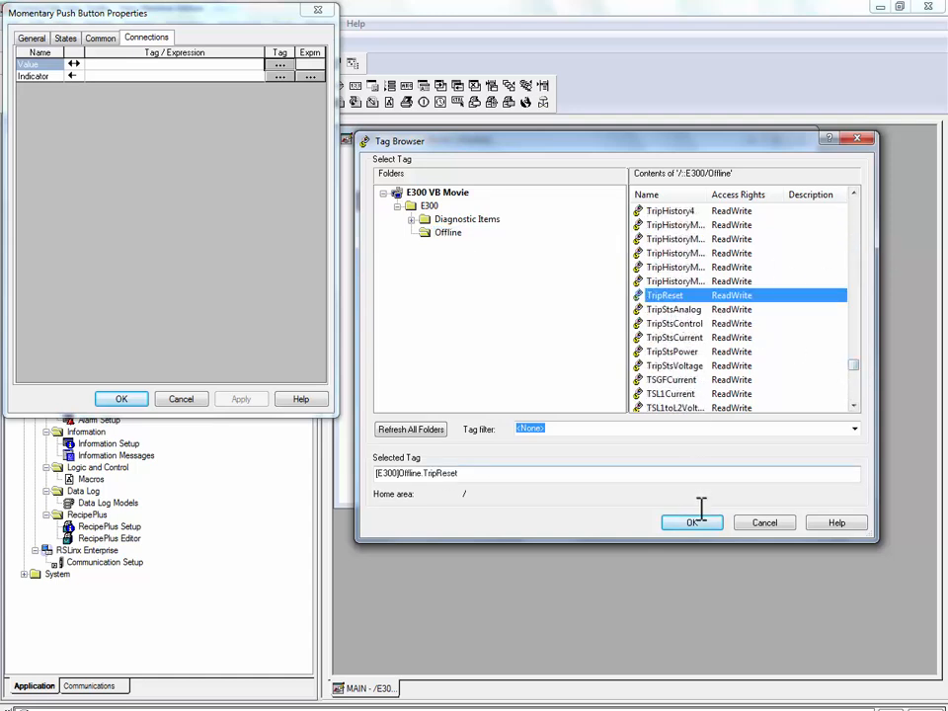
left_click(691, 521)
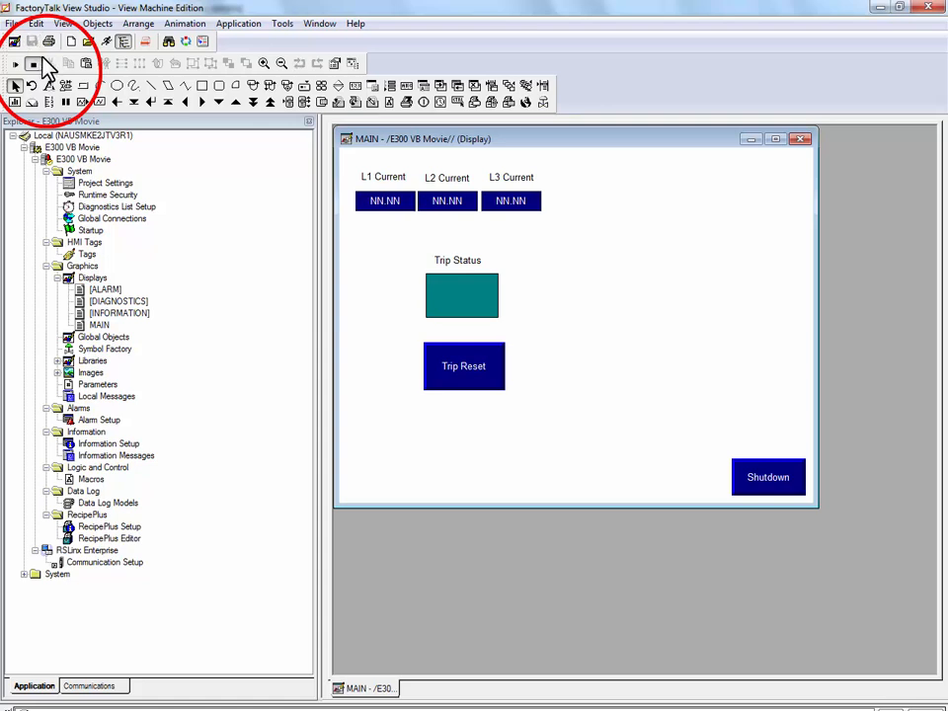
mouse_move(36, 63)
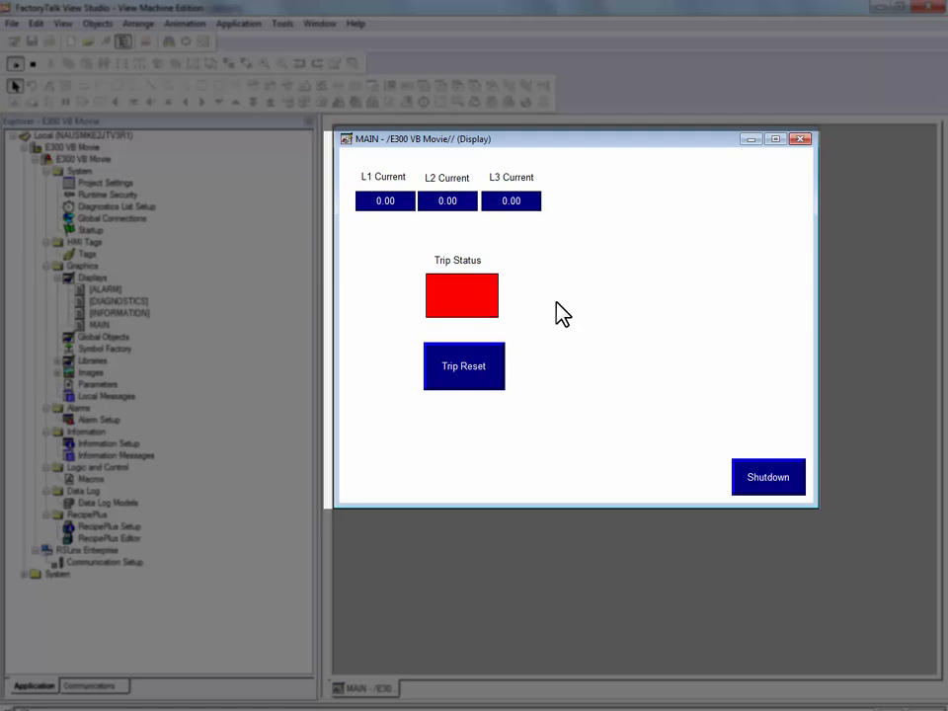
mouse_move(561, 345)
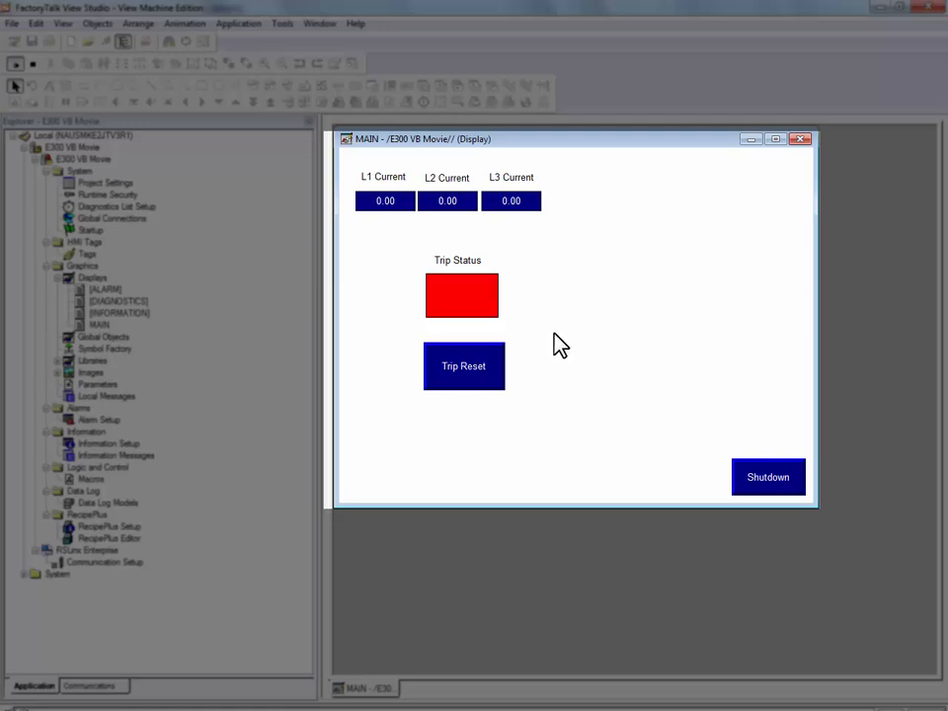
mouse_move(478, 385)
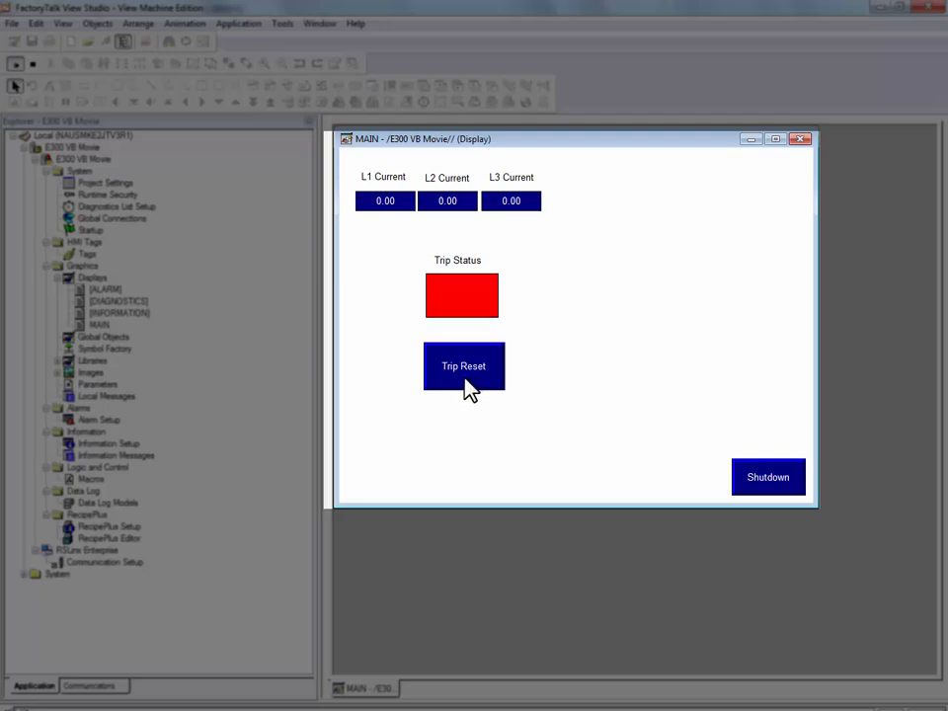
- Press Trip Reset in the running display so Trip Status goes black and currents read 0.50
left_click(462, 366)
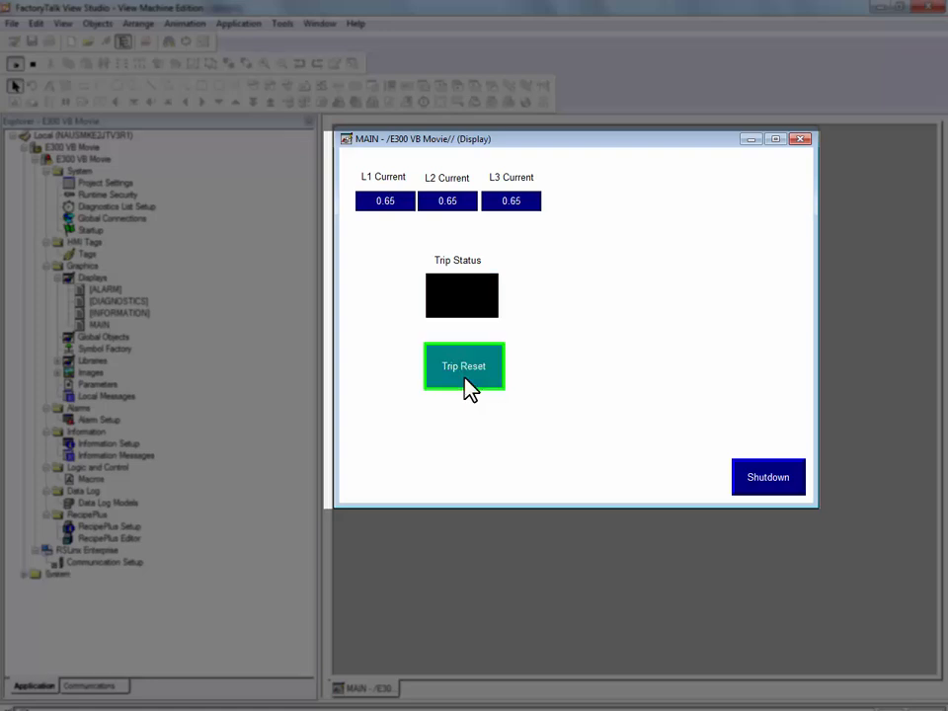
left_click(462, 366)
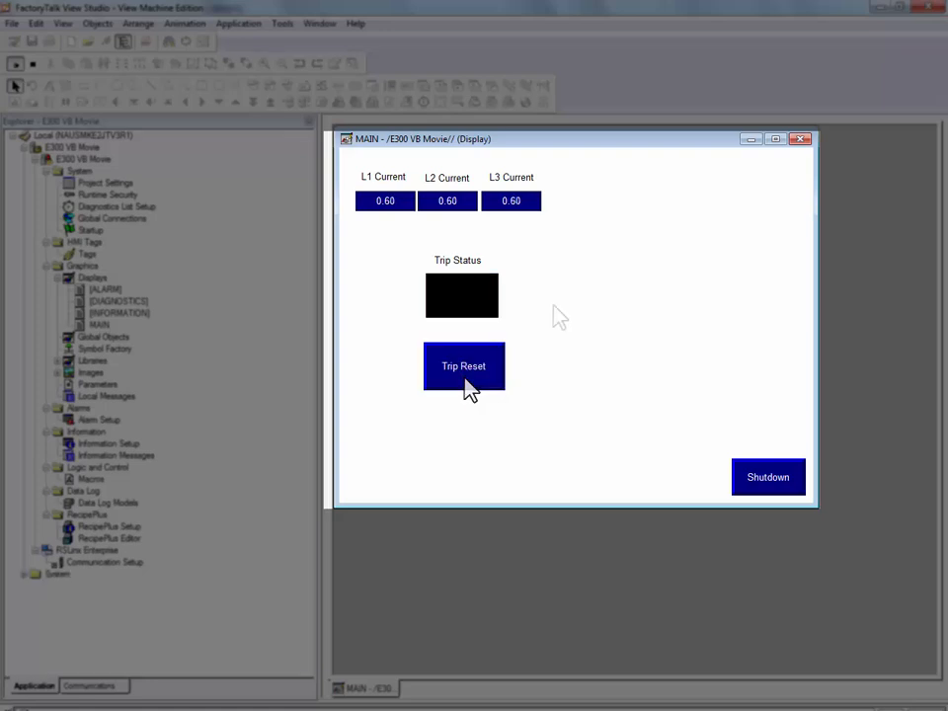